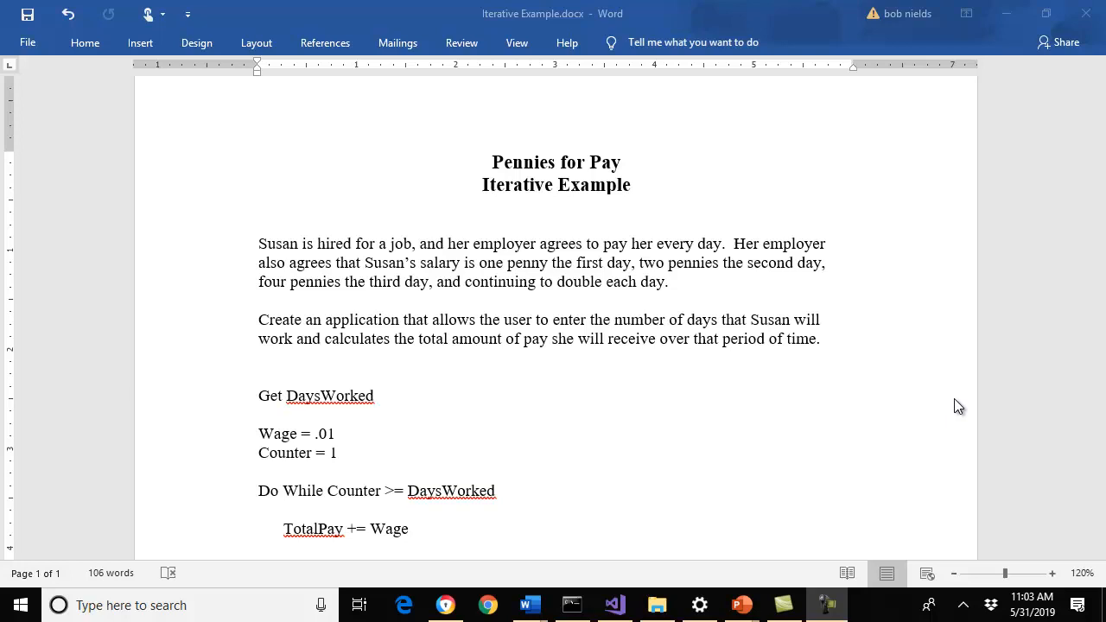
pyautogui.moveTo(920, 285)
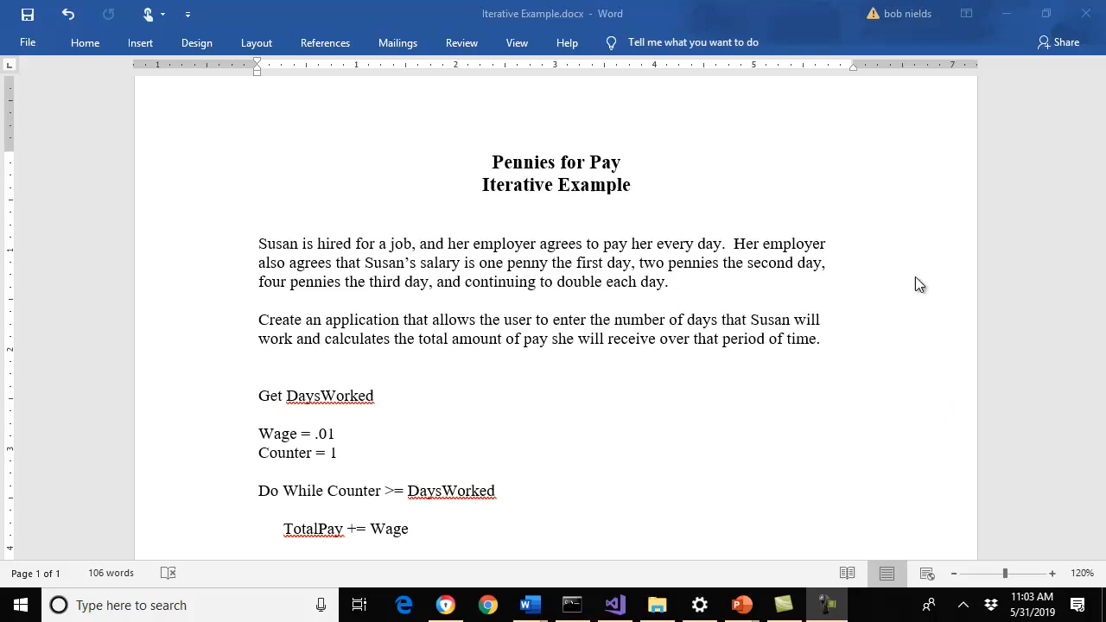
pyautogui.moveTo(384, 313)
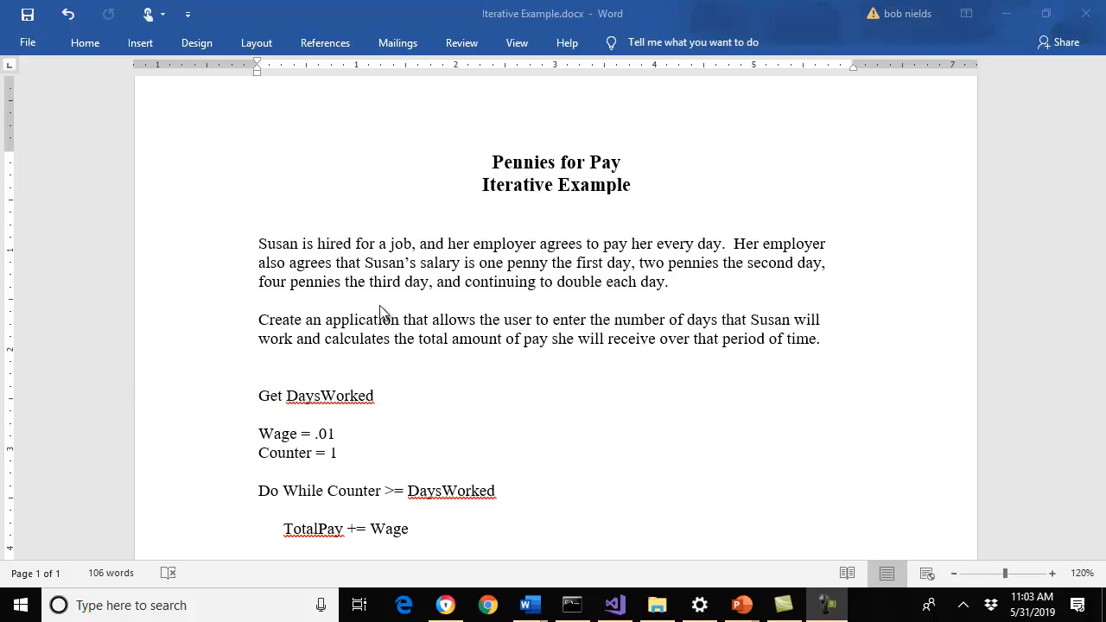
pyautogui.moveTo(451, 327)
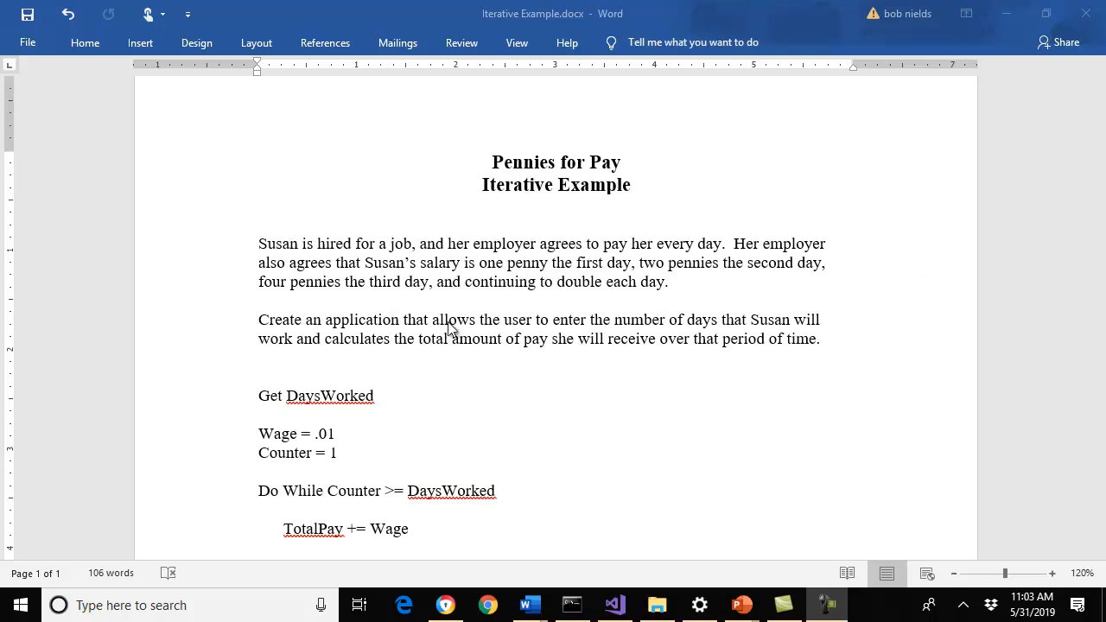
pyautogui.moveTo(691, 335)
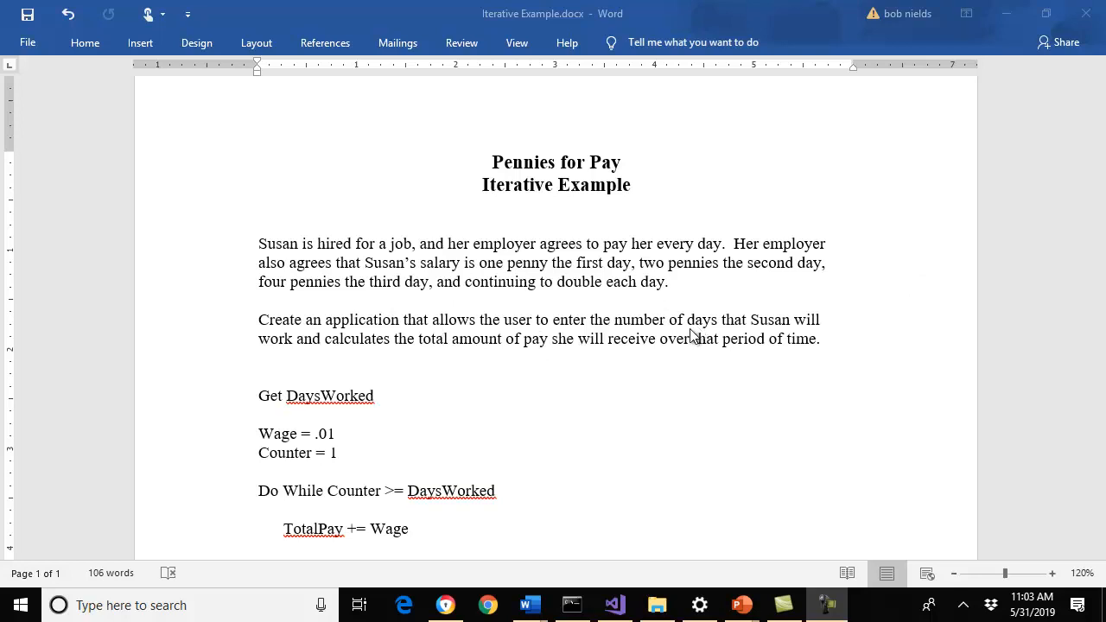
pyautogui.moveTo(510, 381)
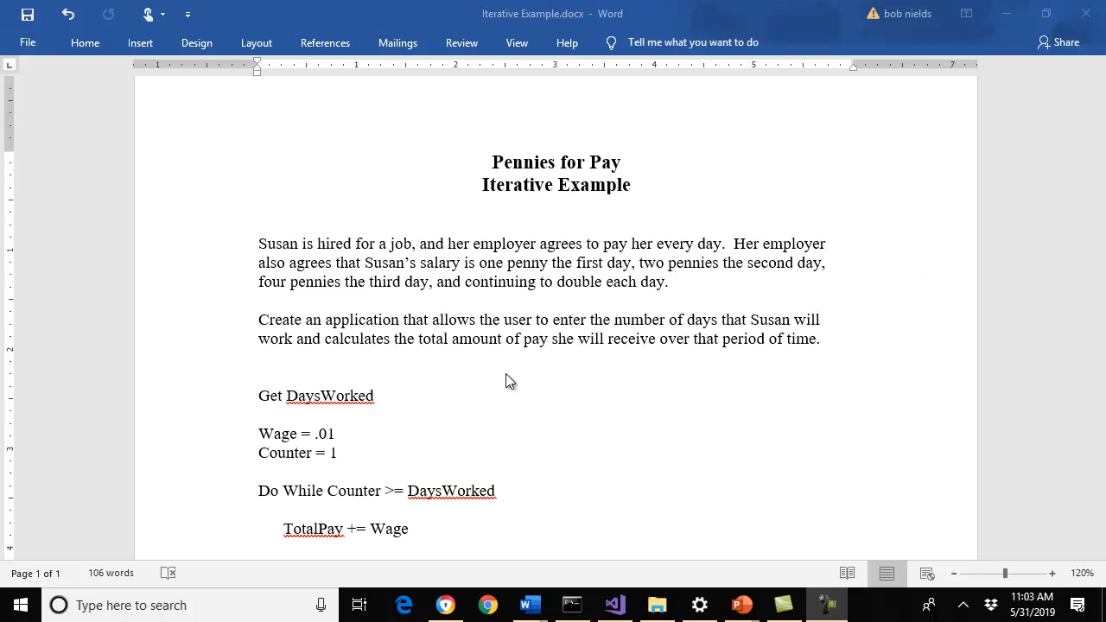
pyautogui.moveTo(535, 461)
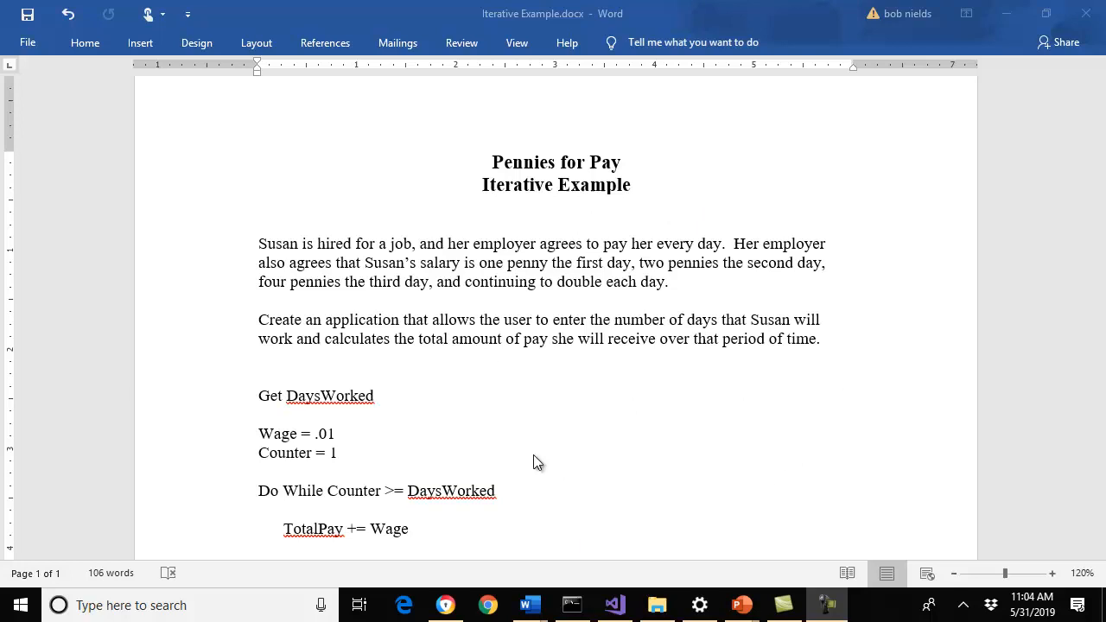
pyautogui.moveTo(623, 332)
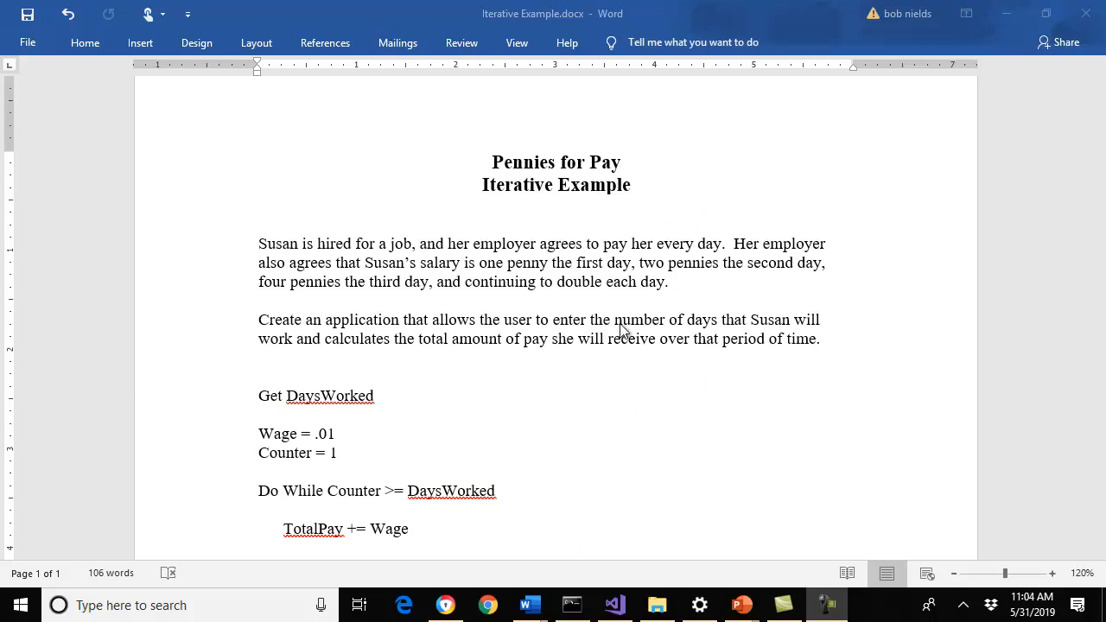
pyautogui.moveTo(741, 327)
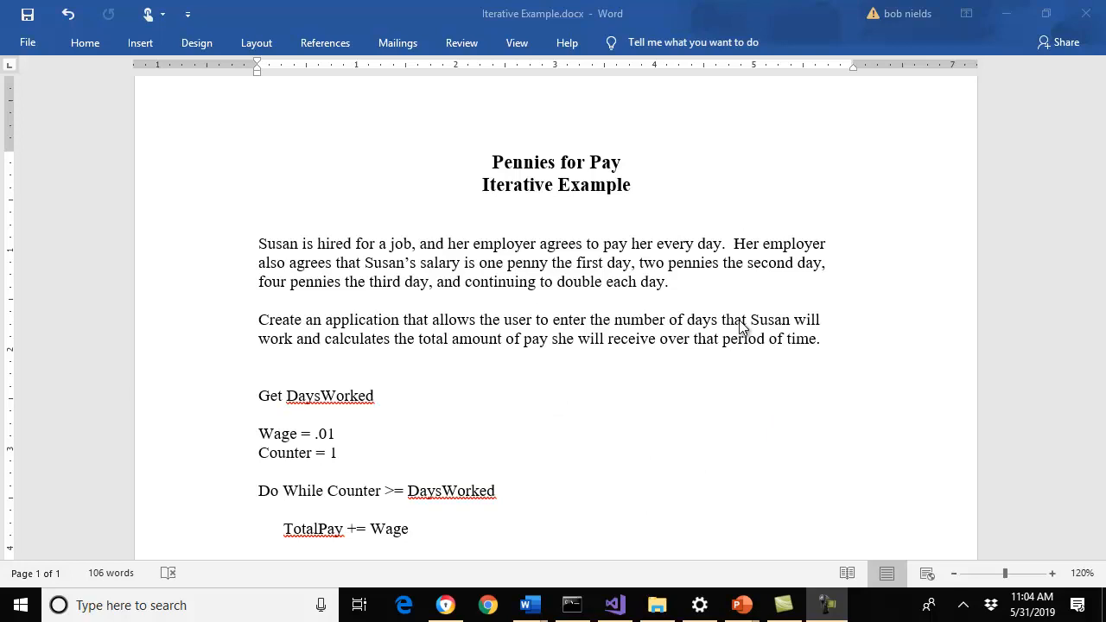
pyautogui.moveTo(738, 397)
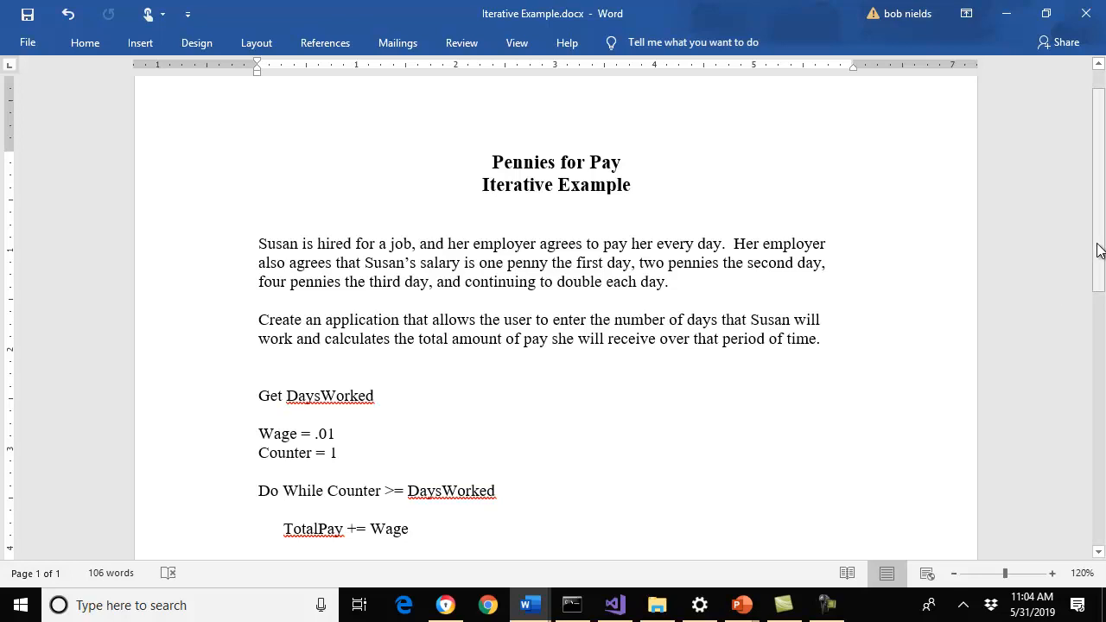
# Scroll the Word pseudocode down to show the whole Do While loop and Display TotalPay.
pyautogui.scroll(-3)
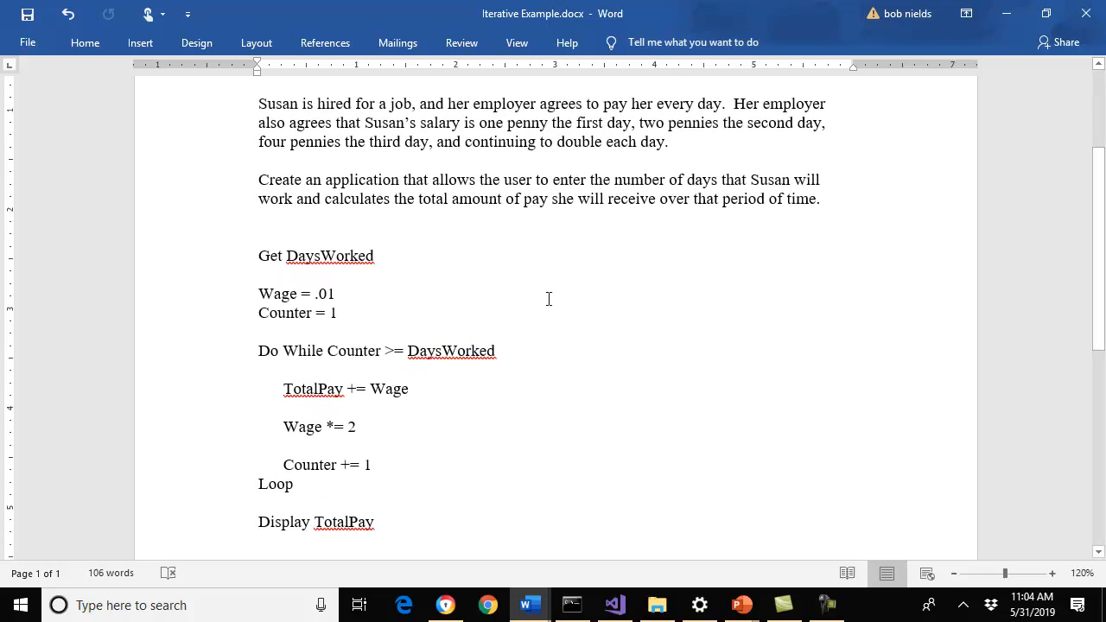
pyautogui.moveTo(473, 224)
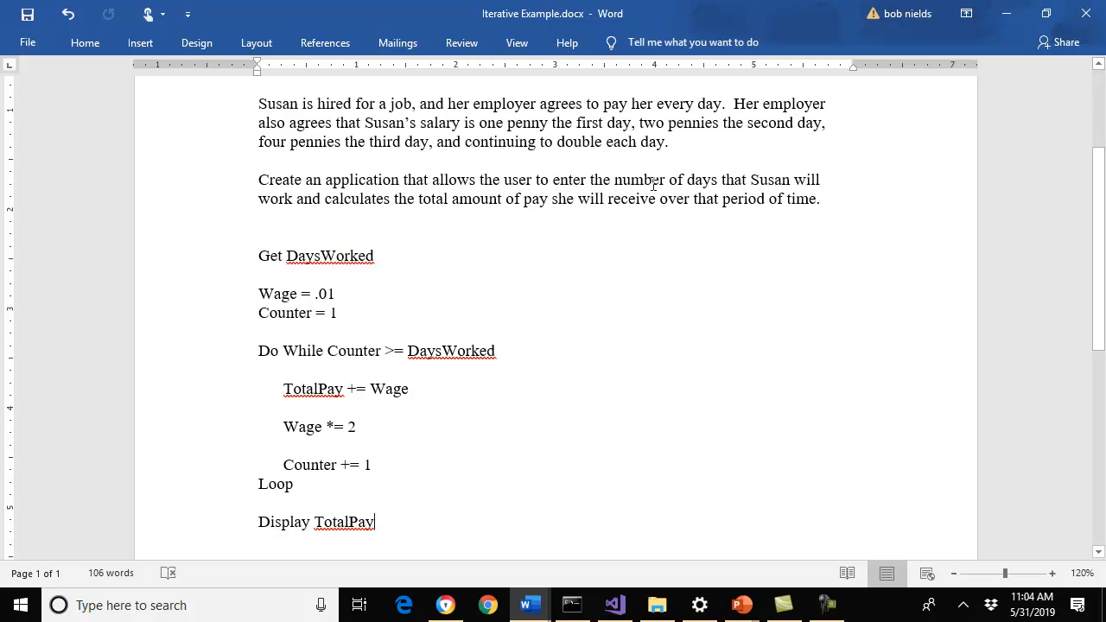
pyautogui.moveTo(373, 532)
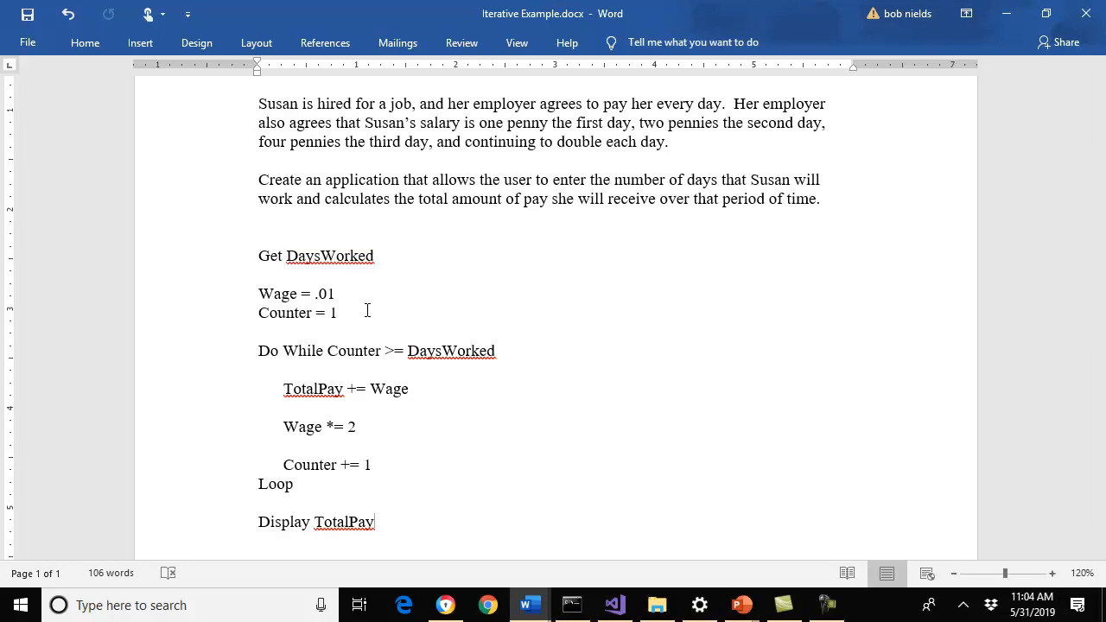
pyautogui.moveTo(255, 453)
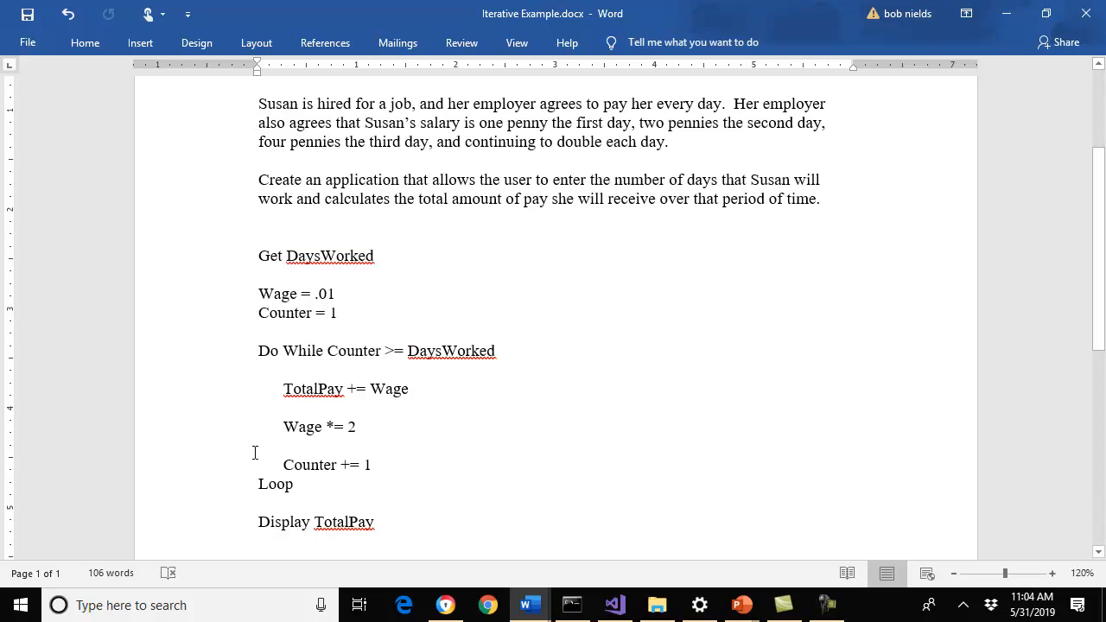
pyautogui.moveTo(382, 410)
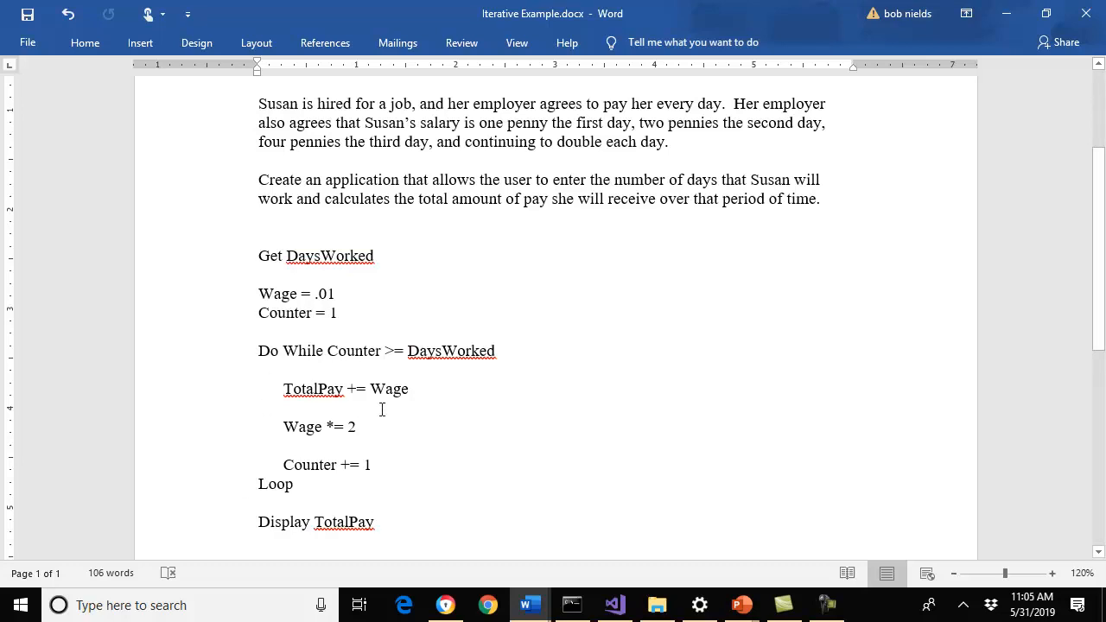
pyautogui.moveTo(522, 393)
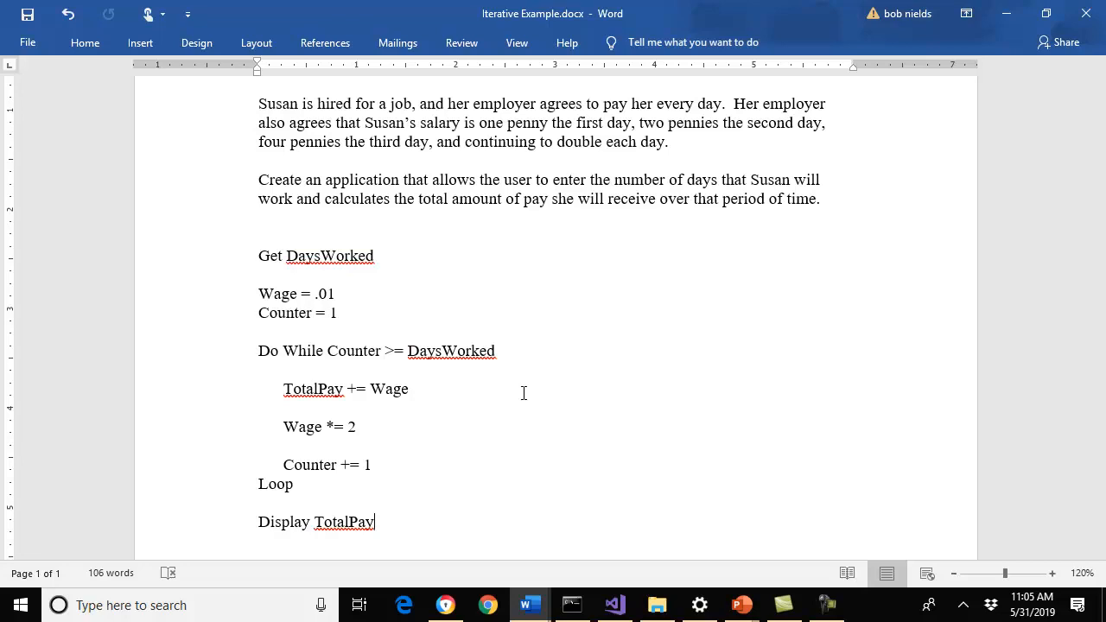
pyautogui.moveTo(340, 342)
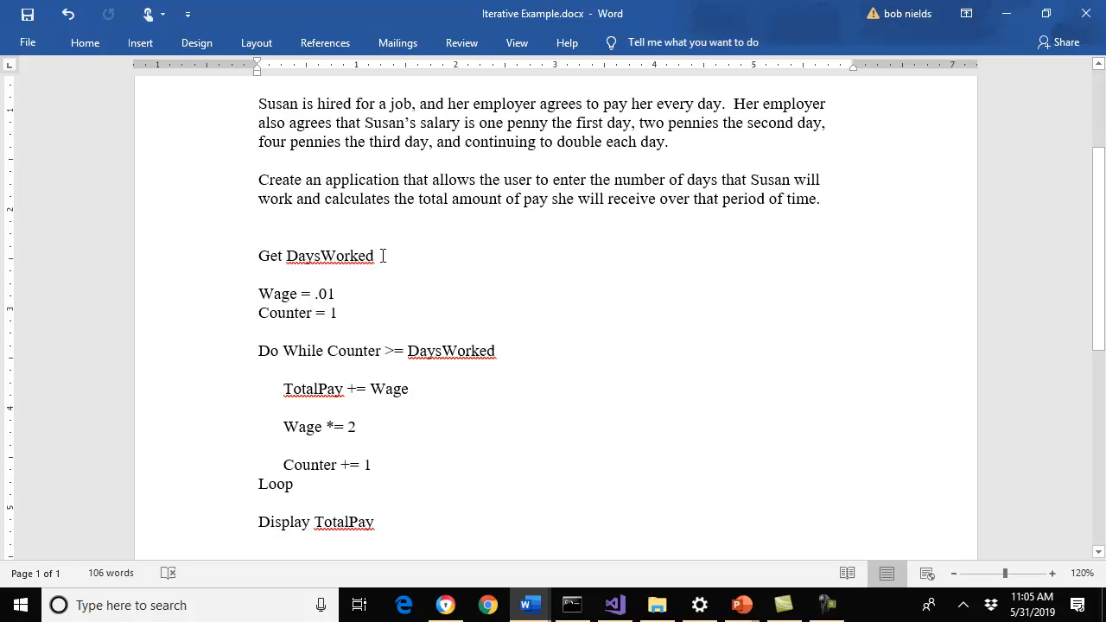
pyautogui.moveTo(361, 360)
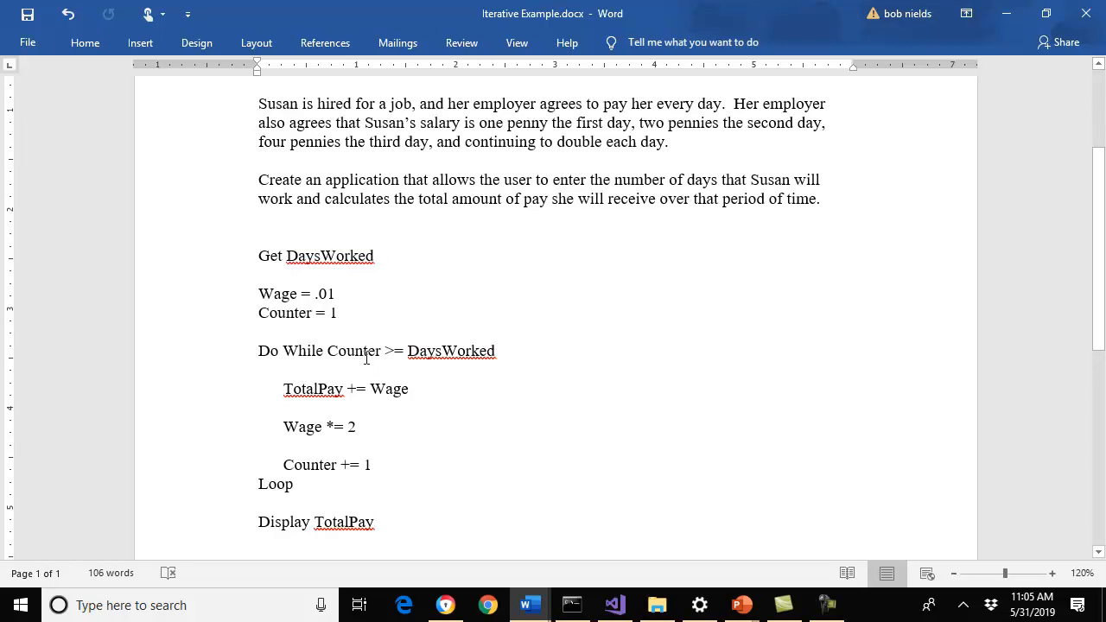
pyautogui.moveTo(409, 319)
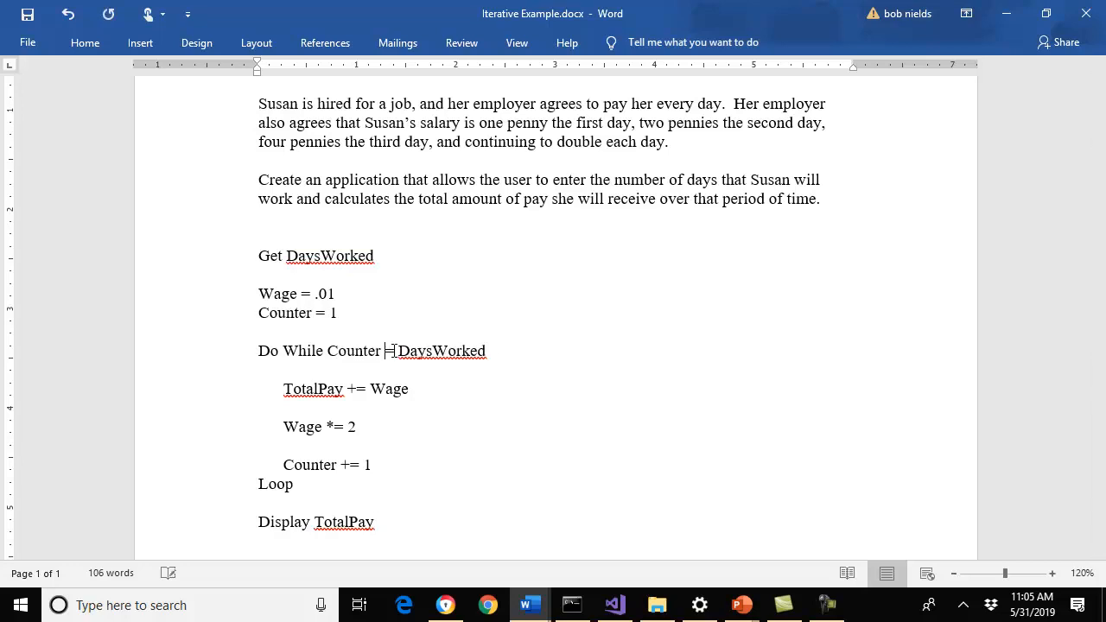
# Change the Do While condition to Counter <= DaysWorked.
pyautogui.write('<=')
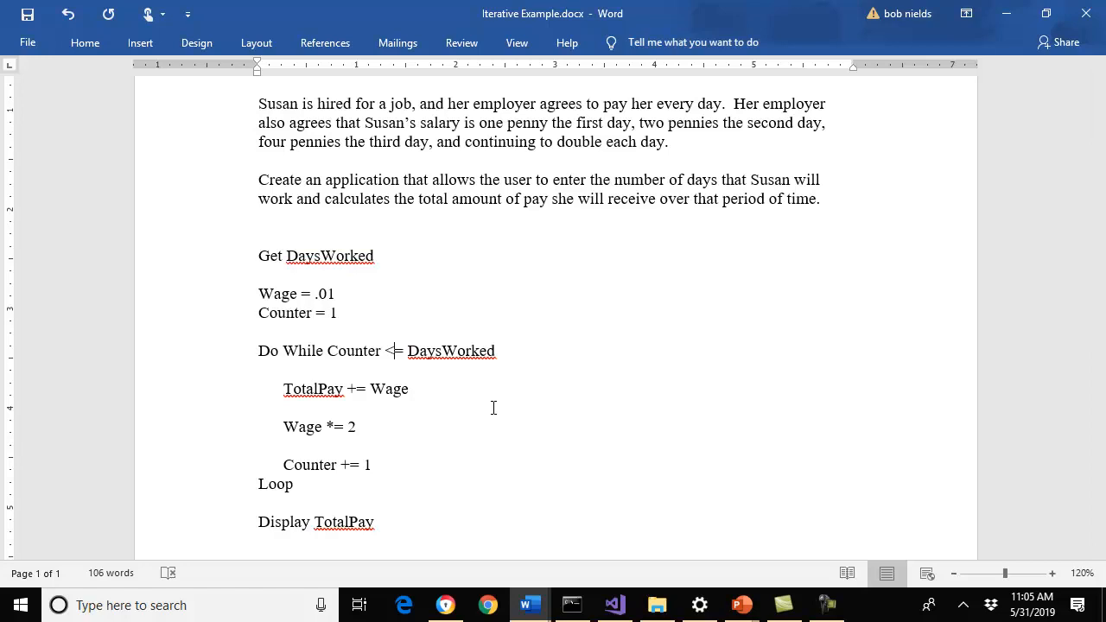
pyautogui.moveTo(372, 275)
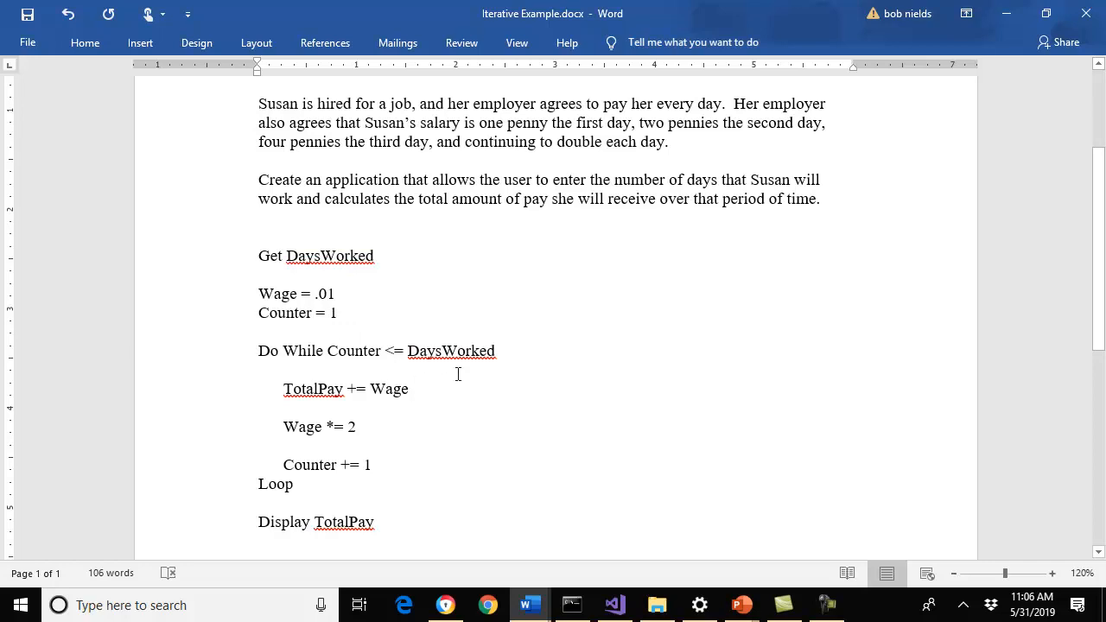
pyautogui.moveTo(464, 343)
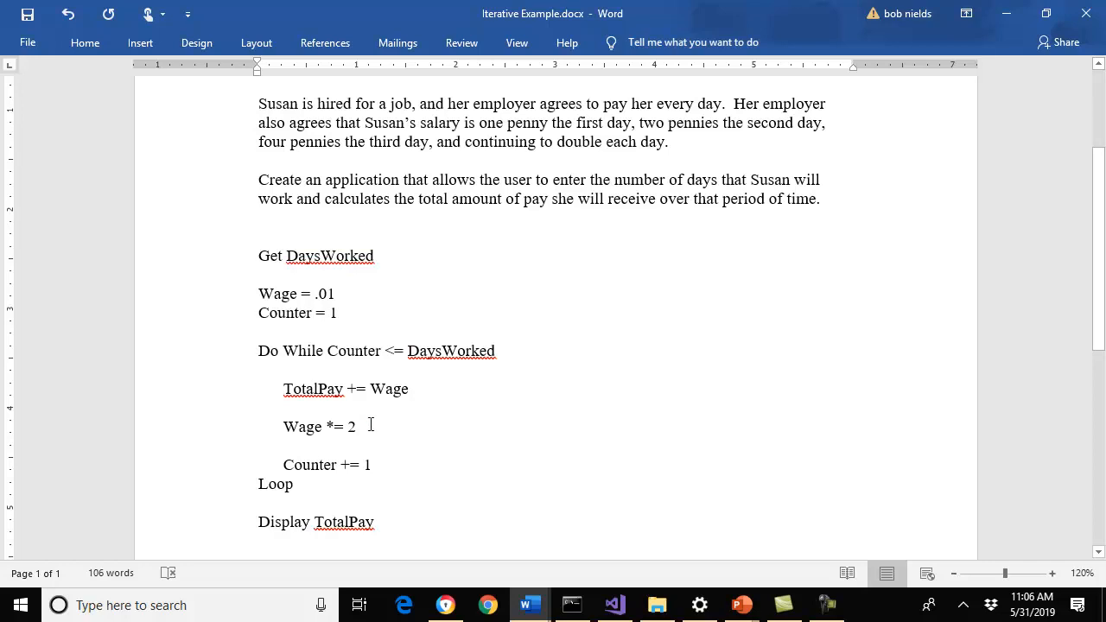
pyautogui.moveTo(341, 403)
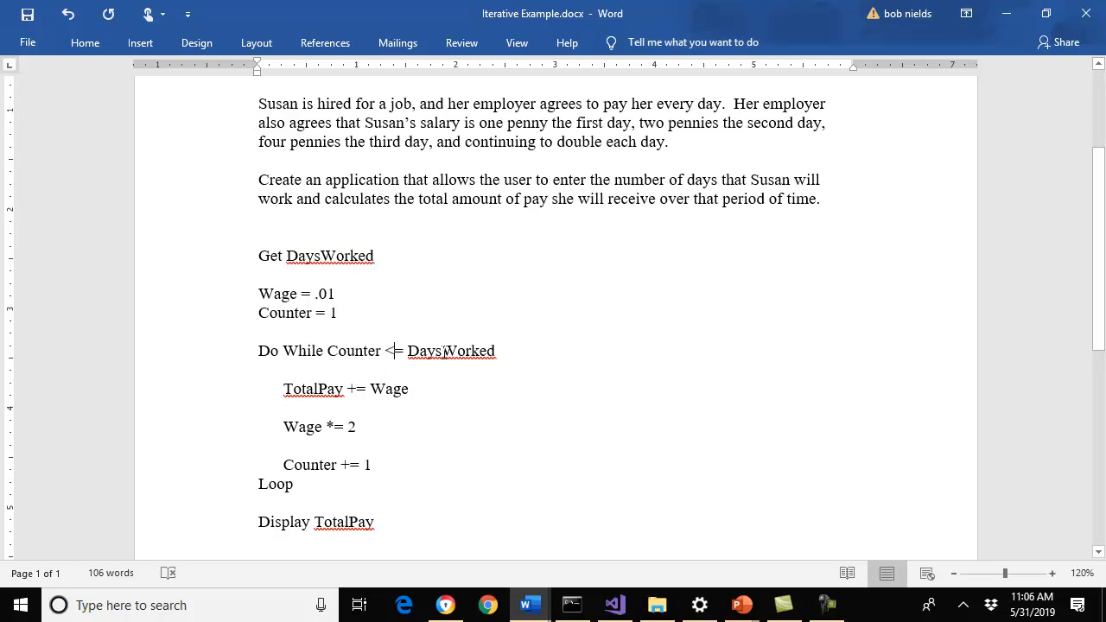
pyautogui.moveTo(384, 281)
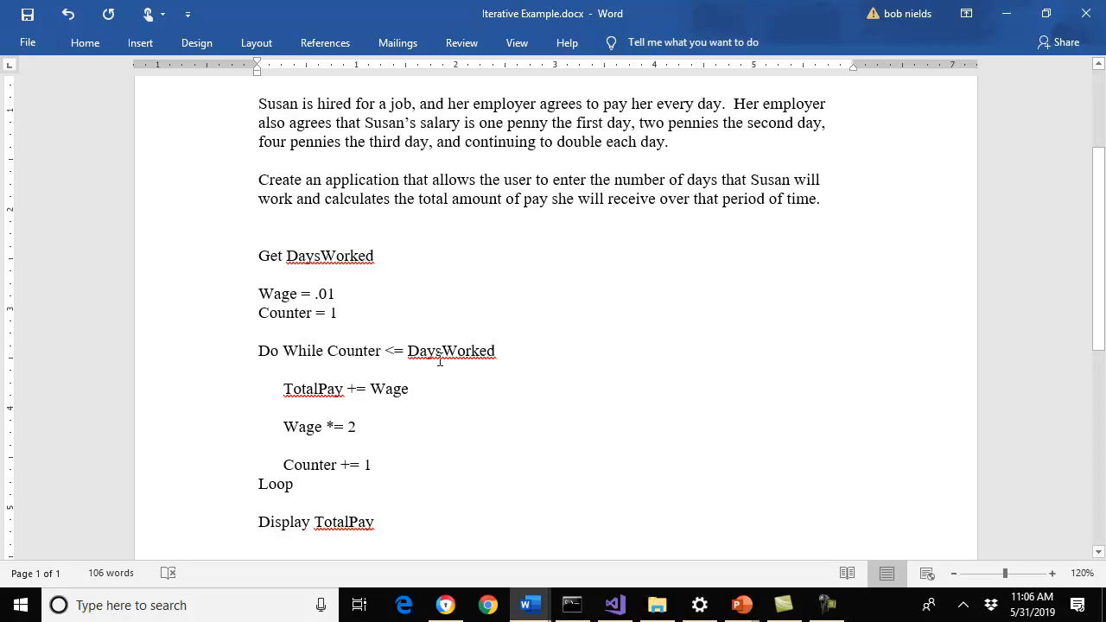
pyautogui.moveTo(362, 392)
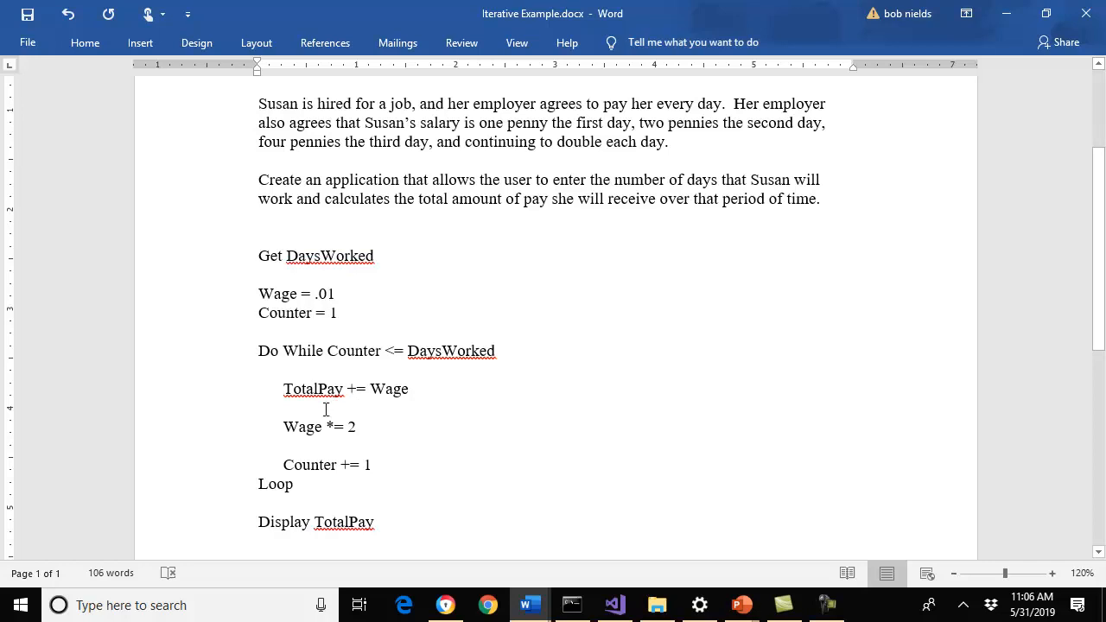
pyautogui.moveTo(298, 429)
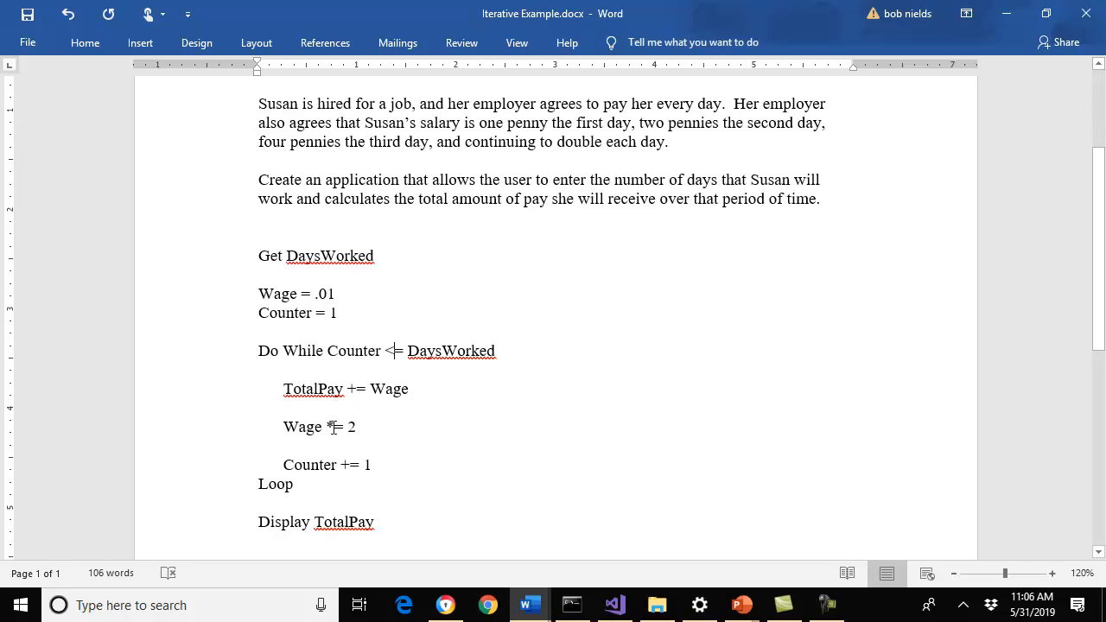
pyautogui.moveTo(366, 432)
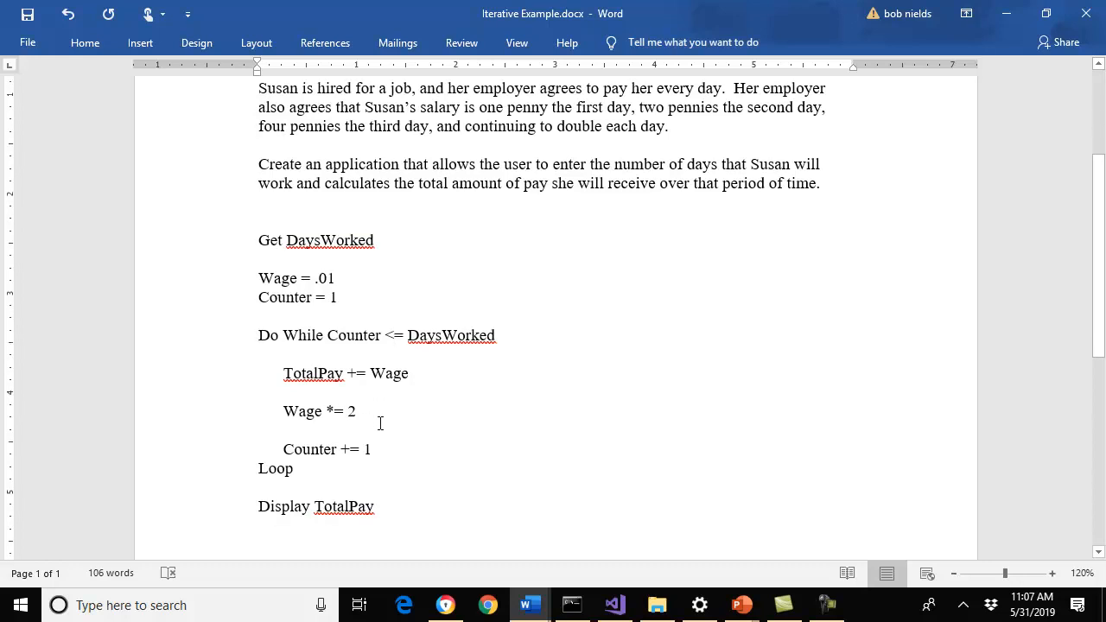
pyautogui.moveTo(243, 389)
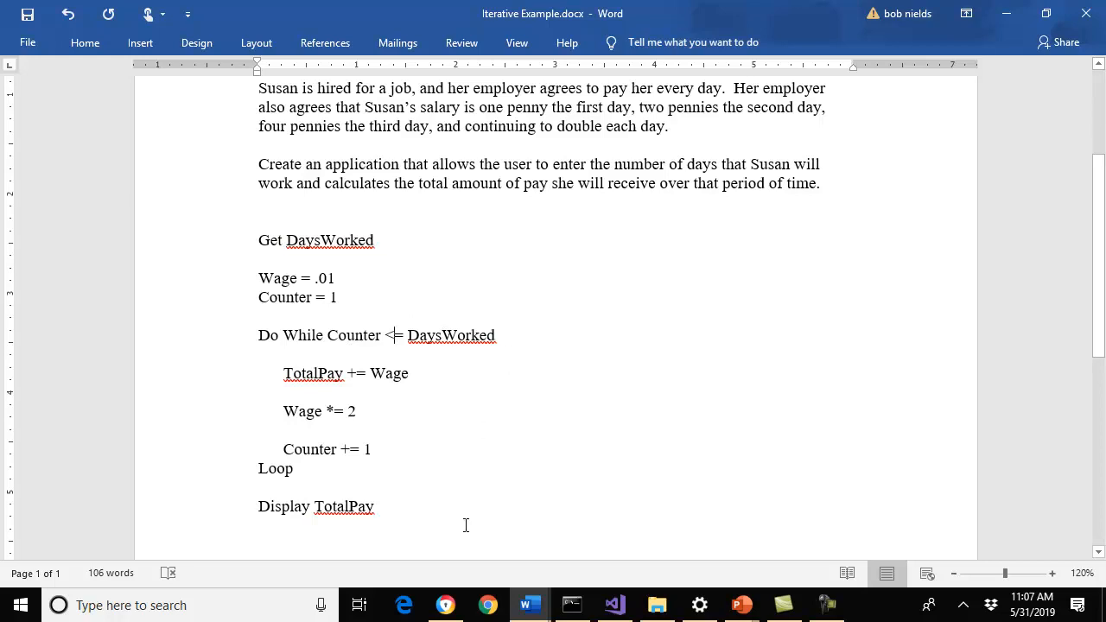
pyautogui.moveTo(490, 413)
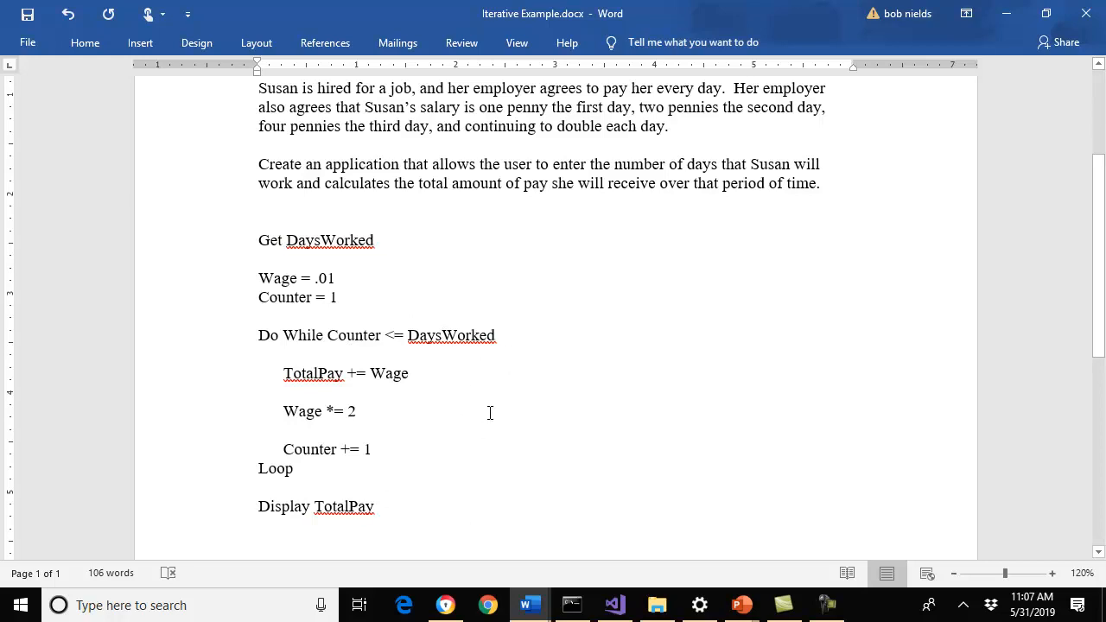
pyautogui.moveTo(376, 437)
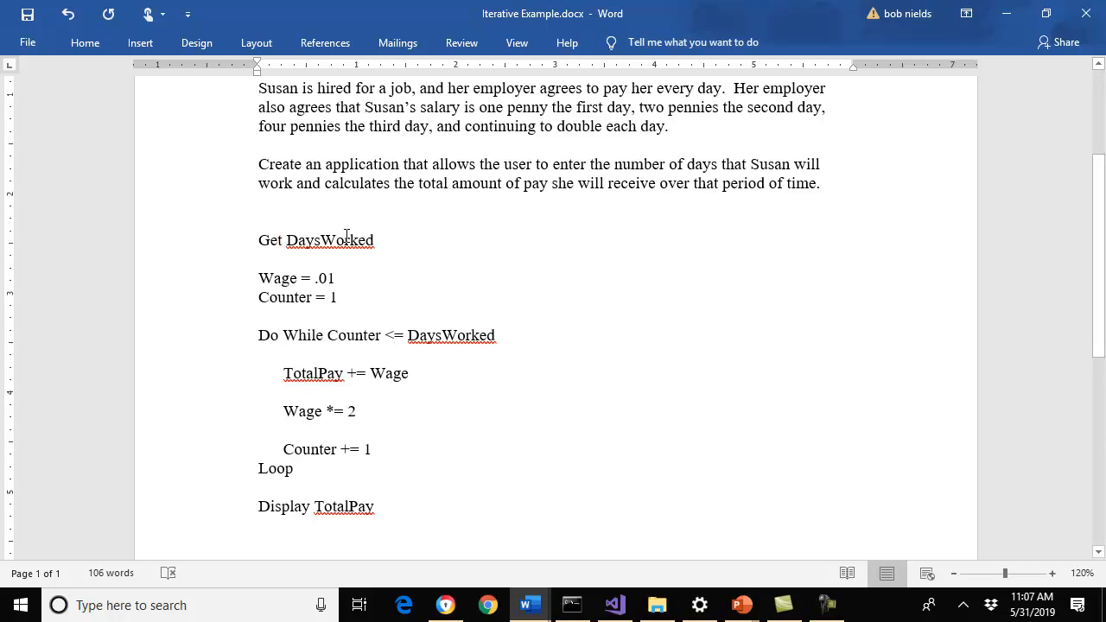
pyautogui.moveTo(459, 244)
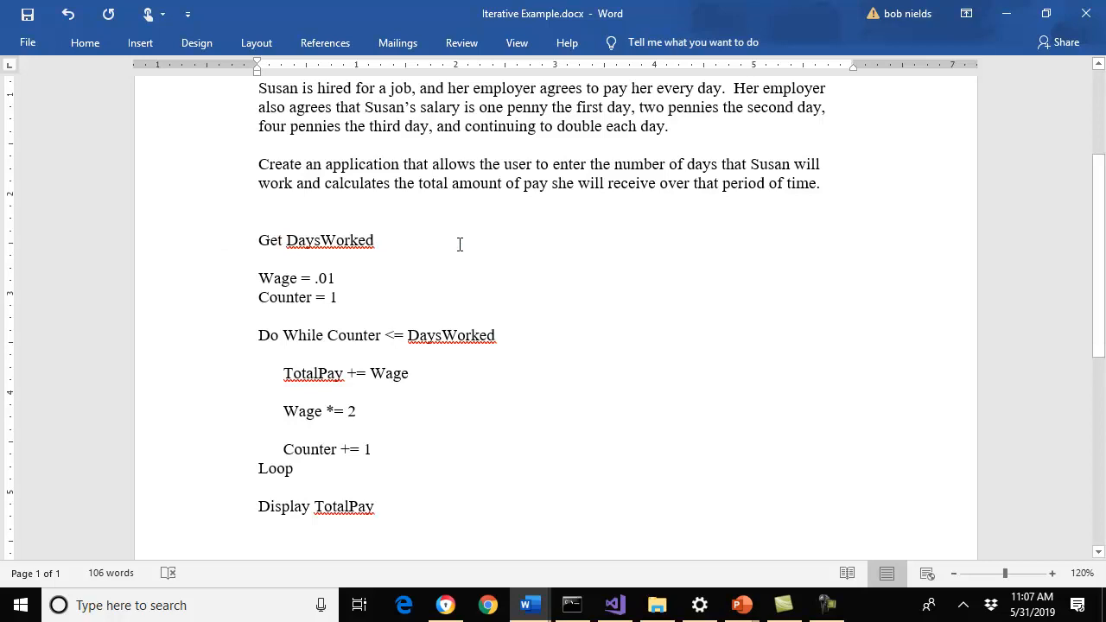
pyautogui.scroll(3)
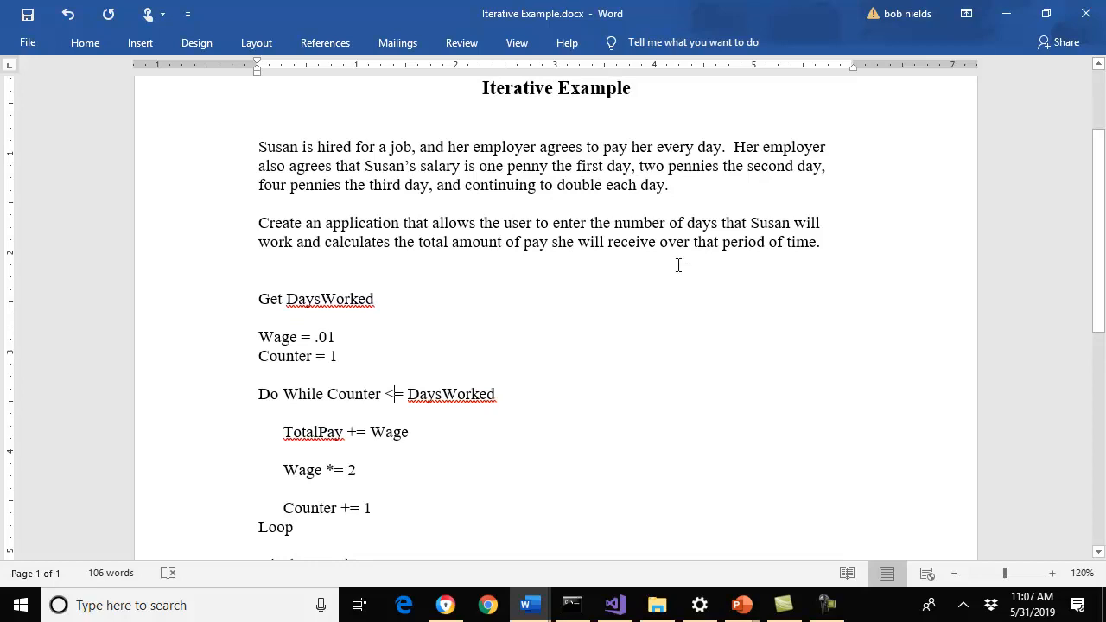
pyautogui.scroll(-3)
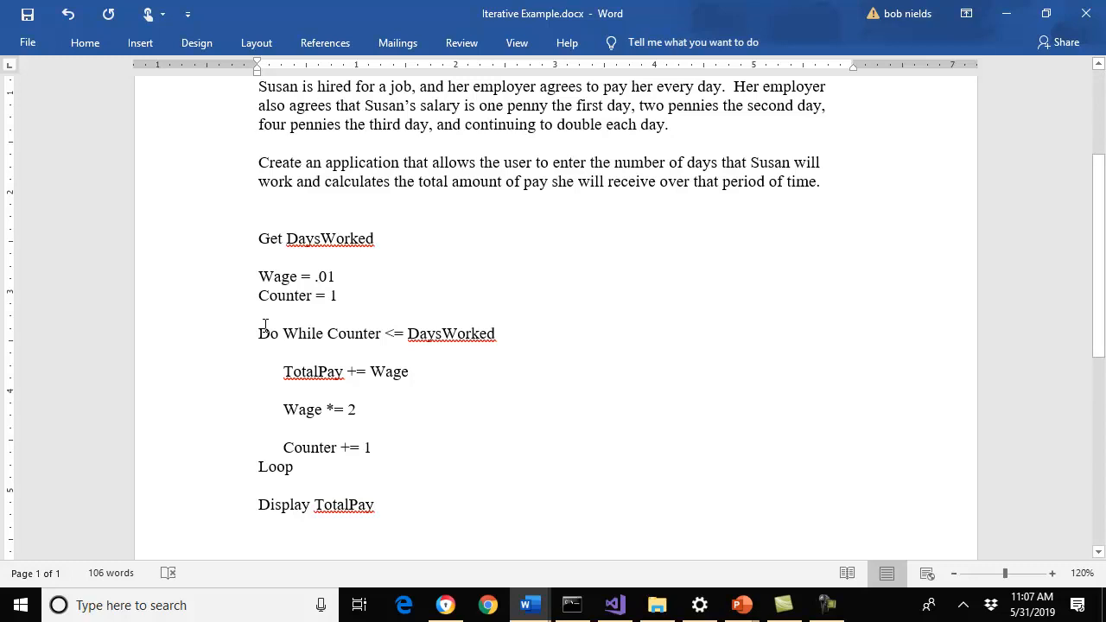
pyautogui.moveTo(398, 311)
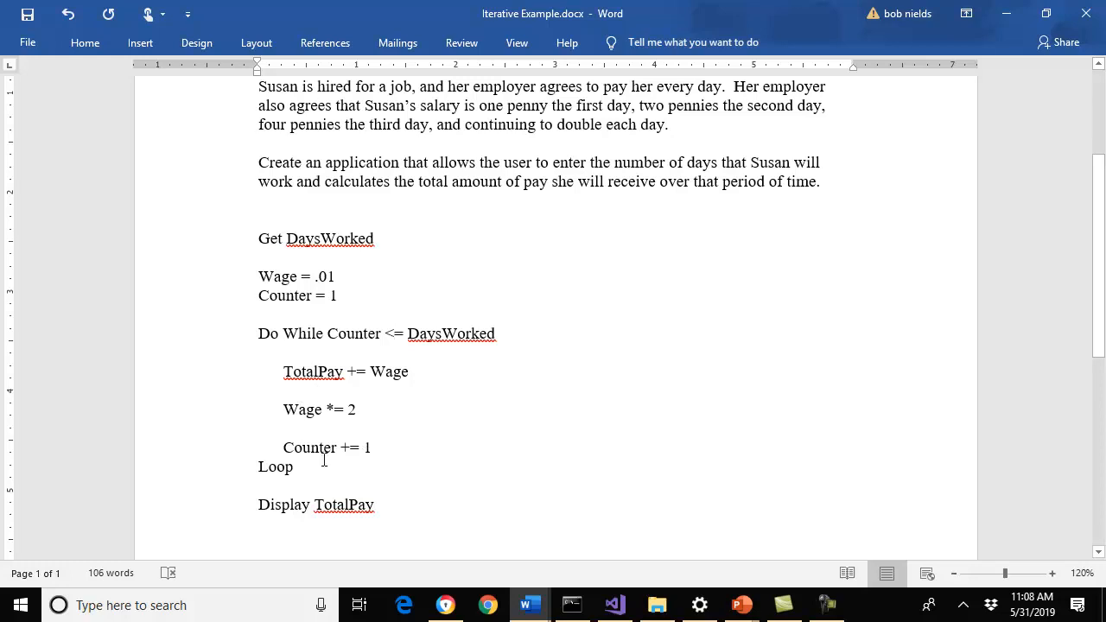
pyautogui.moveTo(360, 335)
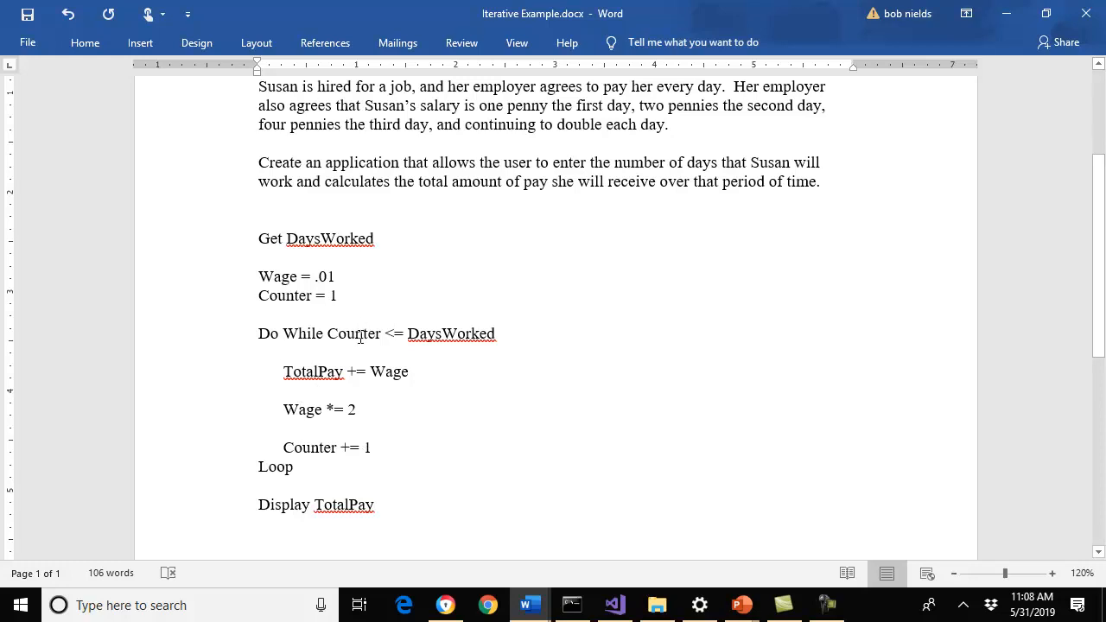
pyautogui.moveTo(421, 348)
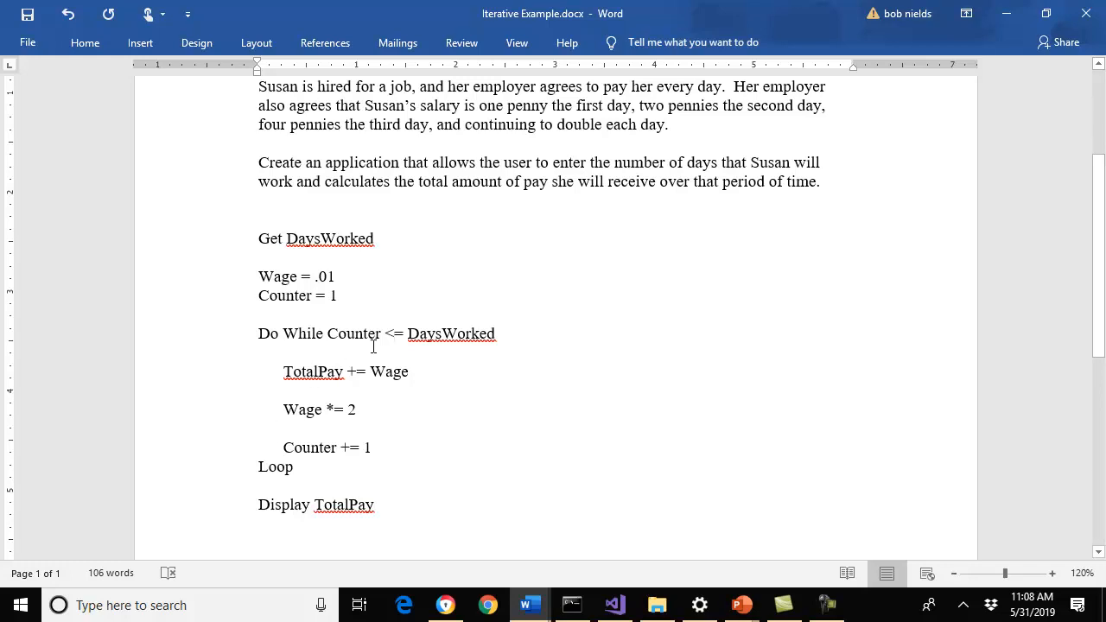
pyautogui.moveTo(338, 530)
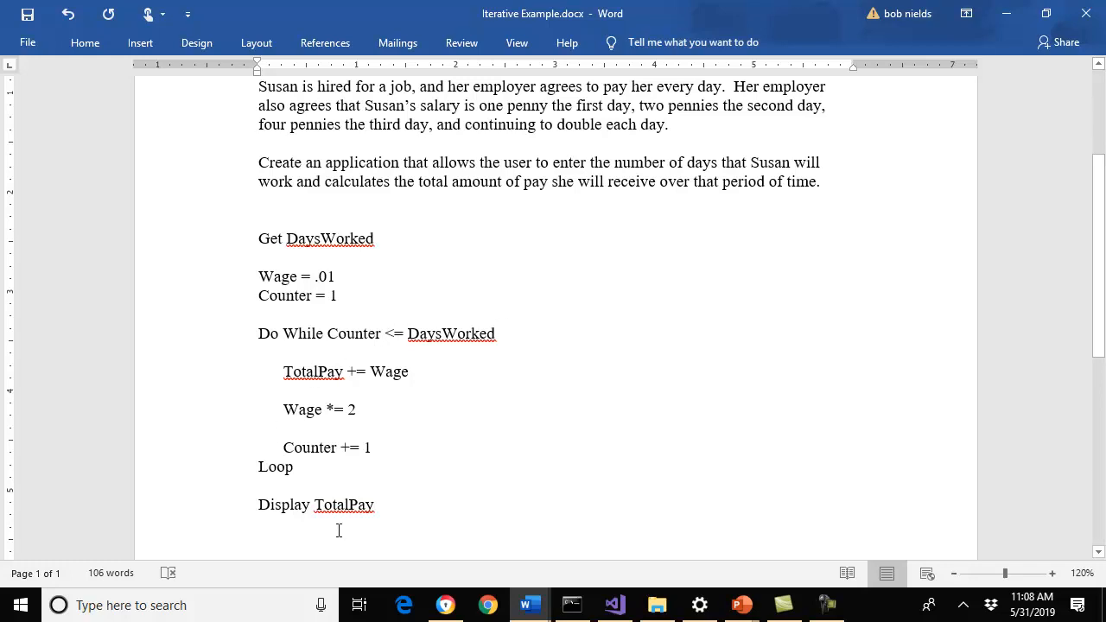
pyautogui.moveTo(402, 504)
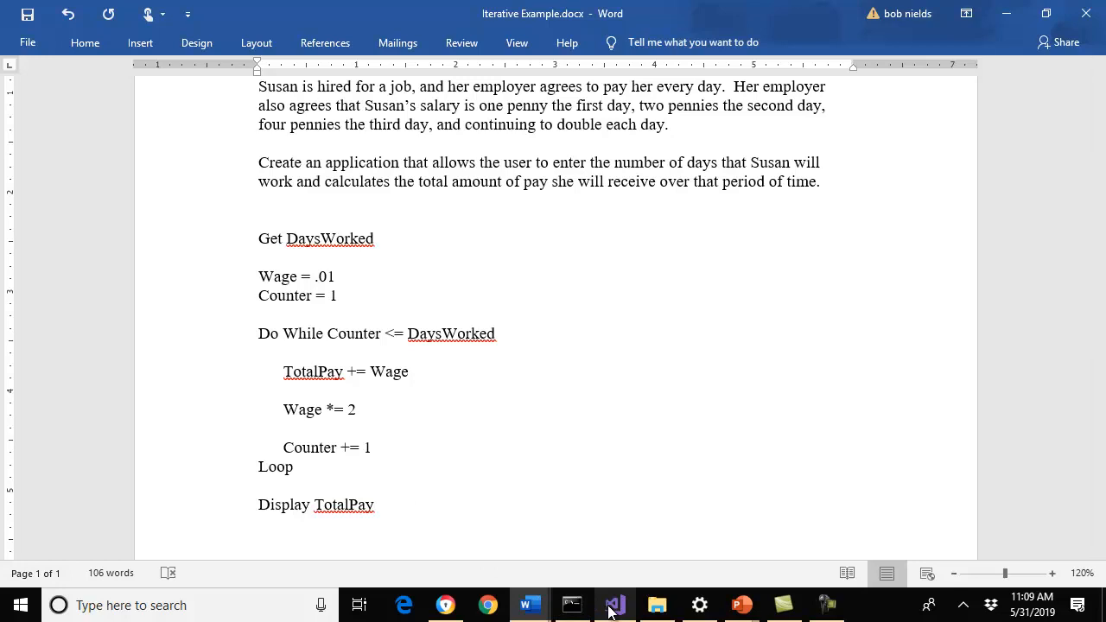
# Switch to Visual Studio to review the while loop in Iterative_Example.py.
pyautogui.click(613, 605)
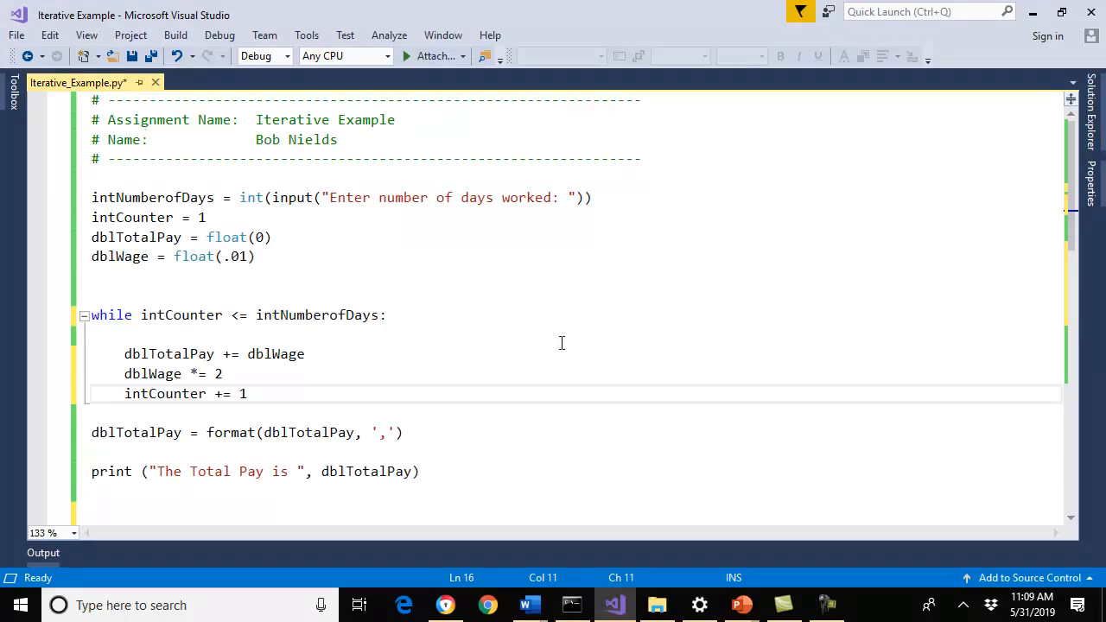
pyautogui.moveTo(555, 336)
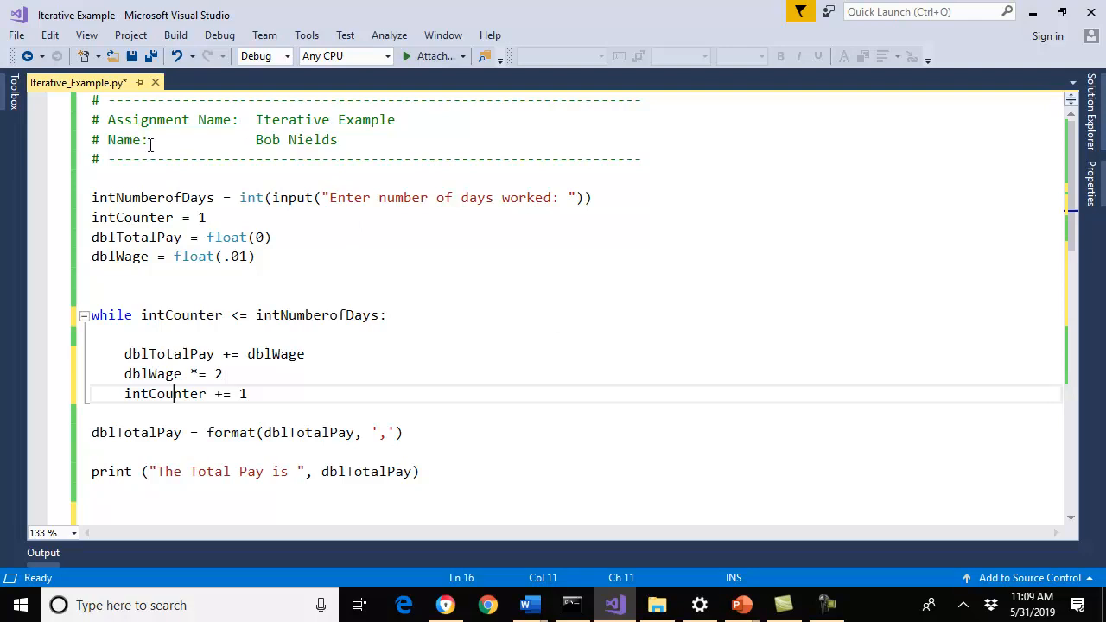
pyautogui.moveTo(522, 255)
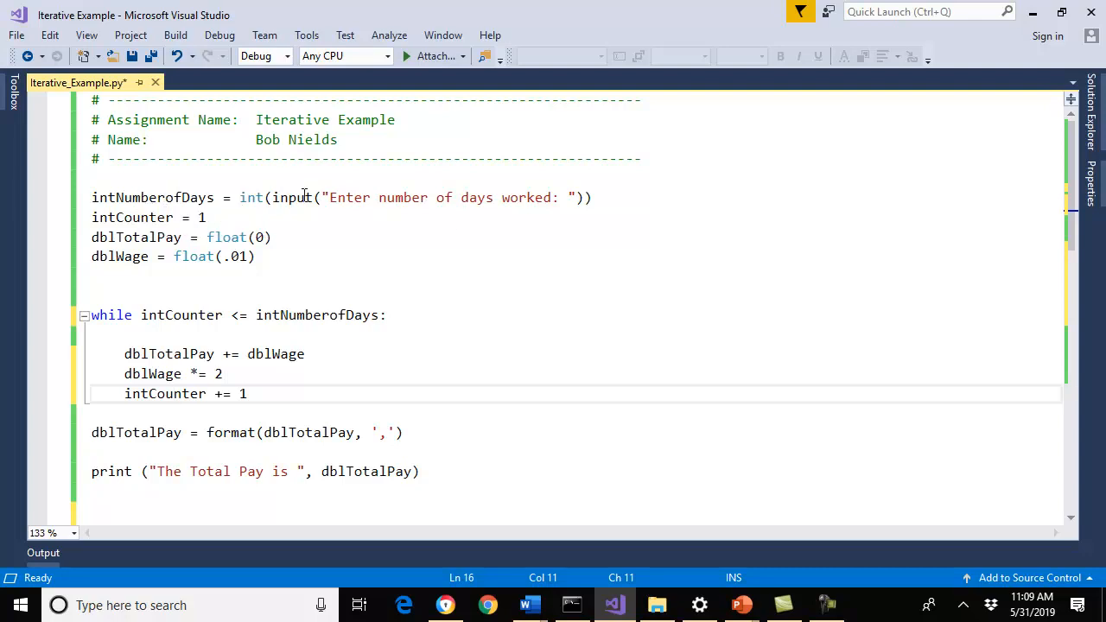
pyautogui.moveTo(351, 199)
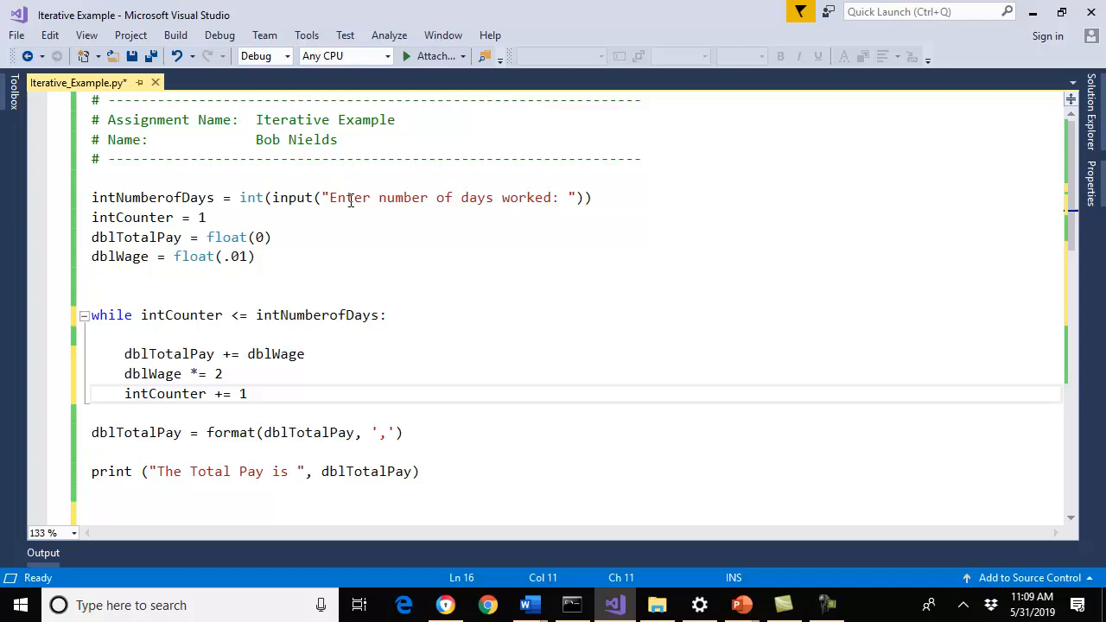
pyautogui.moveTo(200, 214)
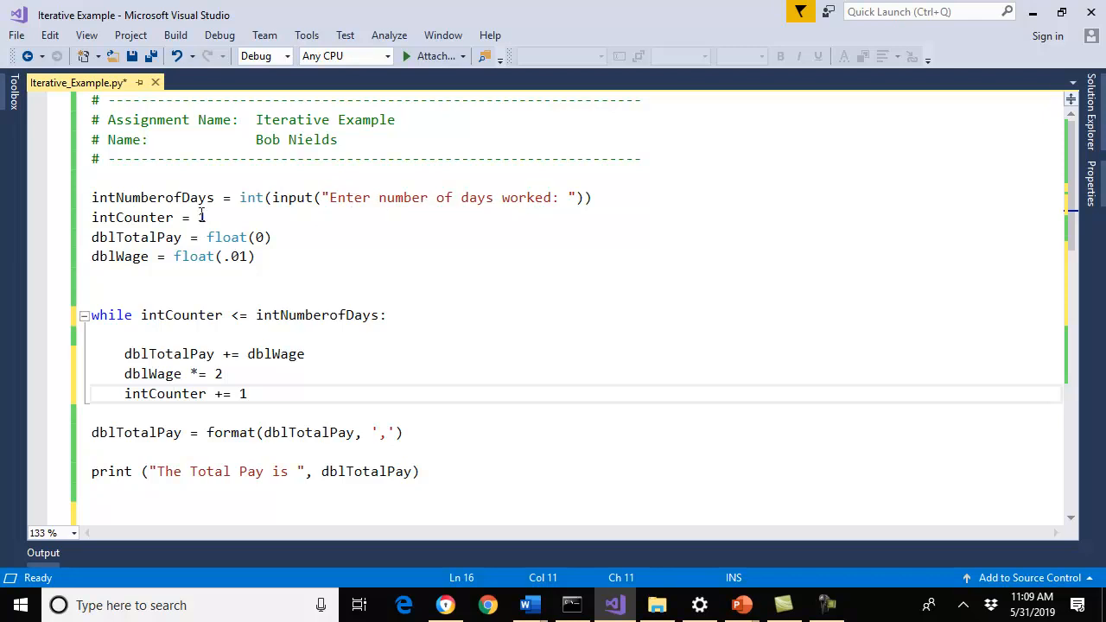
pyautogui.moveTo(132, 217)
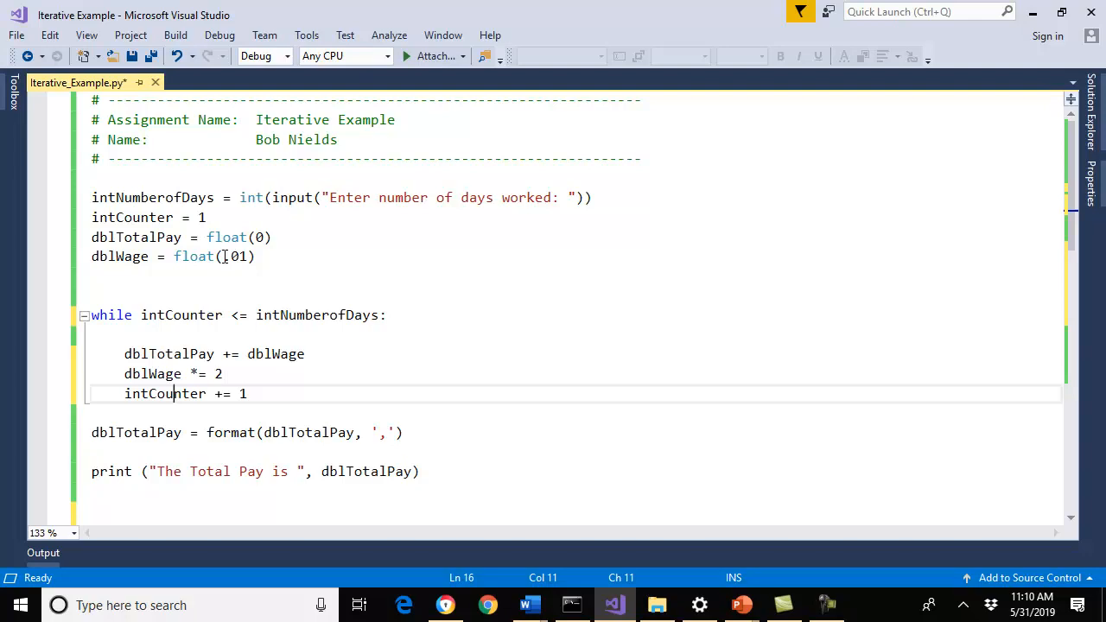
pyautogui.moveTo(173, 393)
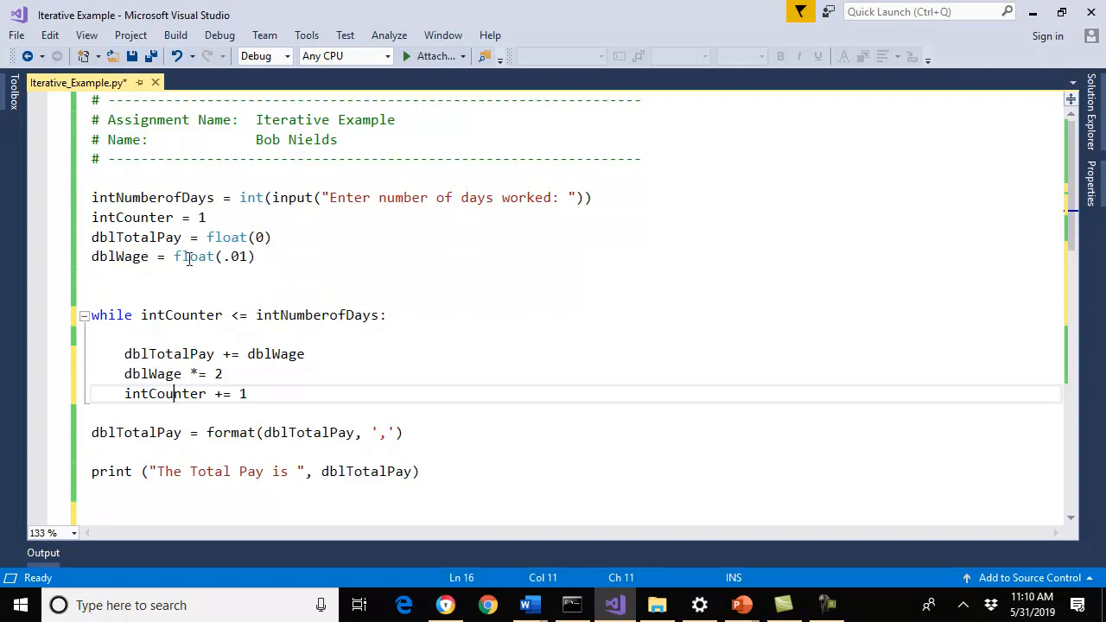
pyautogui.moveTo(440, 253)
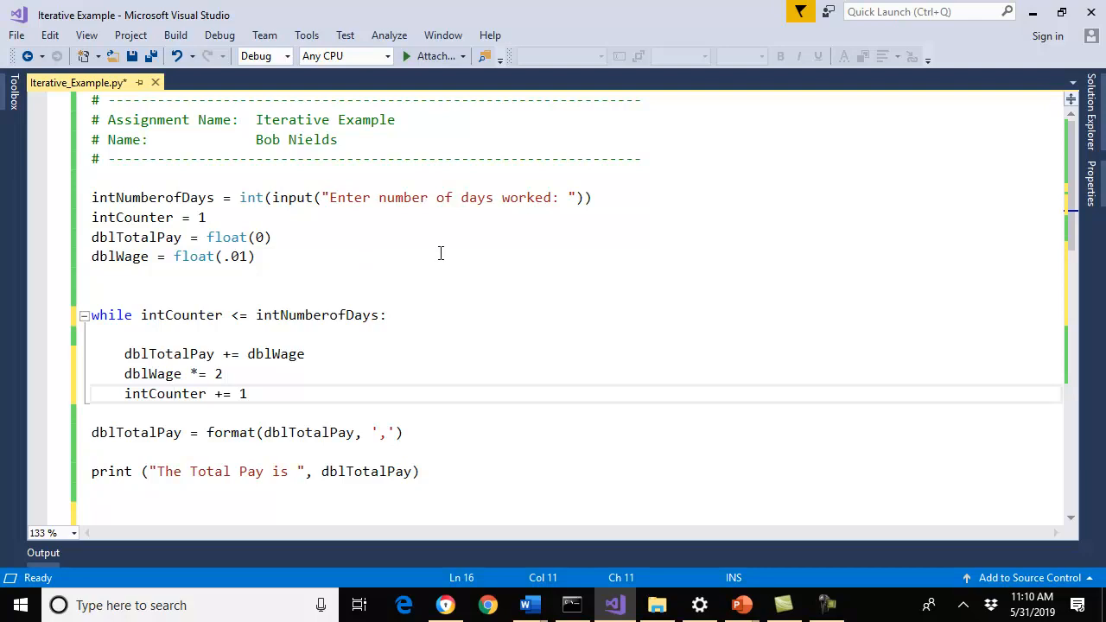
pyautogui.moveTo(169, 251)
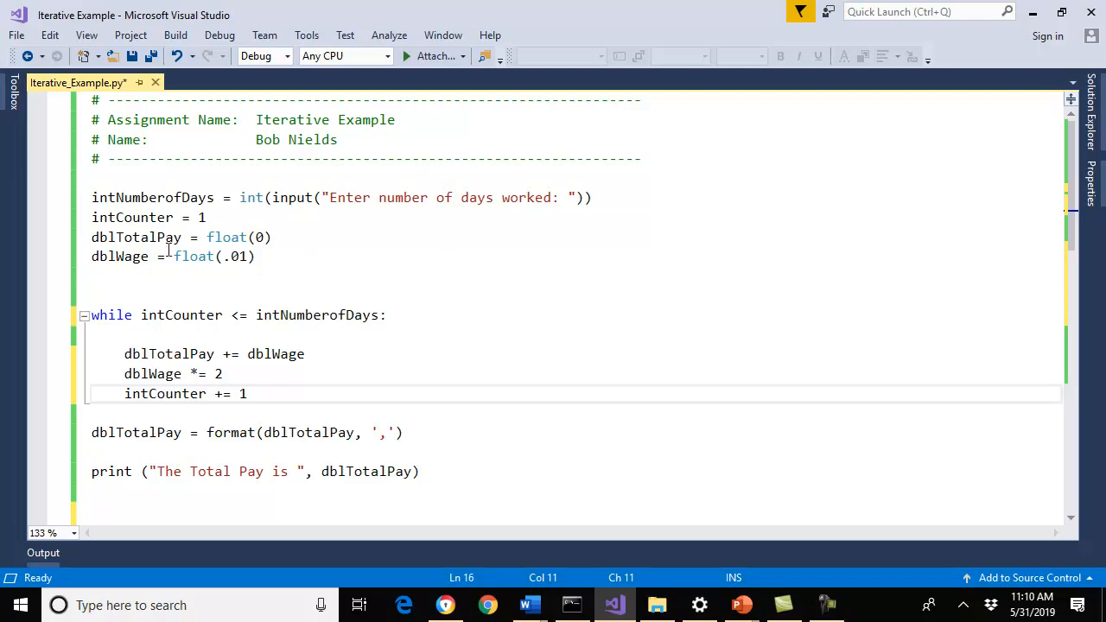
pyautogui.moveTo(136, 256)
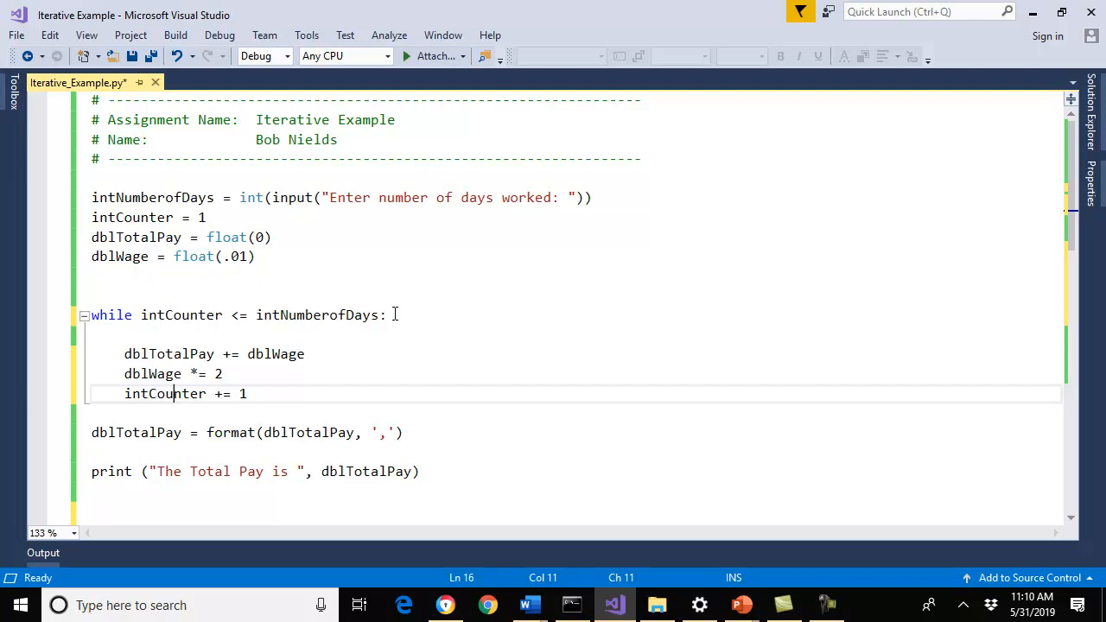
pyautogui.moveTo(400, 375)
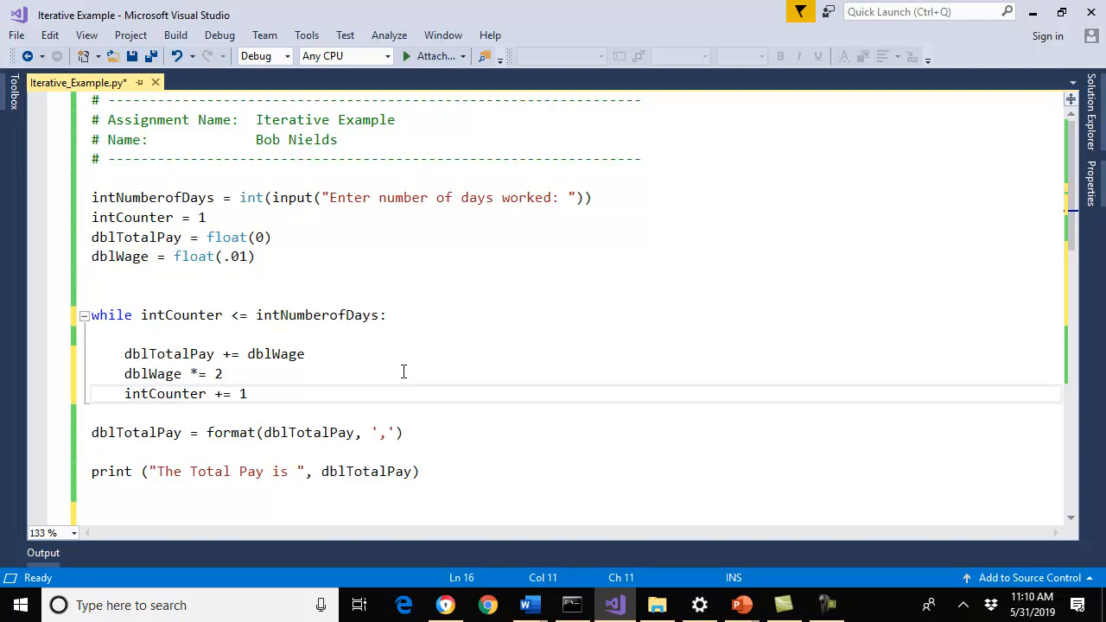
pyautogui.moveTo(214, 319)
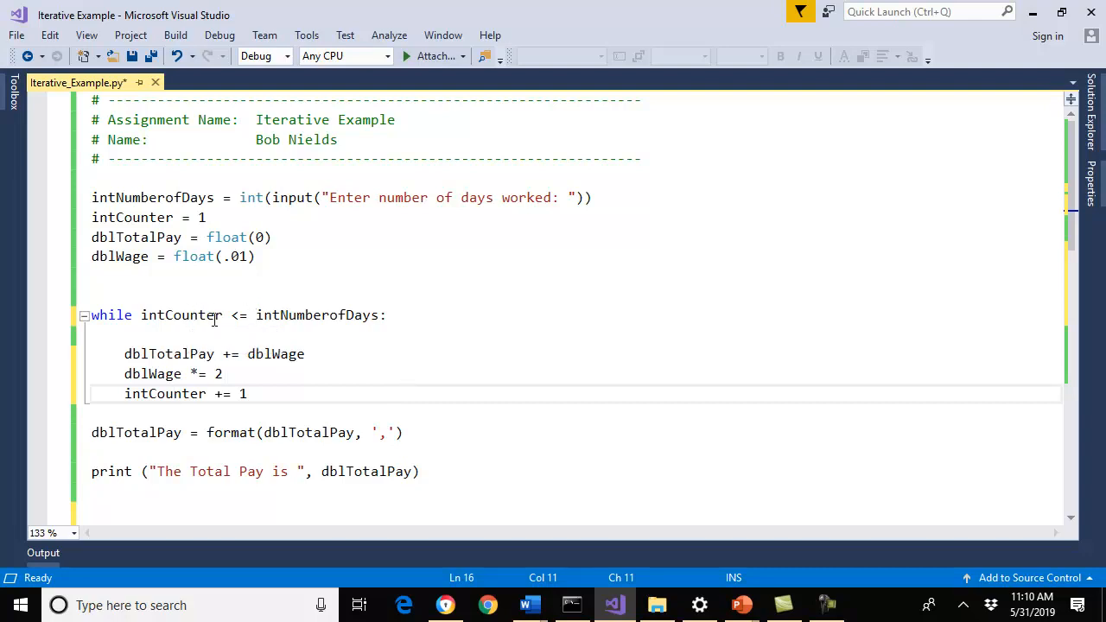
pyautogui.moveTo(181, 314)
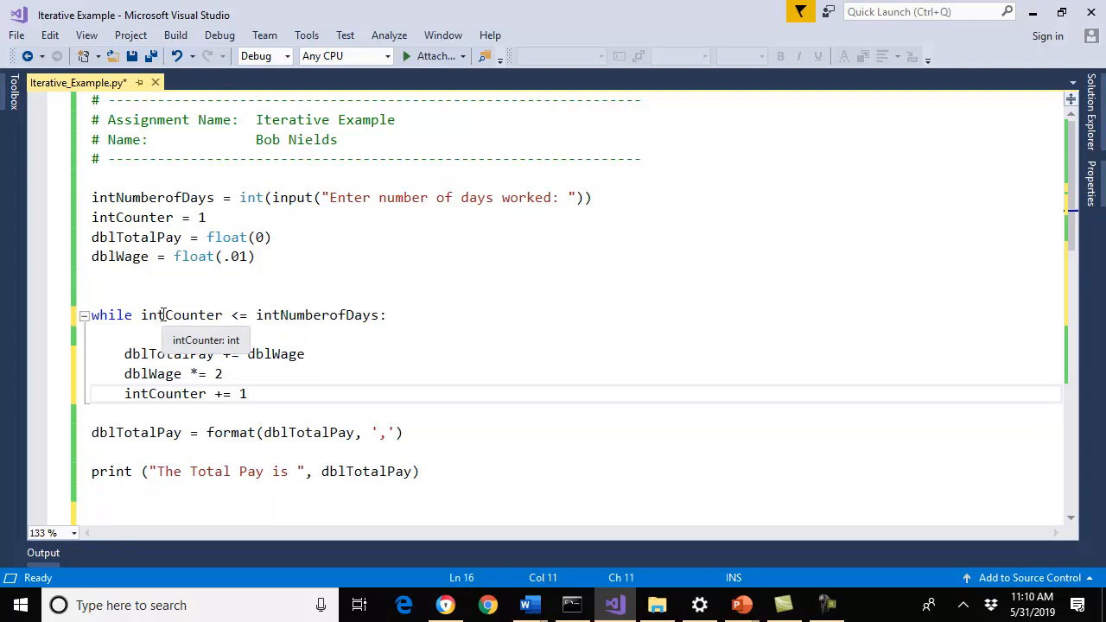
pyautogui.moveTo(354, 327)
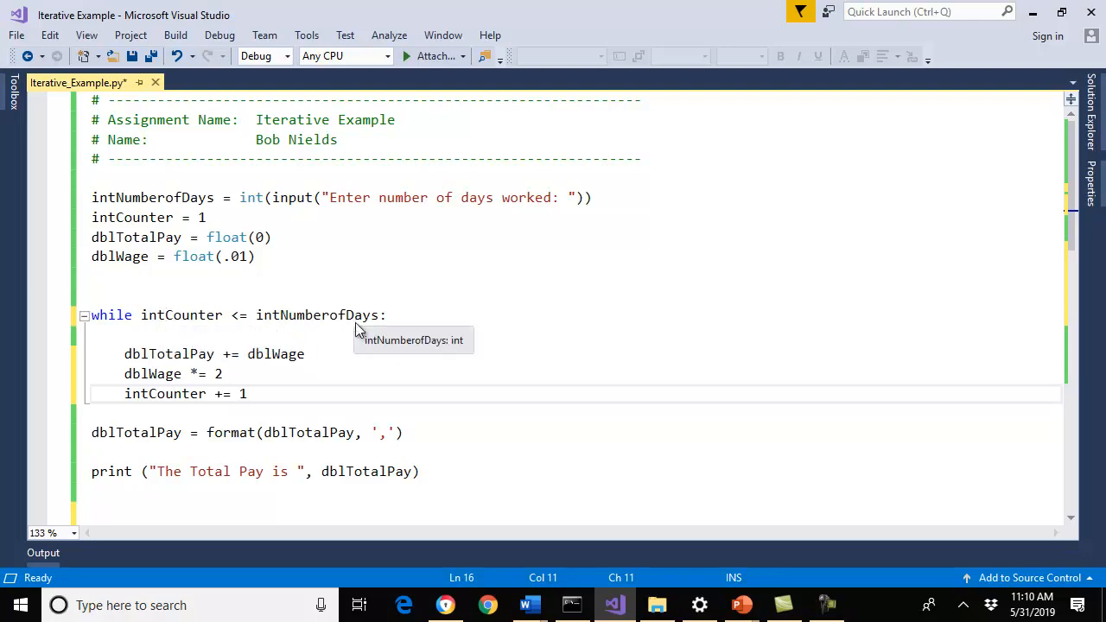
pyautogui.moveTo(528, 605)
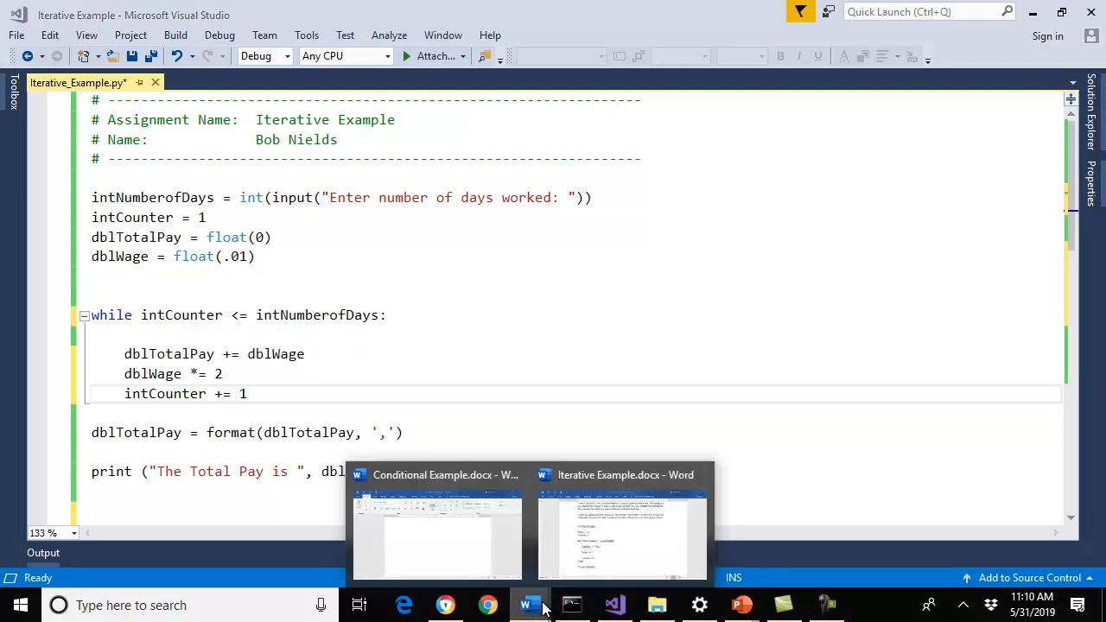
pyautogui.click(621, 527)
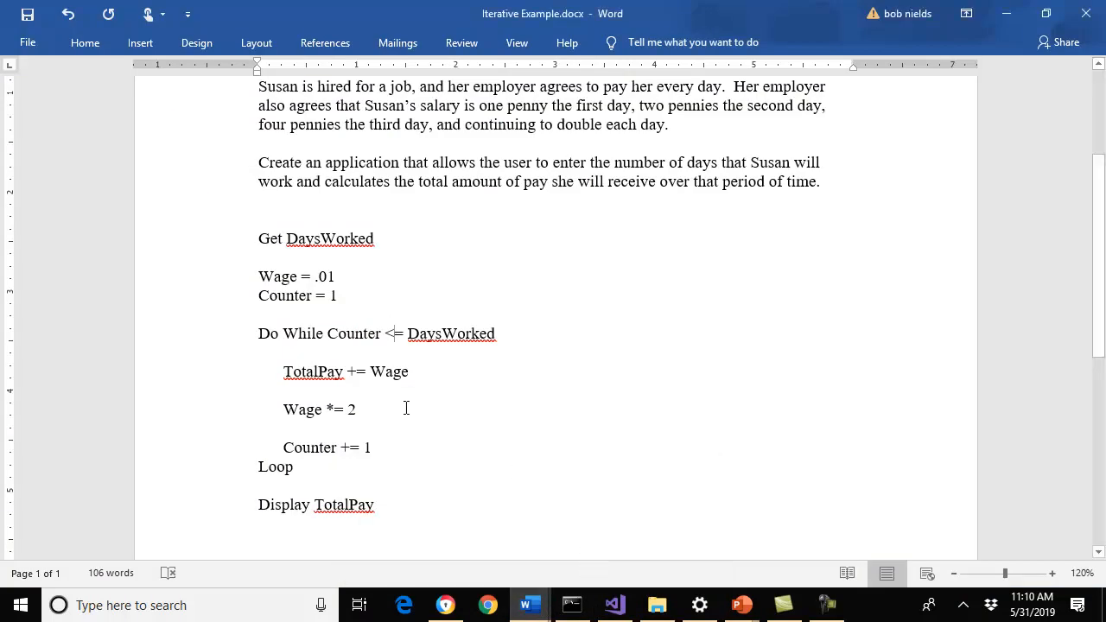
pyautogui.moveTo(386, 361)
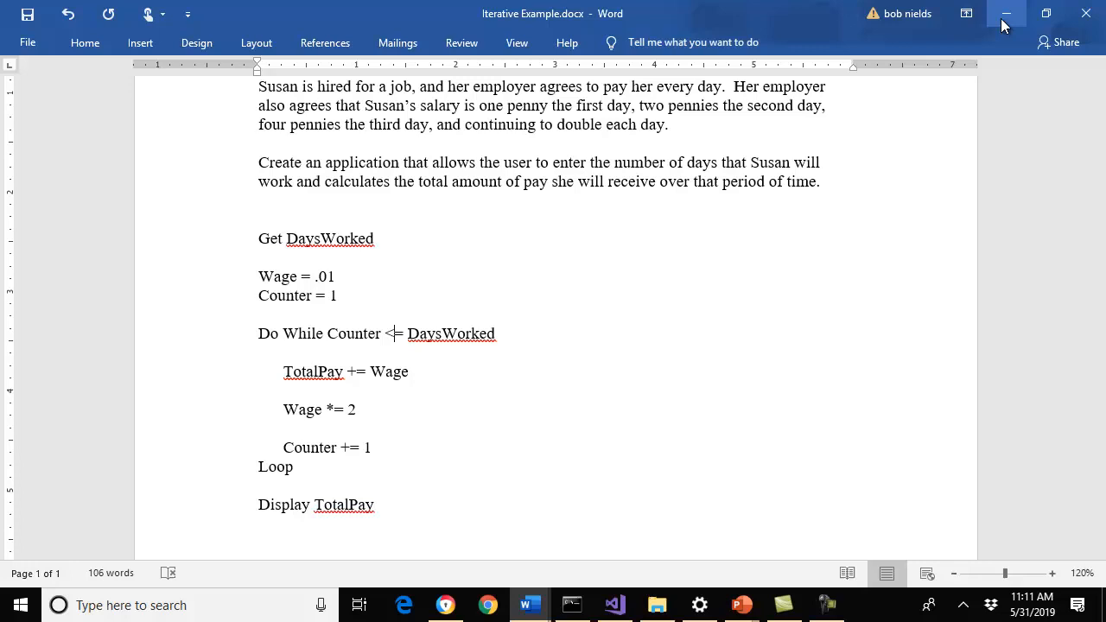
pyautogui.click(613, 605)
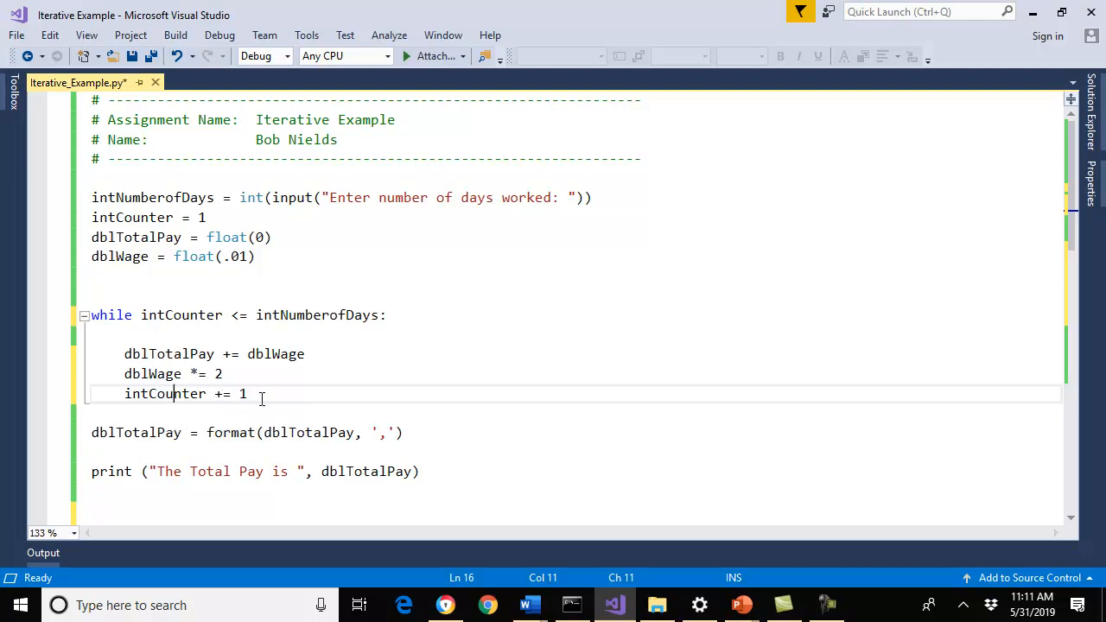
pyautogui.moveTo(493, 527)
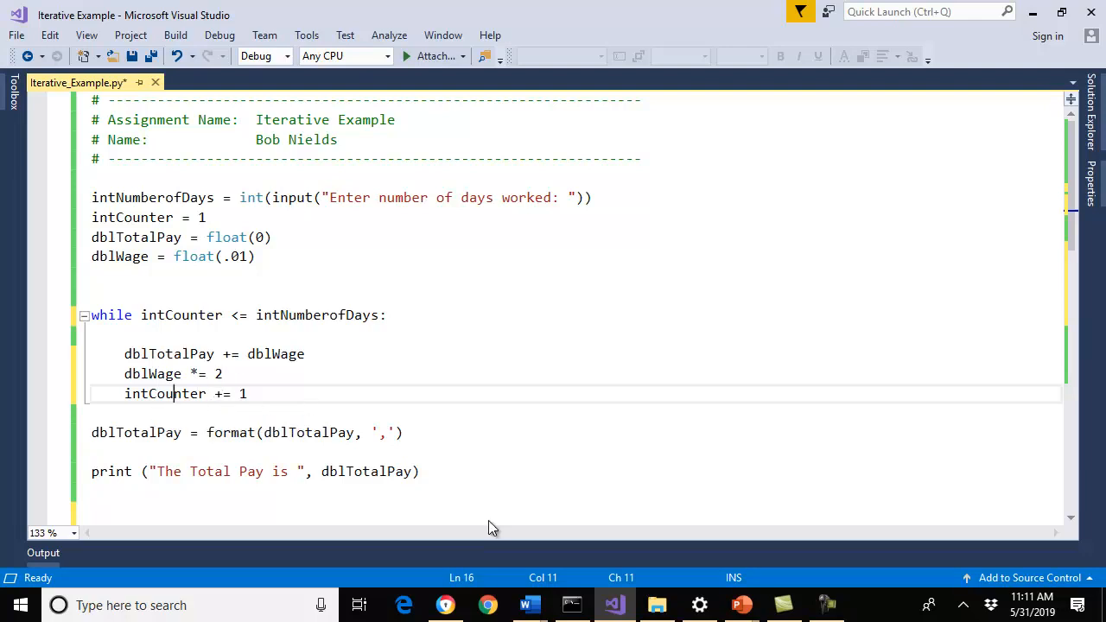
pyautogui.moveTo(530, 605)
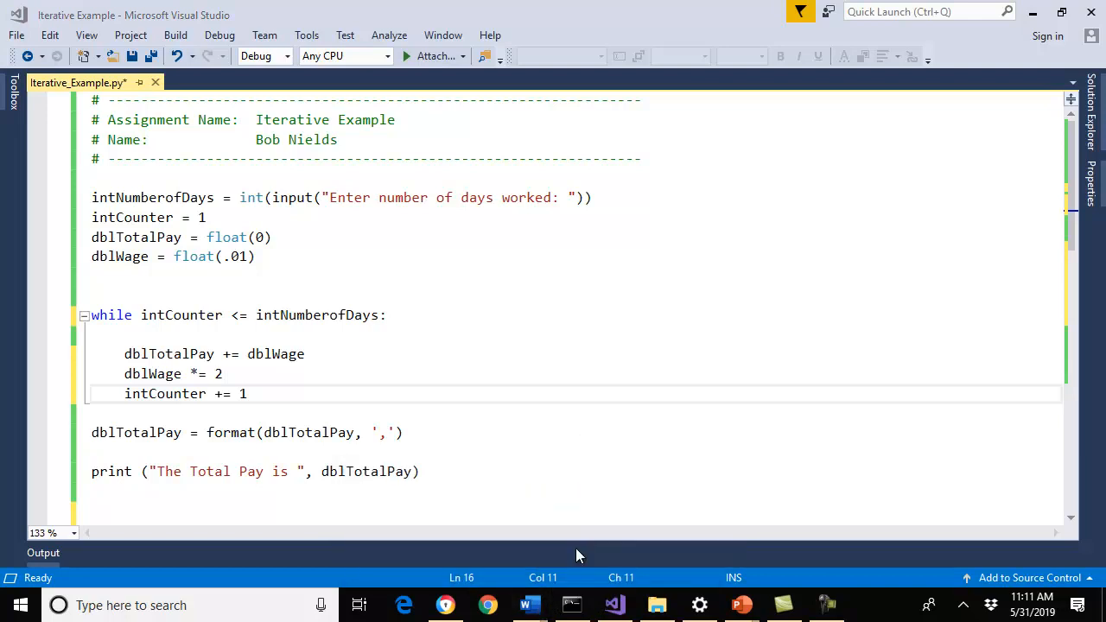
pyautogui.moveTo(530, 605)
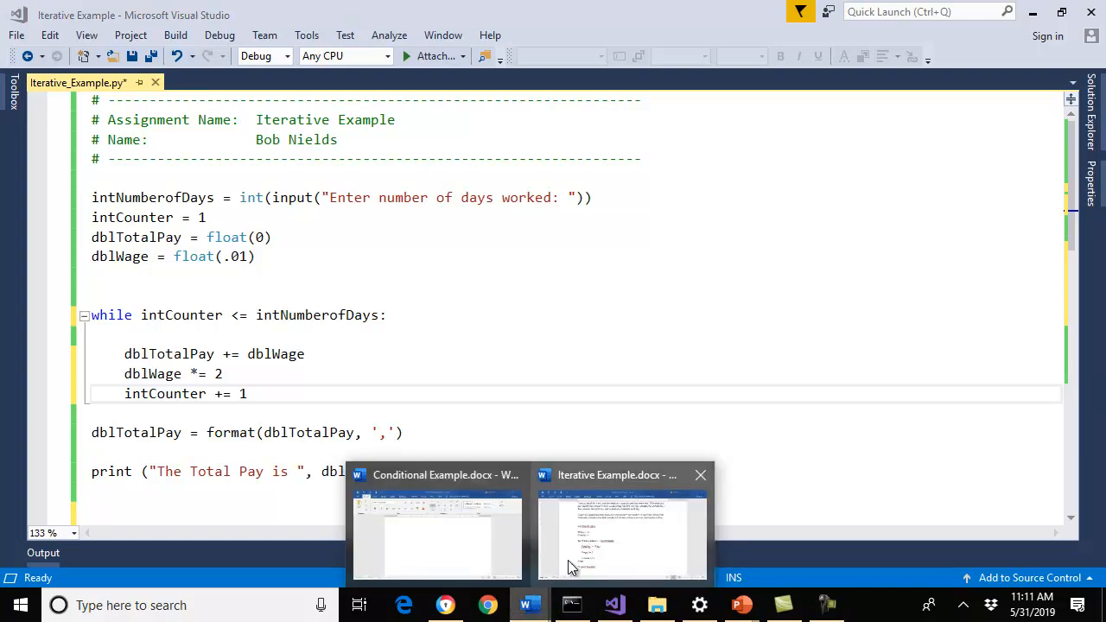
pyautogui.click(622, 531)
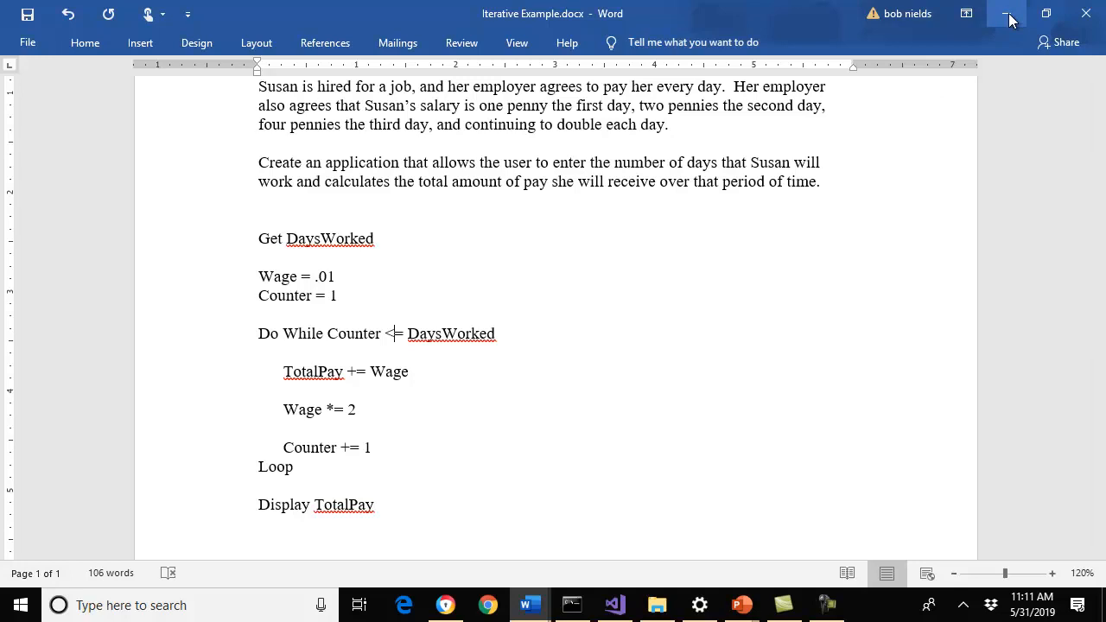
pyautogui.click(613, 605)
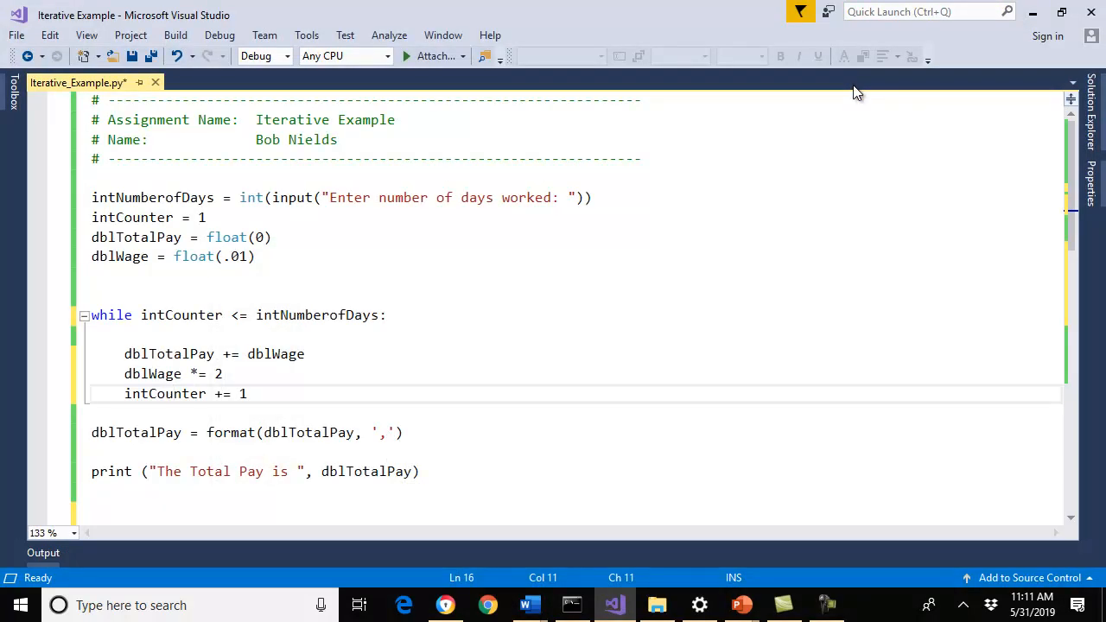
pyautogui.moveTo(121, 345)
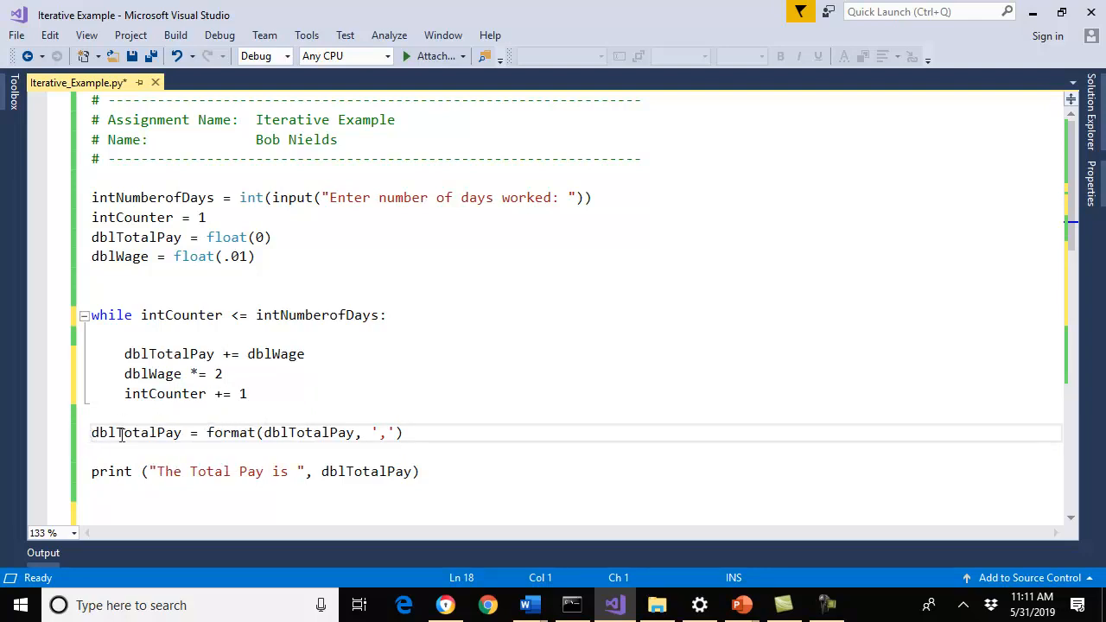
pyautogui.moveTo(376, 378)
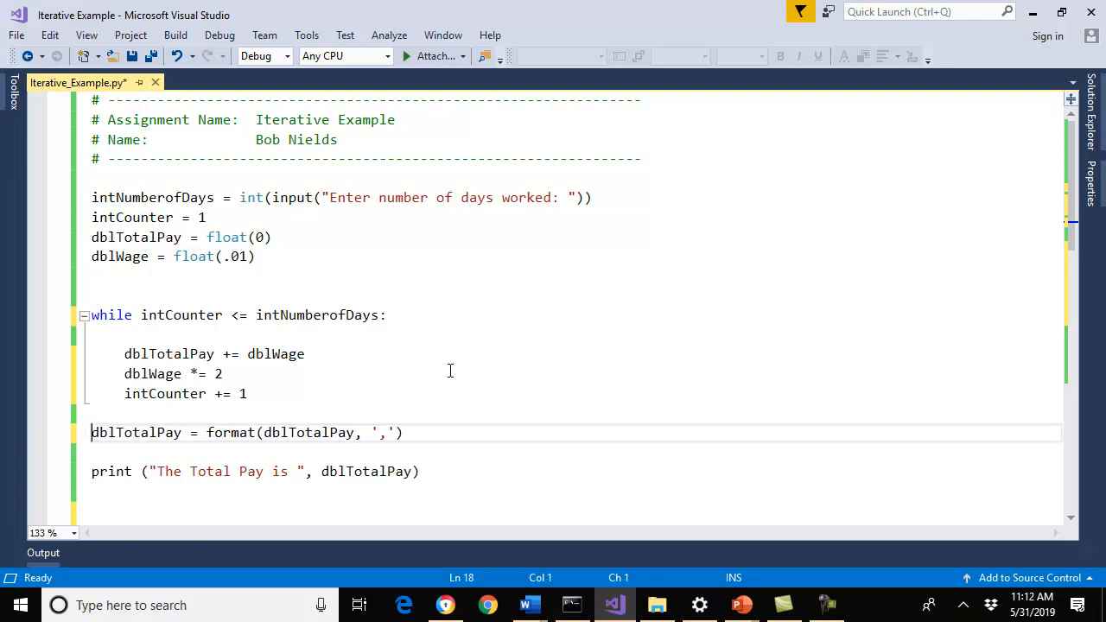
pyautogui.click(423, 55)
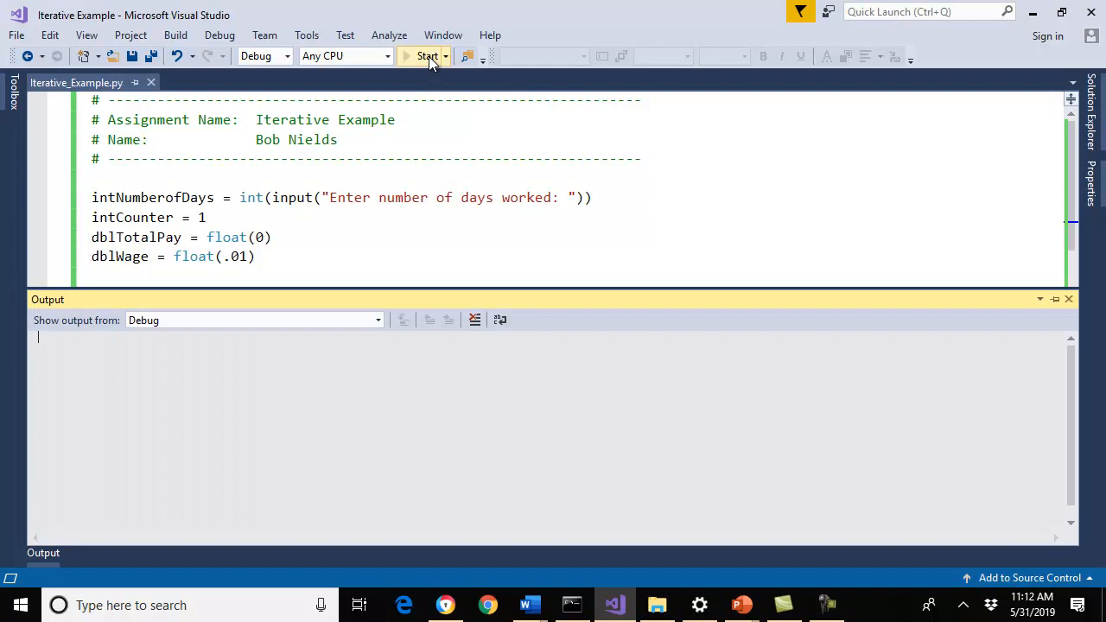
pyautogui.click(427, 56)
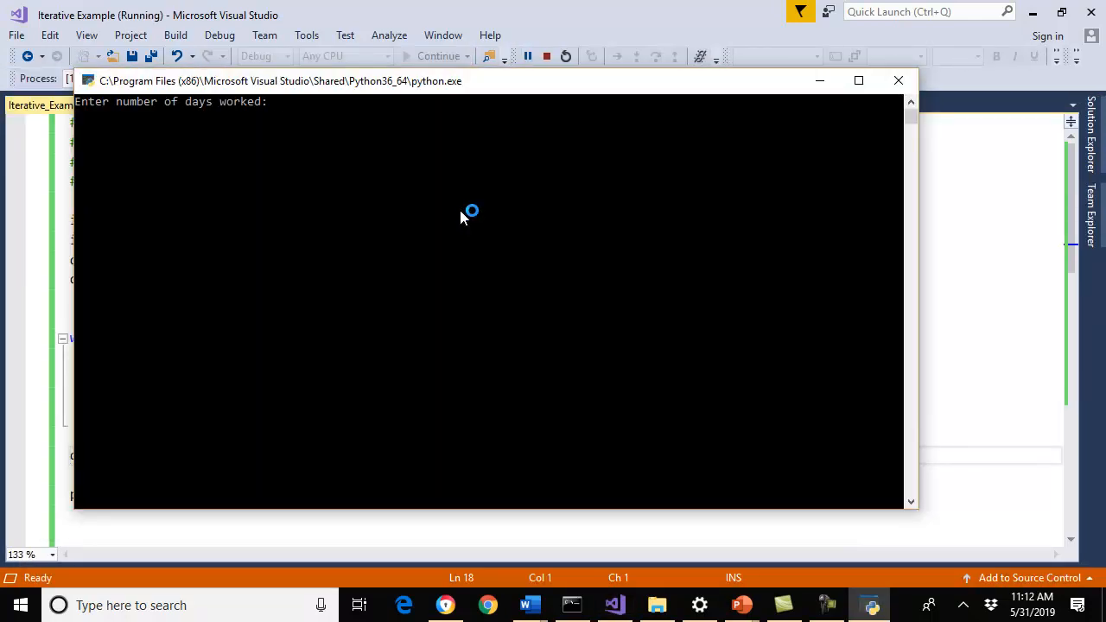
pyautogui.write('1')
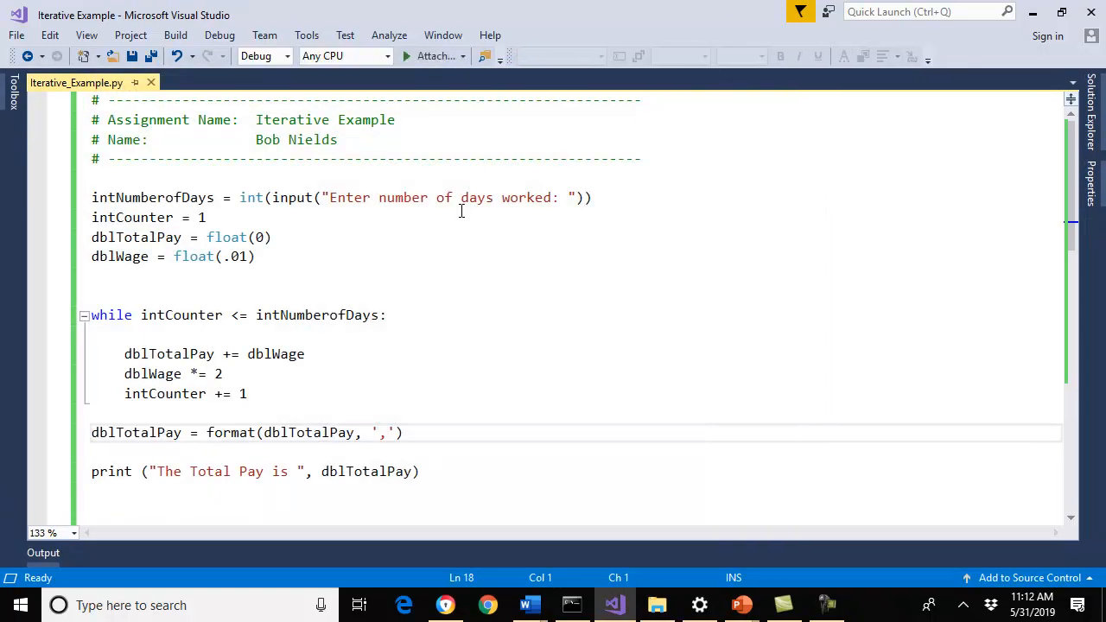
pyautogui.click(423, 55)
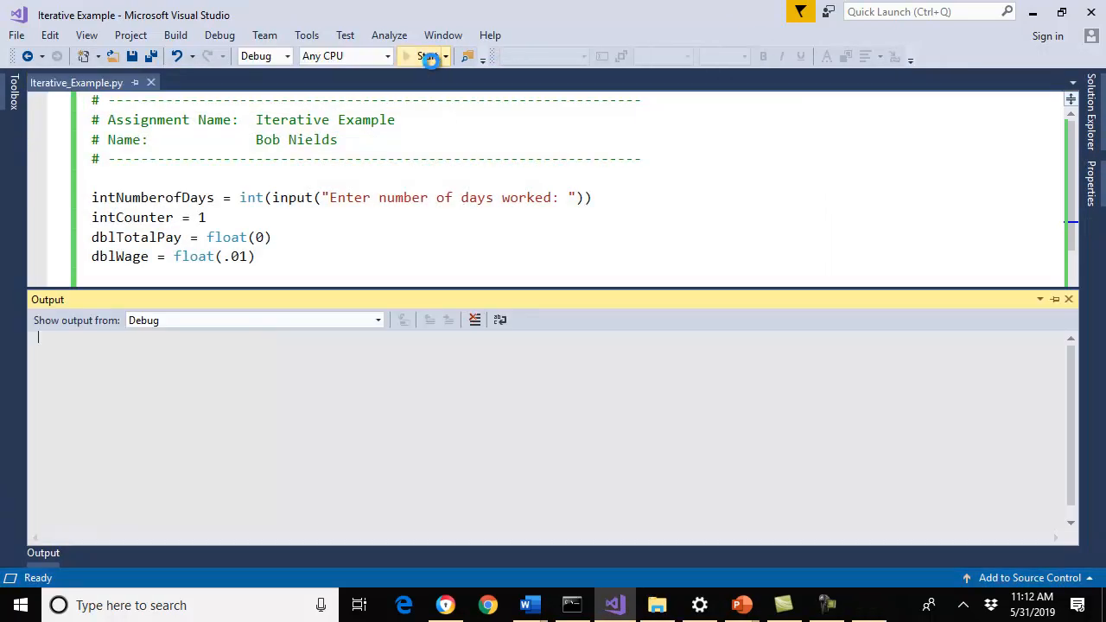
pyautogui.click(423, 57)
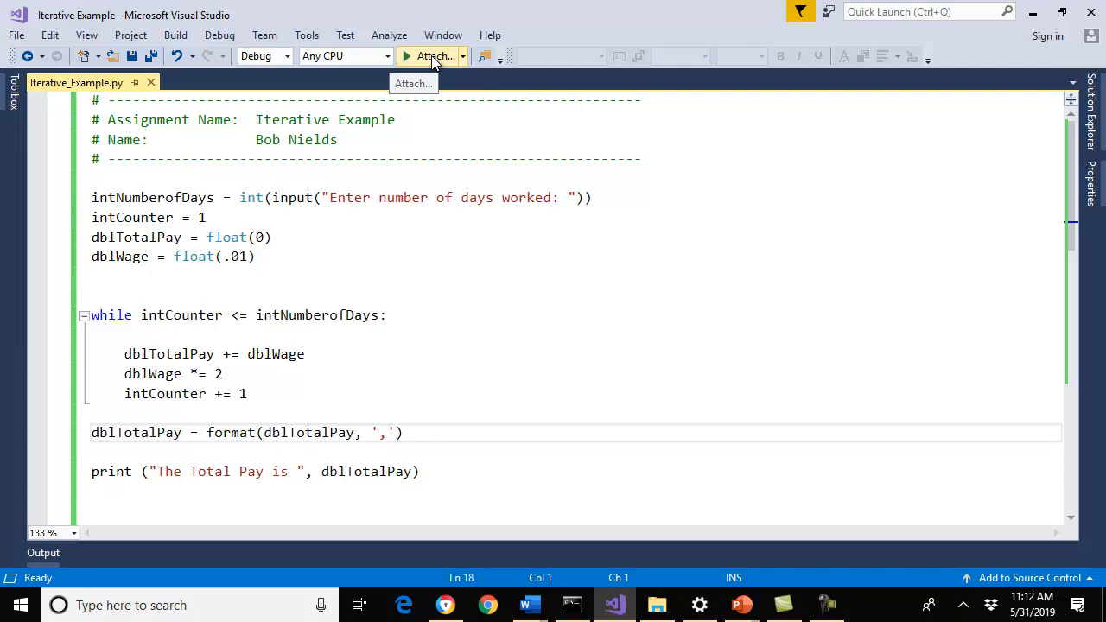
pyautogui.moveTo(432, 65)
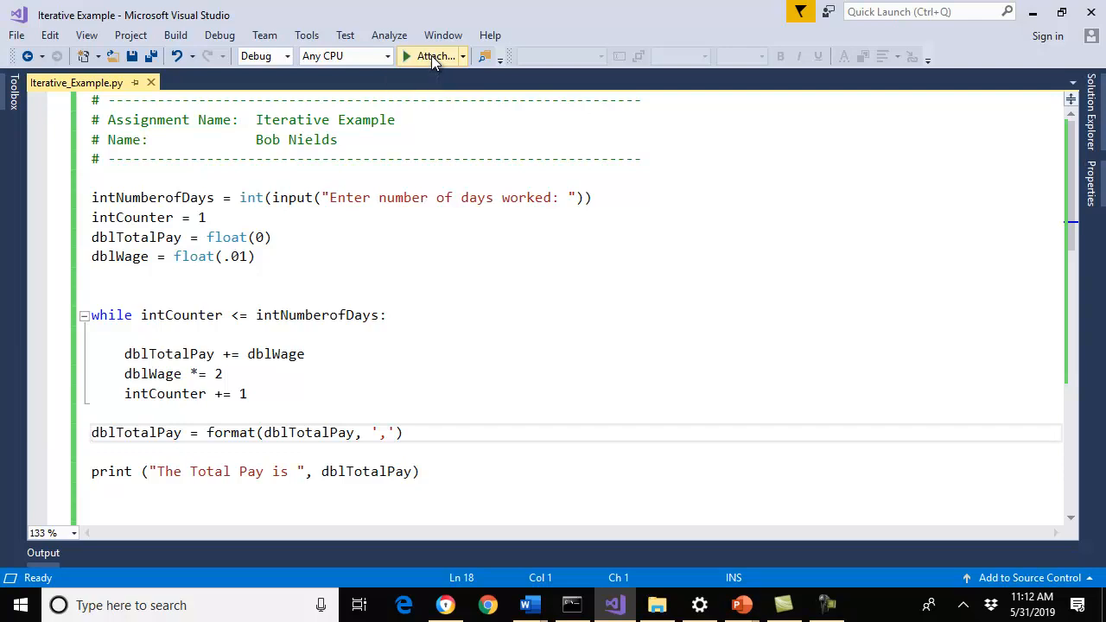
pyautogui.click(92, 432)
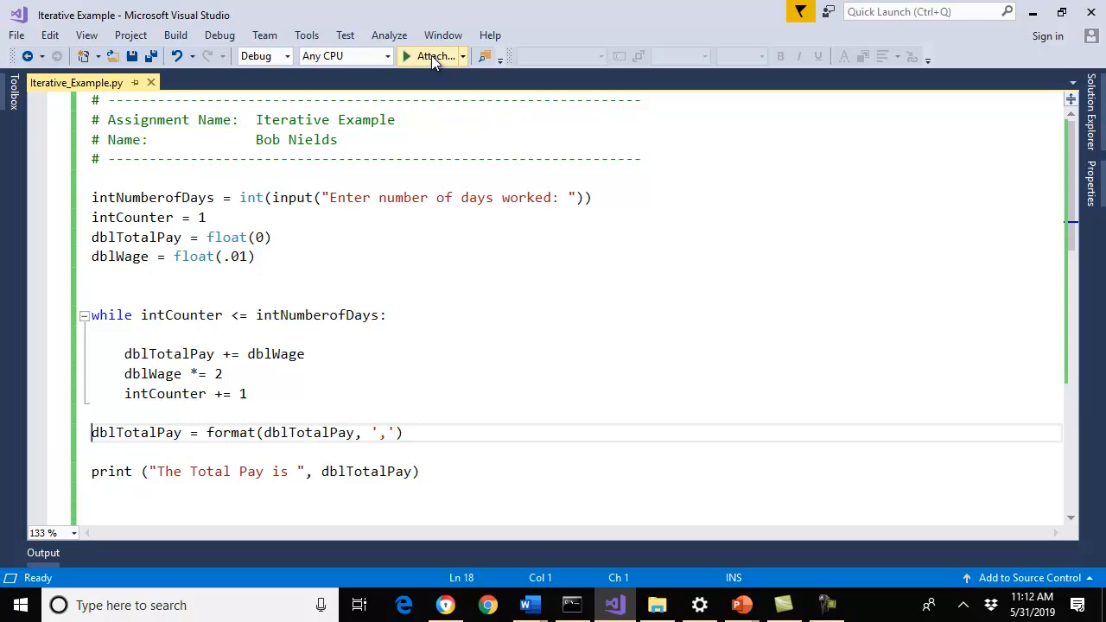
pyautogui.click(431, 56)
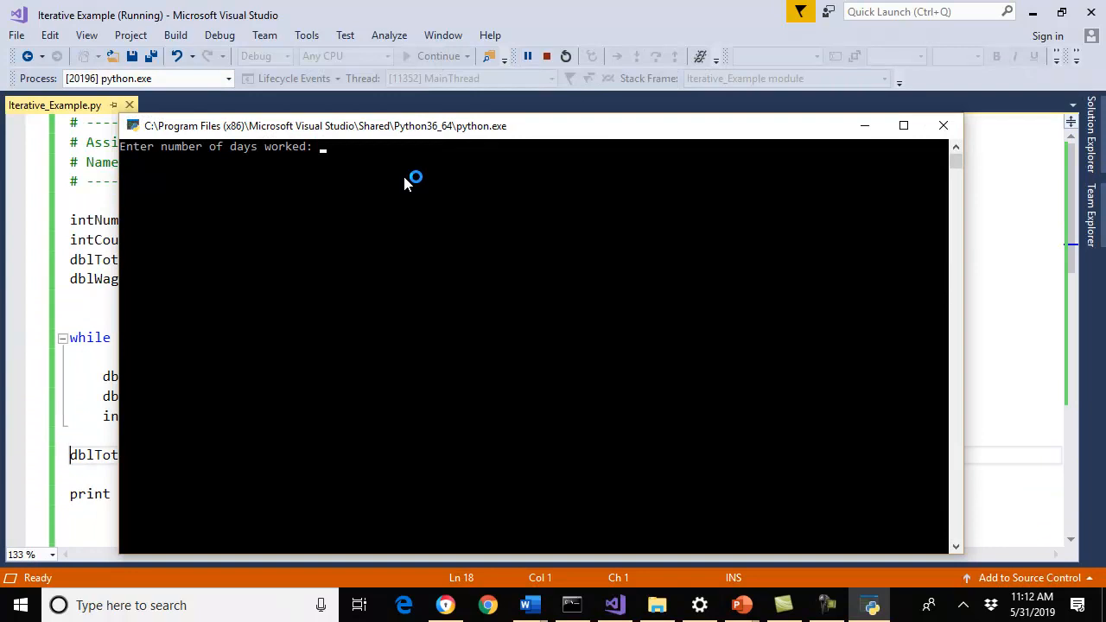
pyautogui.write('5')
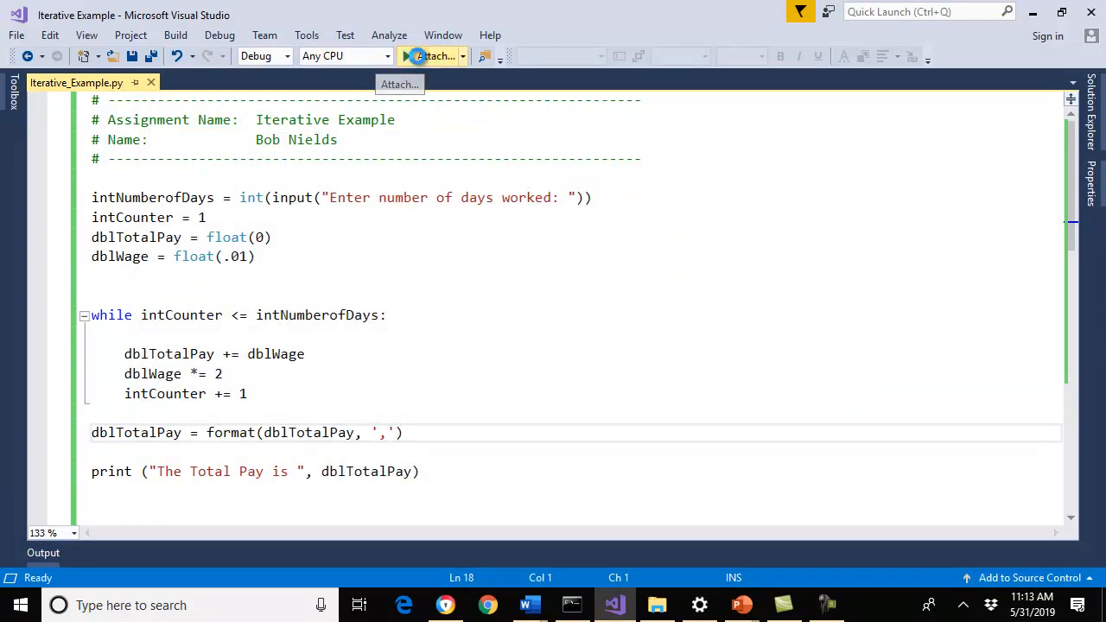
pyautogui.click(406, 55)
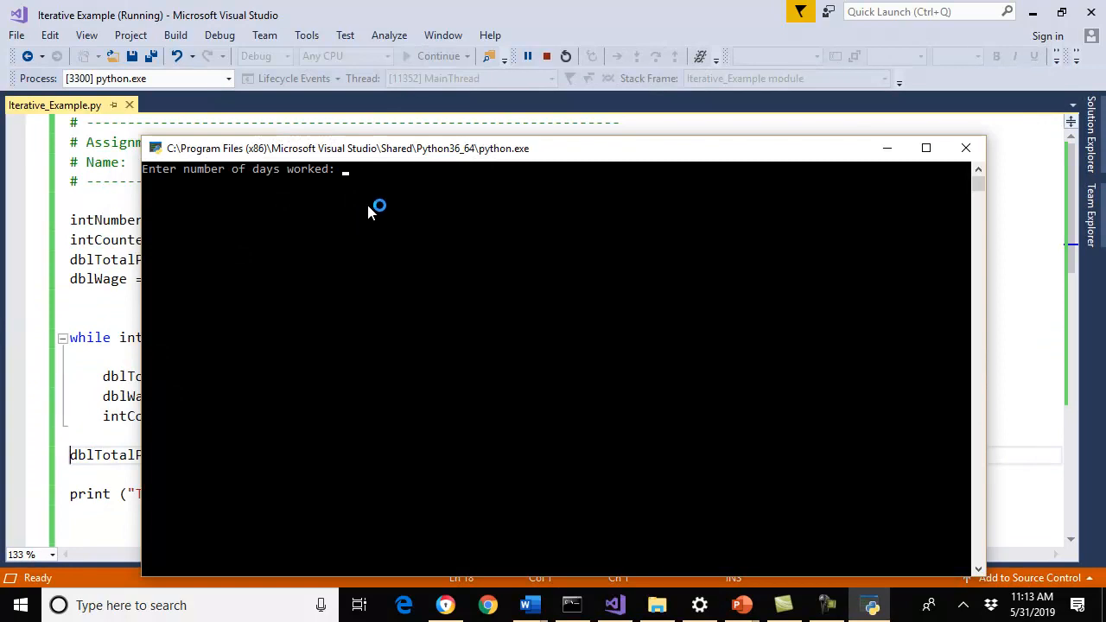
pyautogui.write('10')
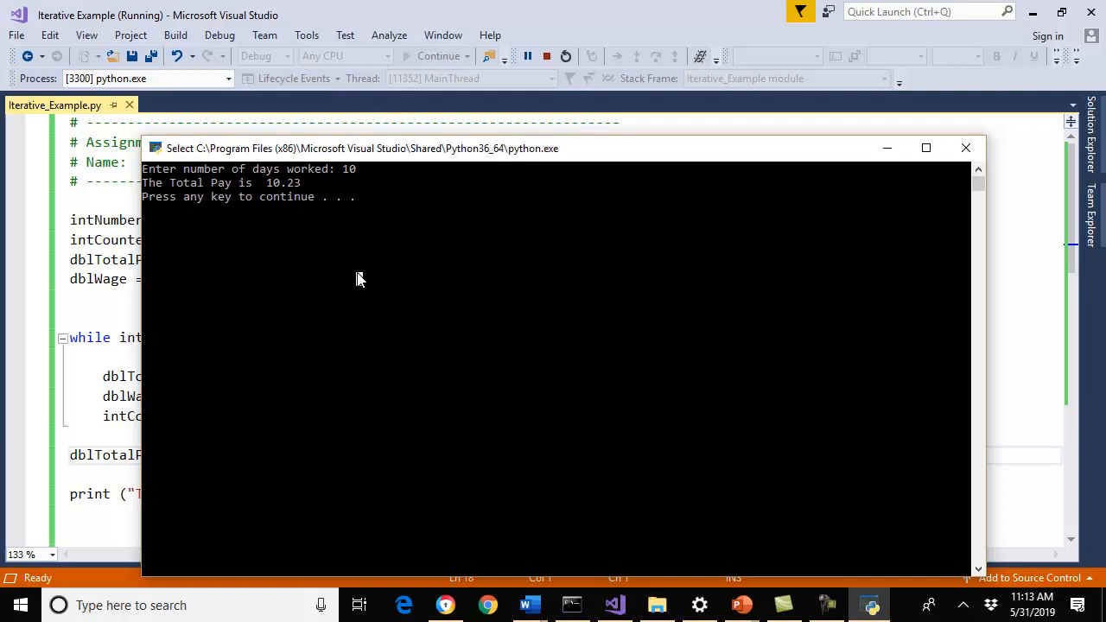
pyautogui.moveTo(360, 267)
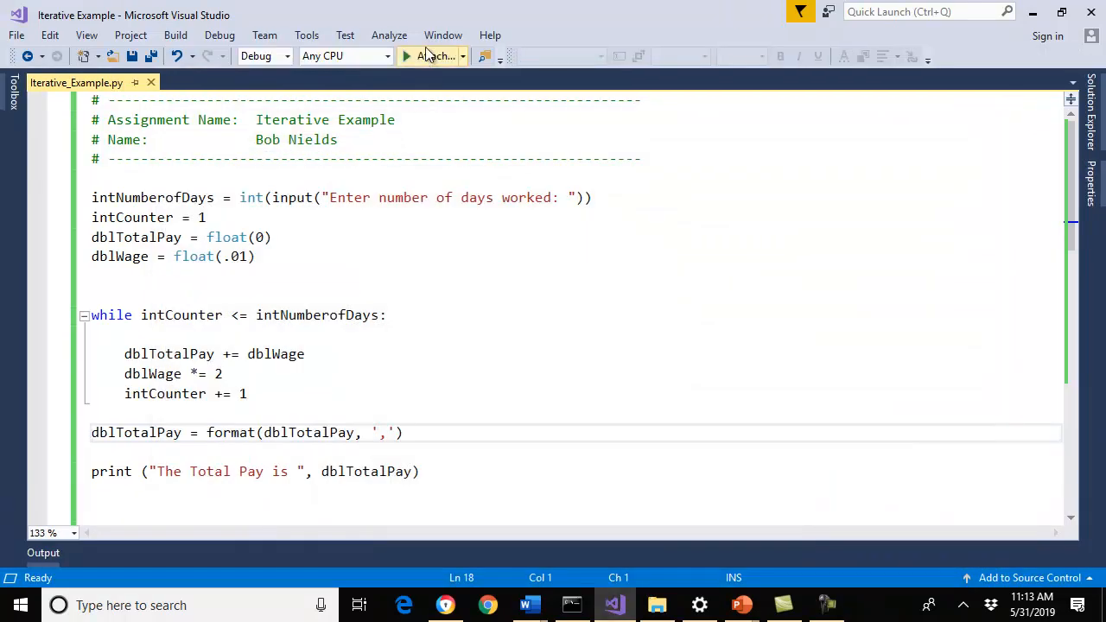
pyautogui.click(406, 56)
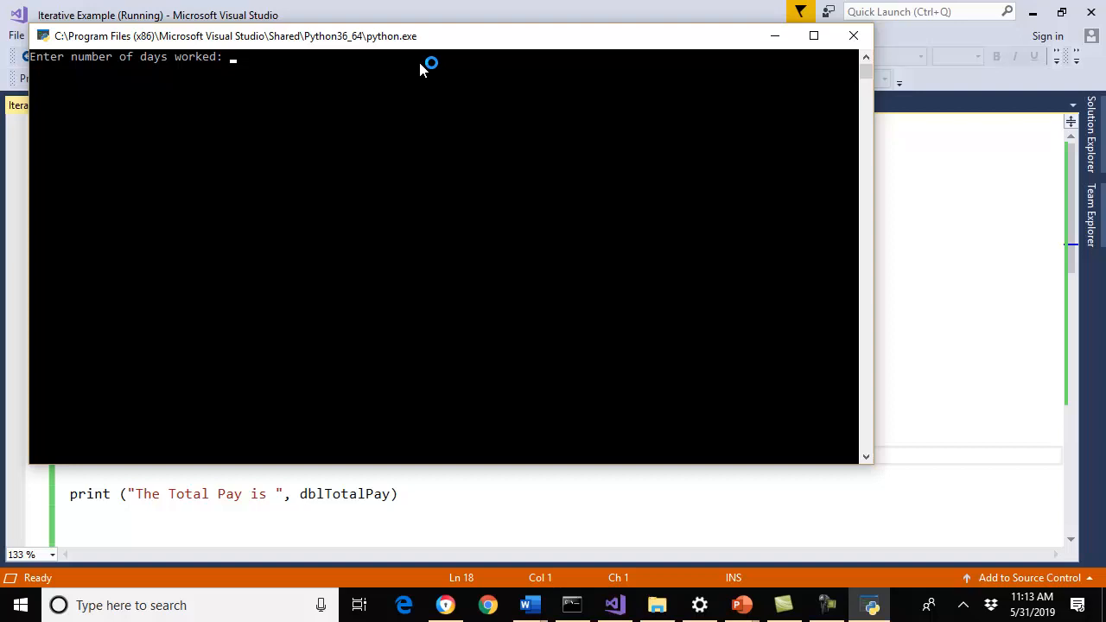
pyautogui.write('20')
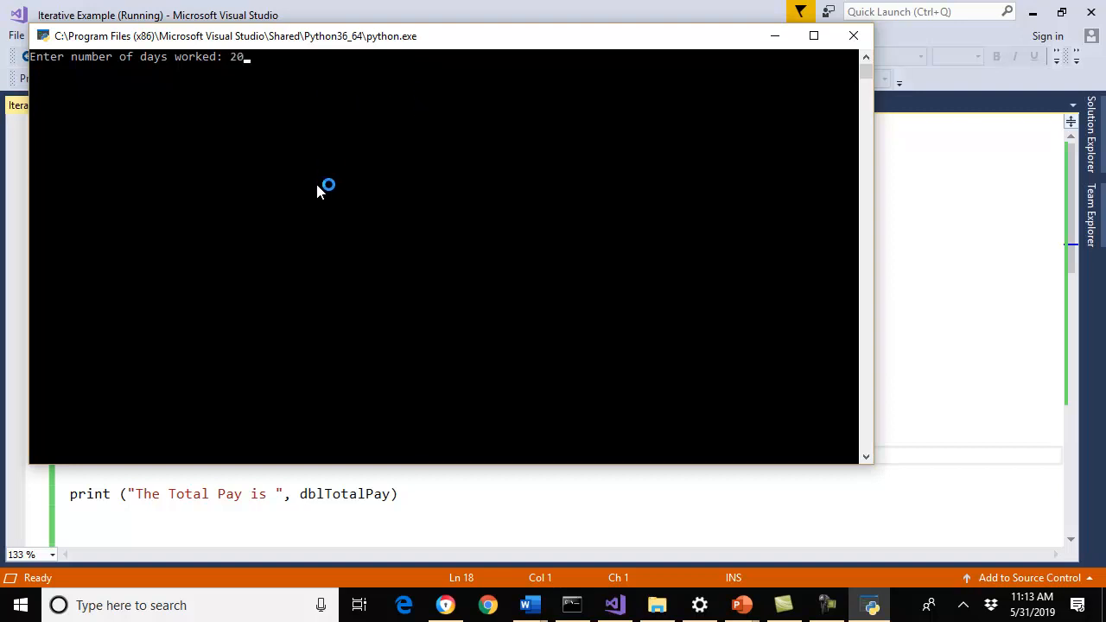
pyautogui.moveTo(319, 190)
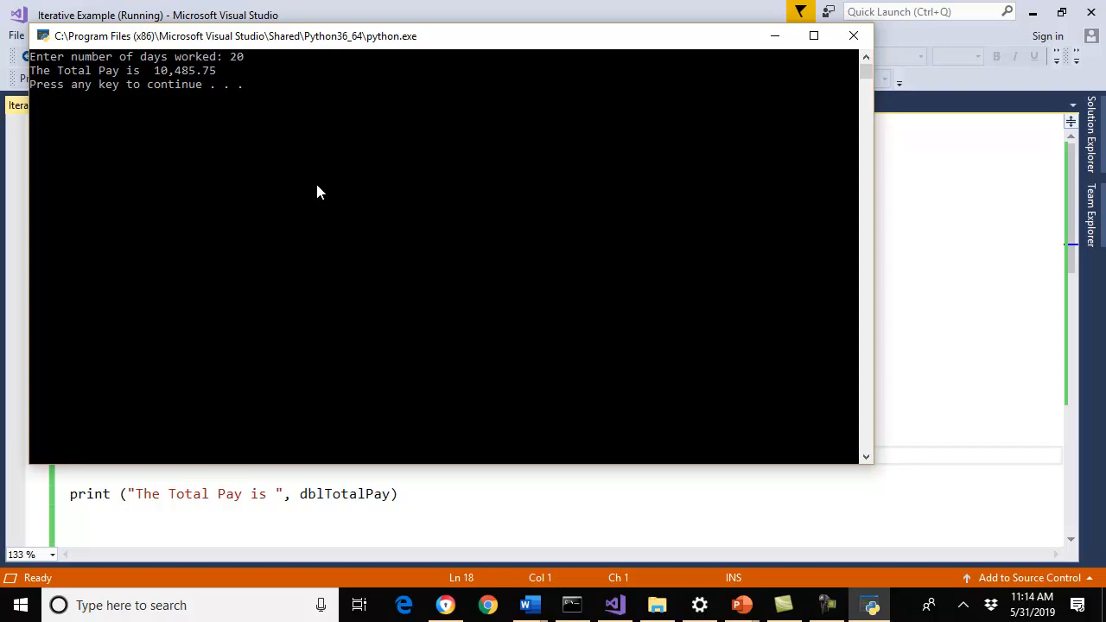
pyautogui.click(316, 182)
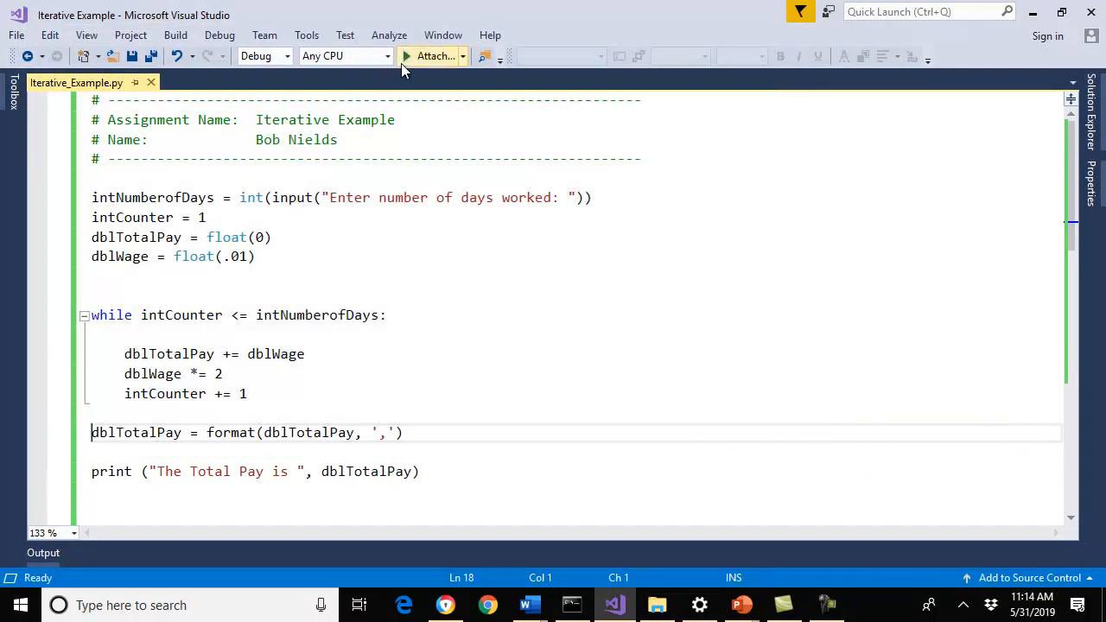
# Rerun the pay program with 30 and 40 days and indent the dblTotalPay format line.
pyautogui.click(405, 56)
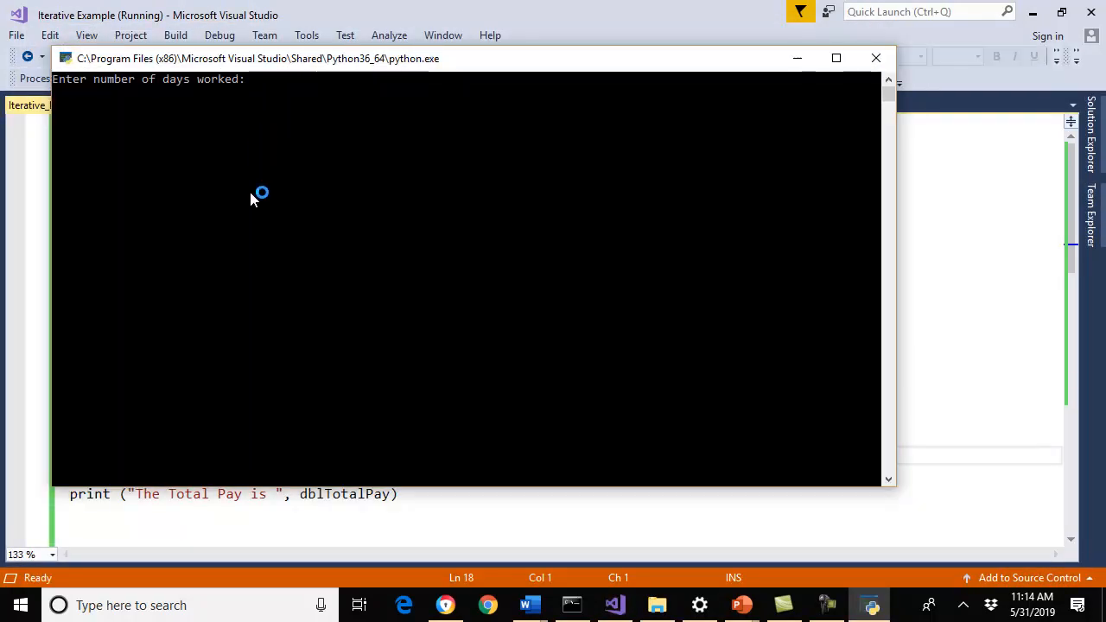
pyautogui.write('30')
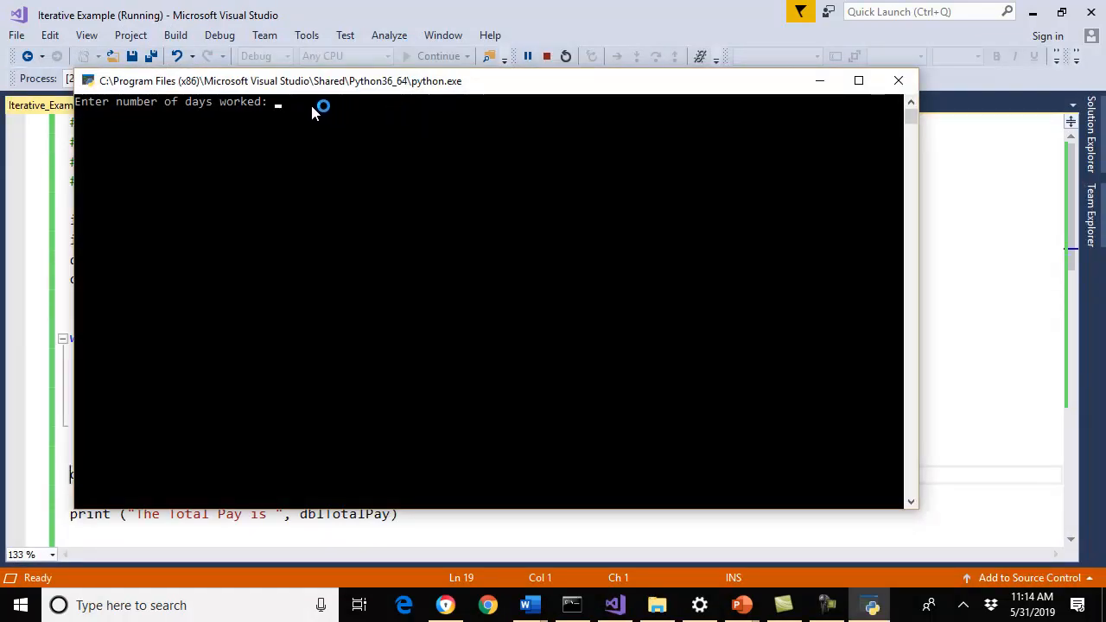
pyautogui.moveTo(308, 136)
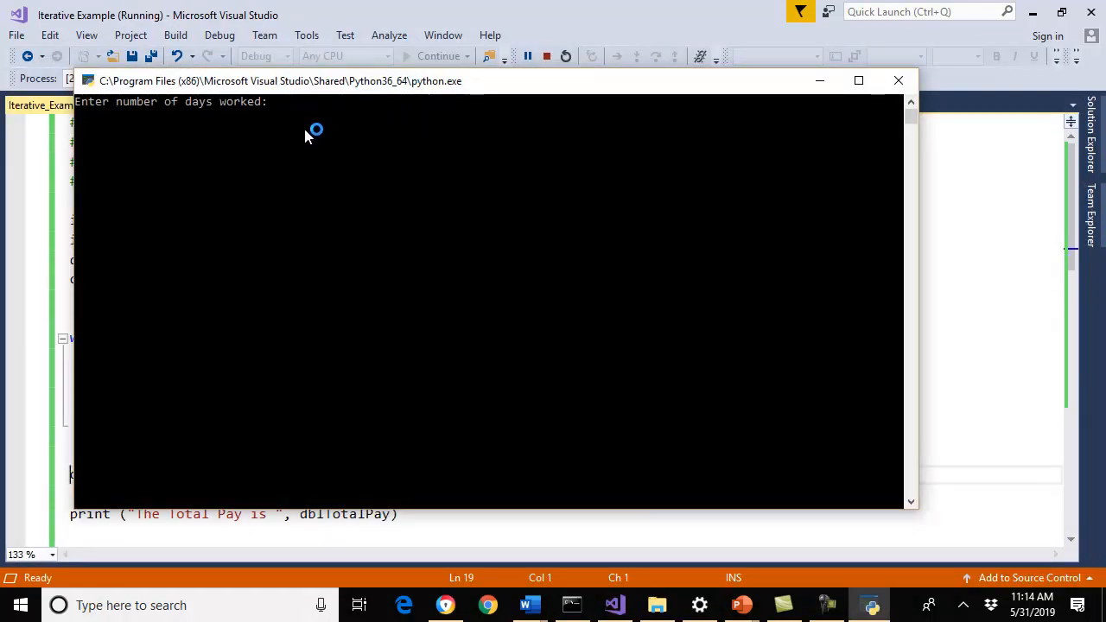
pyautogui.moveTo(309, 137)
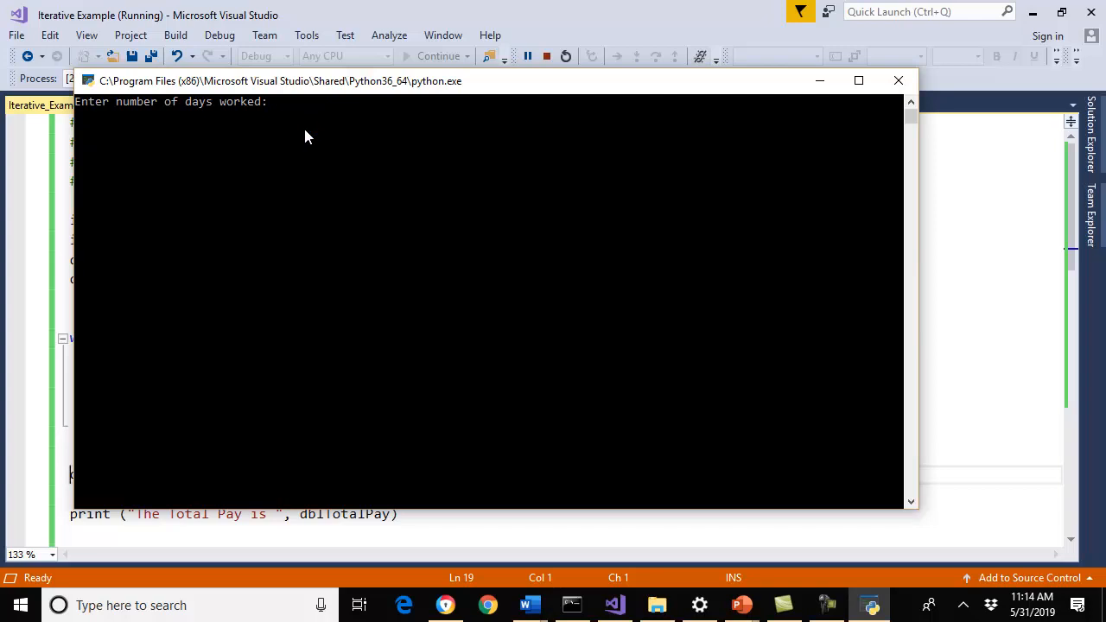
pyautogui.write('40')
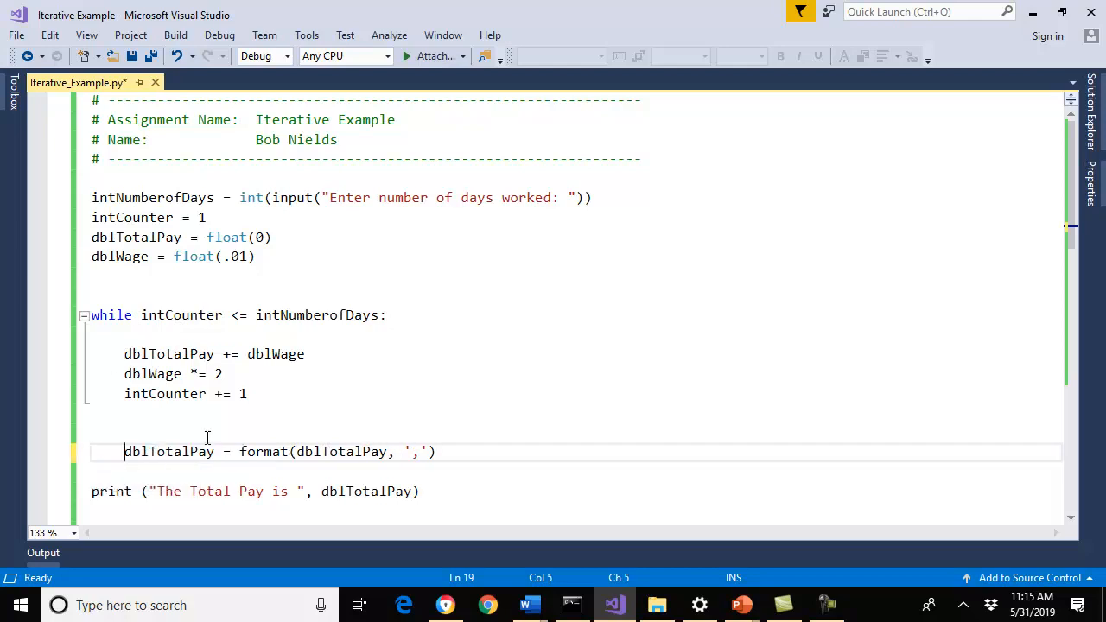
pyautogui.moveTo(435, 419)
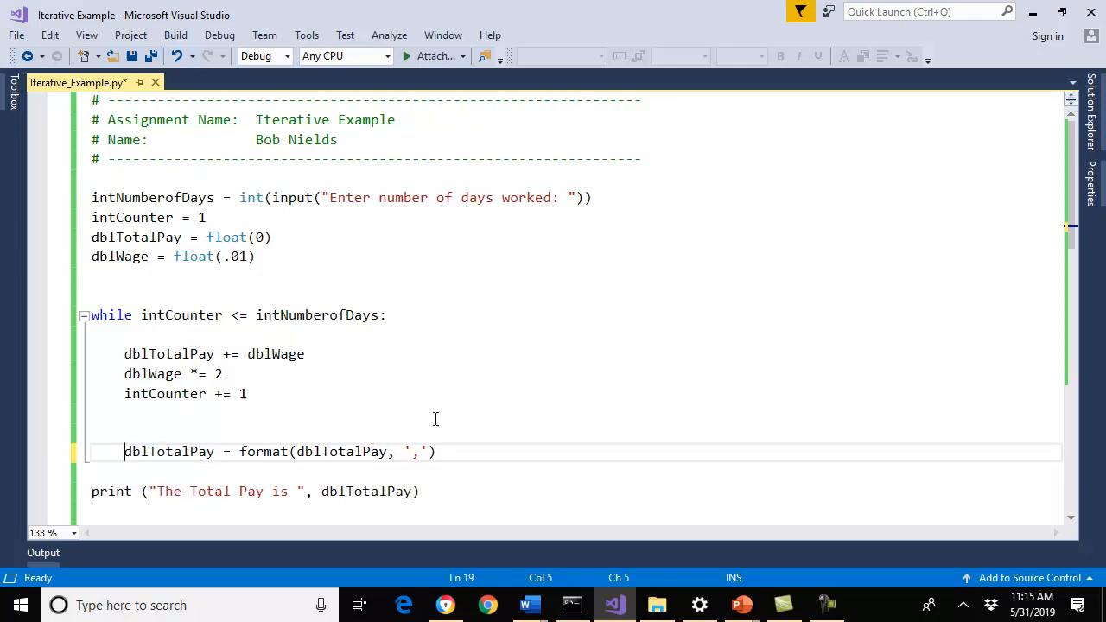
pyautogui.click(426, 56)
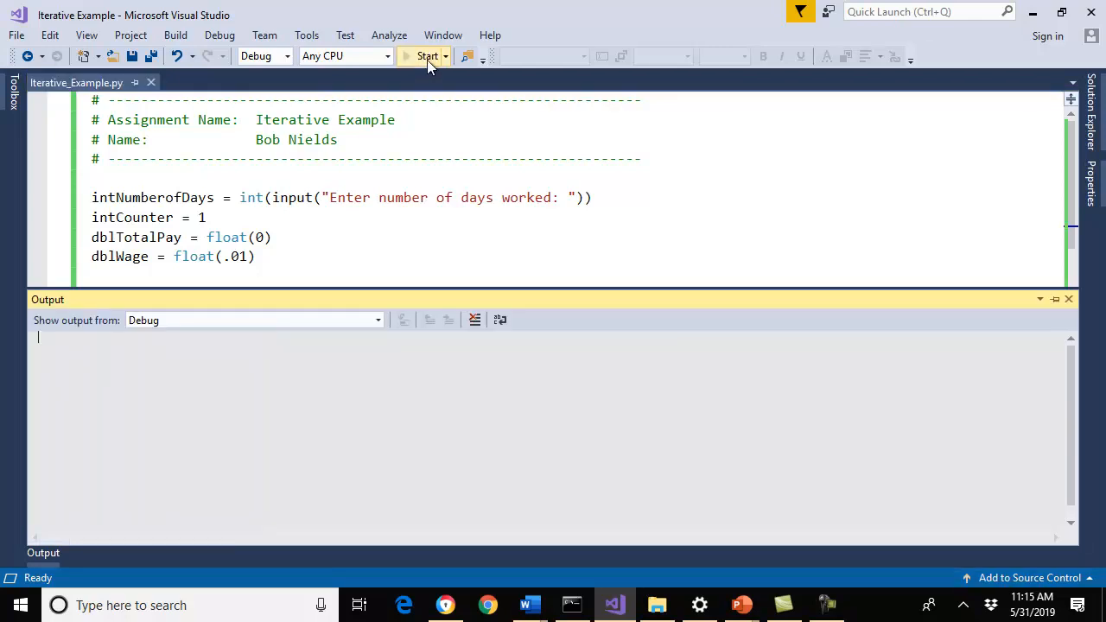
pyautogui.click(427, 56)
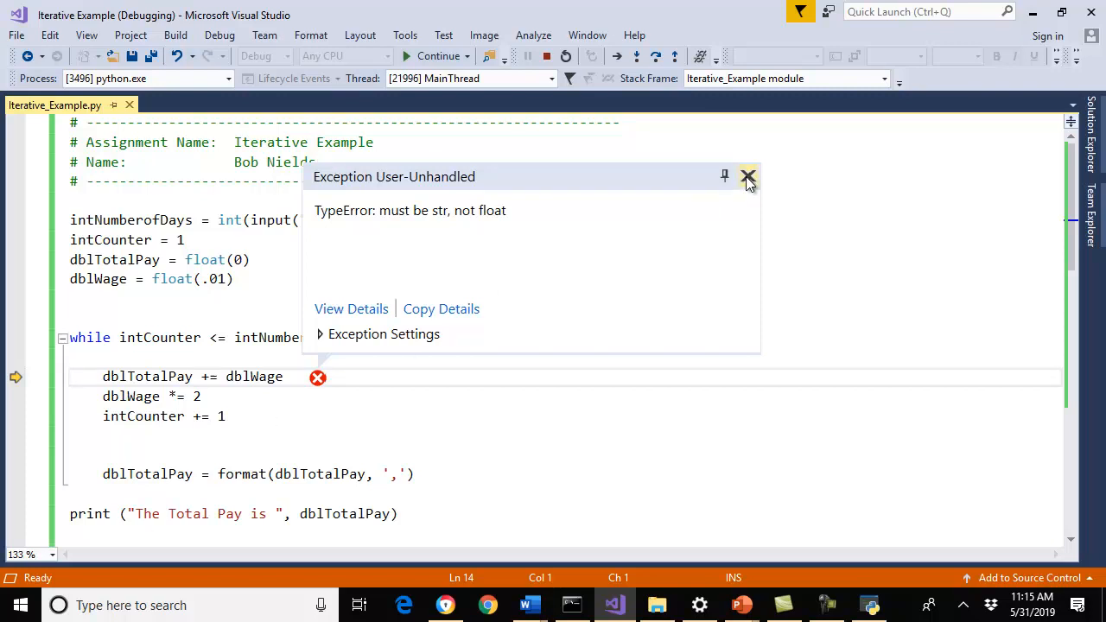
pyautogui.click(748, 177)
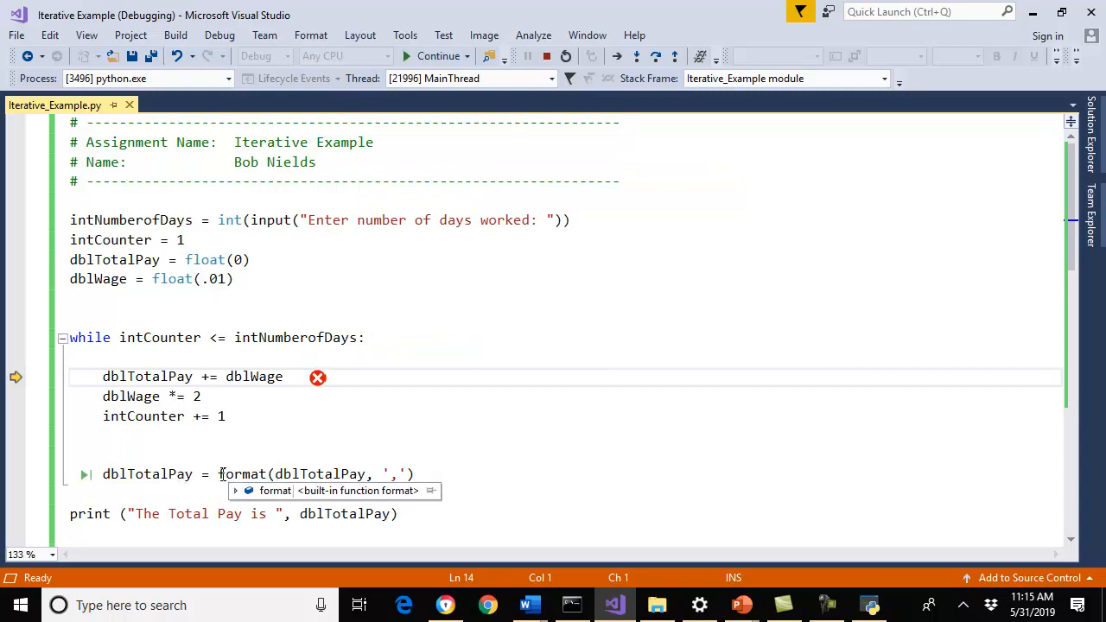
pyautogui.moveTo(335, 473)
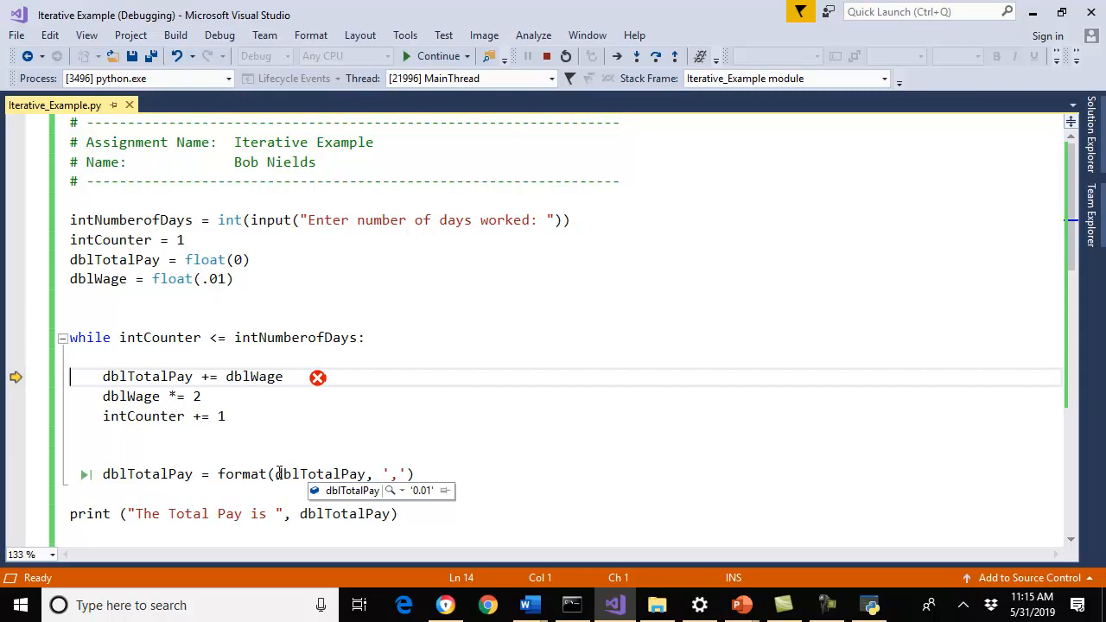
pyautogui.moveTo(246, 474)
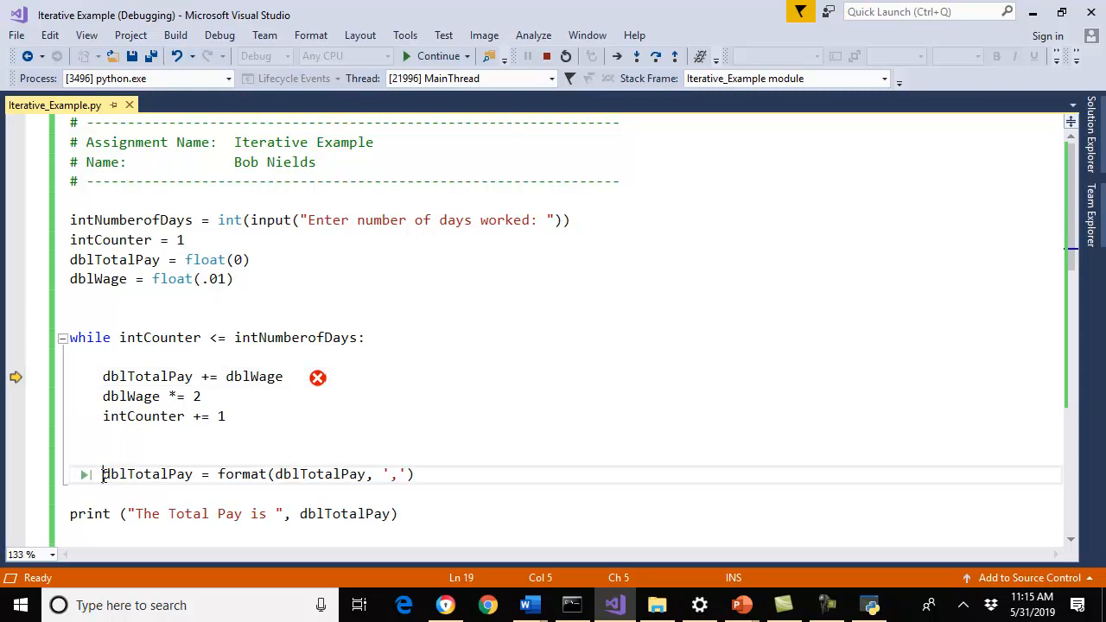
# Comment out the format line with # and indent the print line into the loop.
pyautogui.write('#')
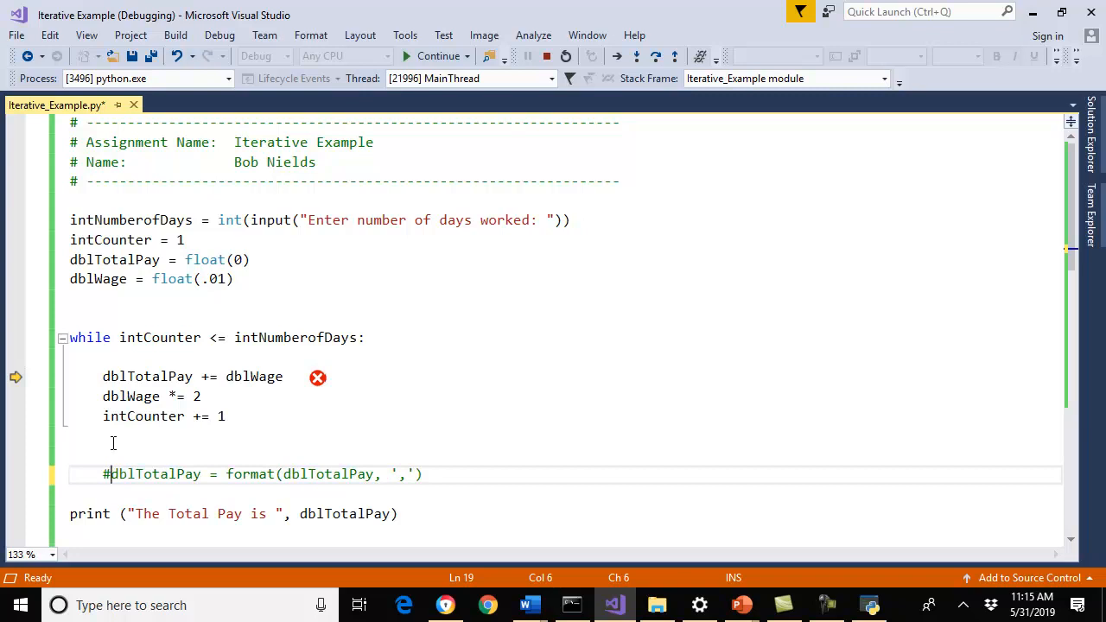
pyautogui.click(112, 437)
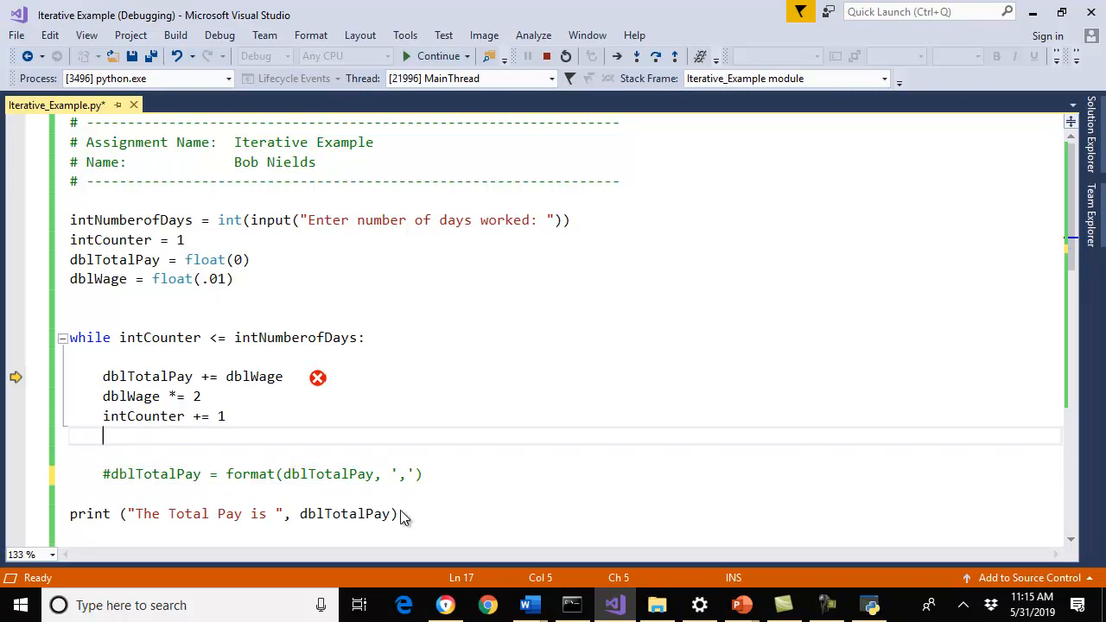
pyautogui.click(70, 513)
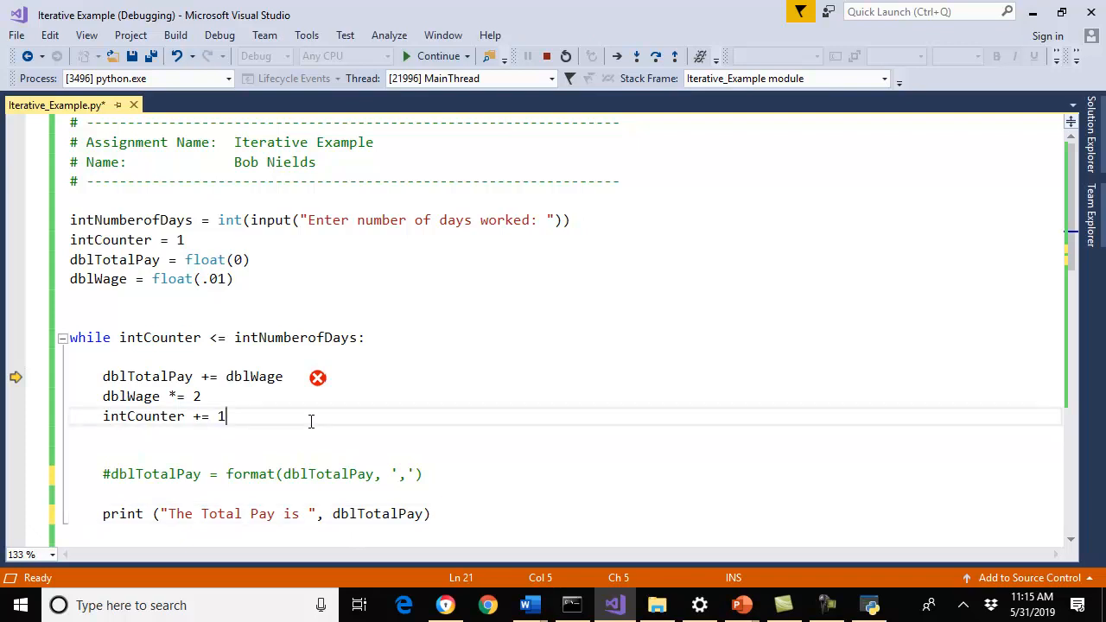
# Restart the program, enter 5 days, and close the console after reading totals.
pyautogui.click(546, 55)
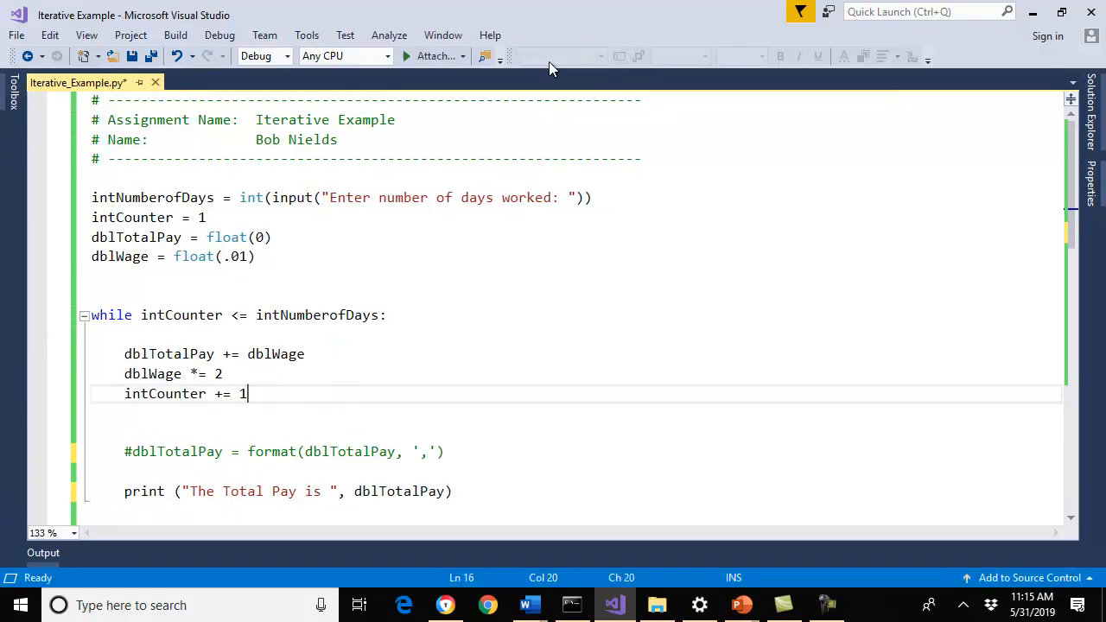
pyautogui.click(406, 57)
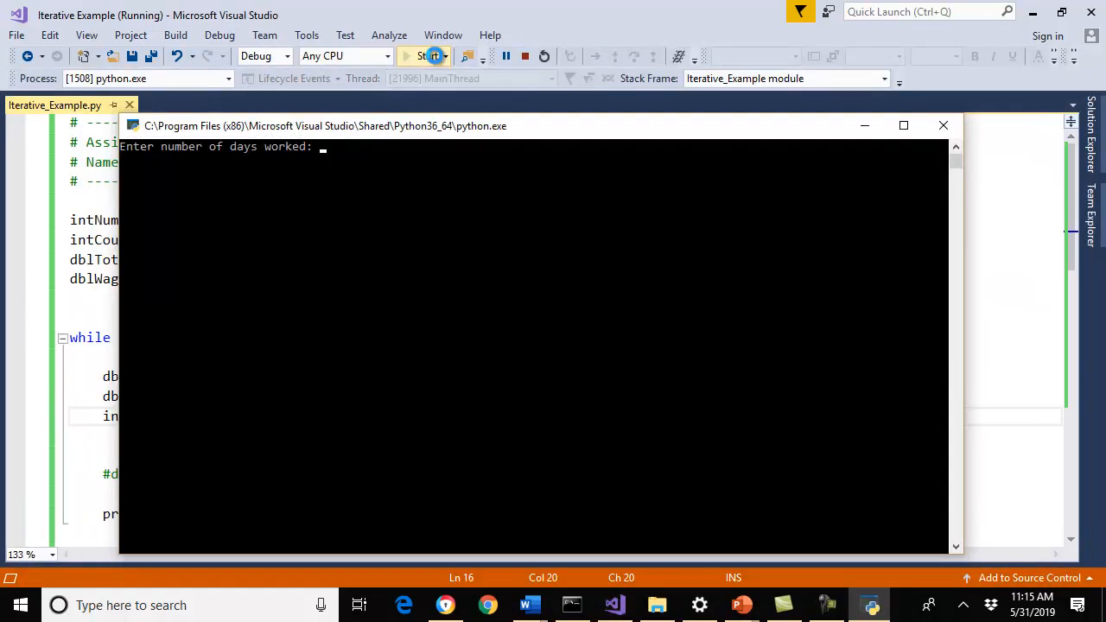
pyautogui.write('5')
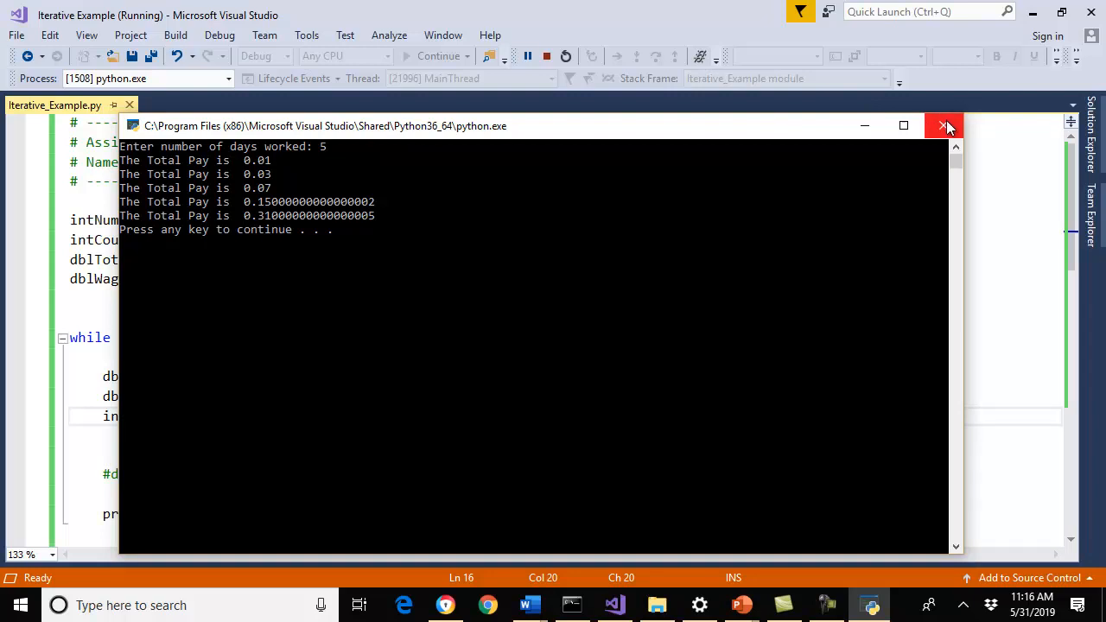
pyautogui.click(944, 125)
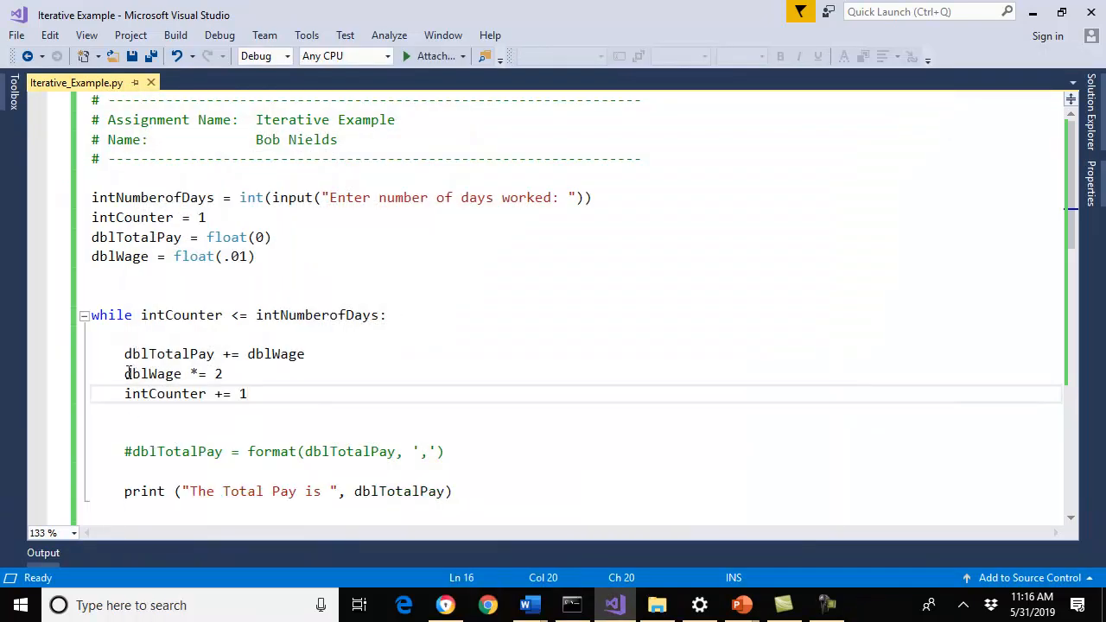
# Unindent print and uncomment the format line so both follow the while loop.
pyautogui.click(123, 490)
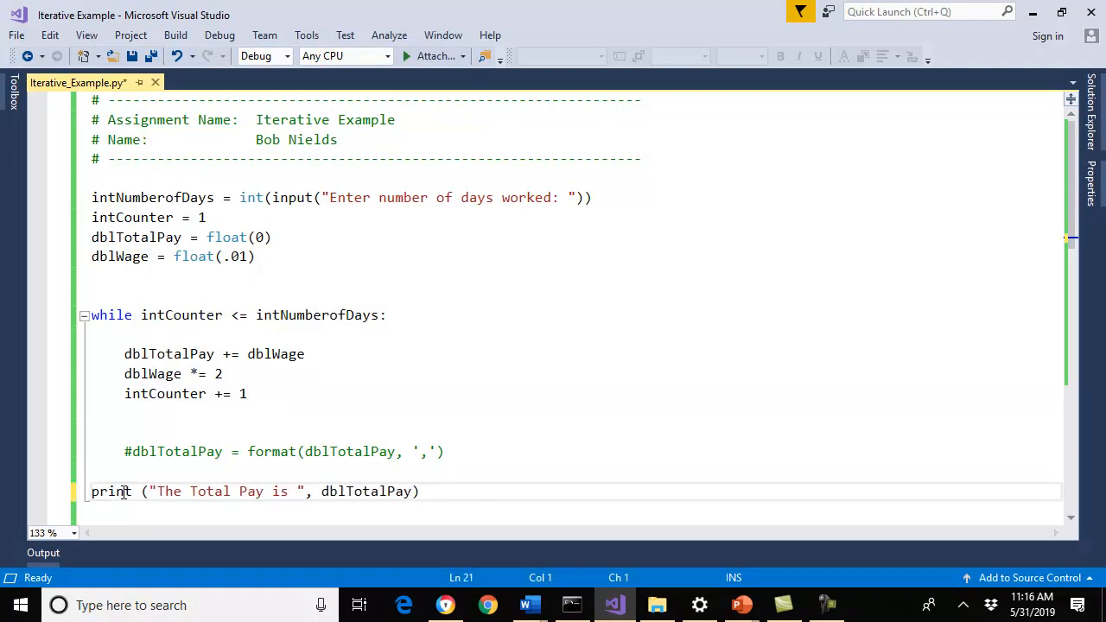
pyautogui.moveTo(419, 366)
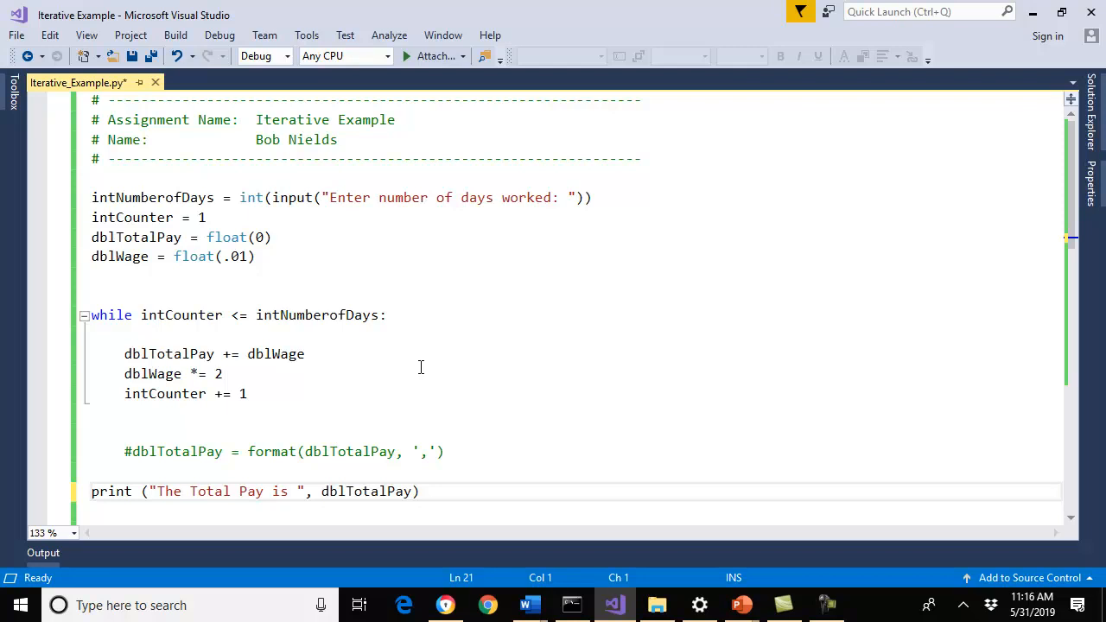
pyautogui.click(91, 490)
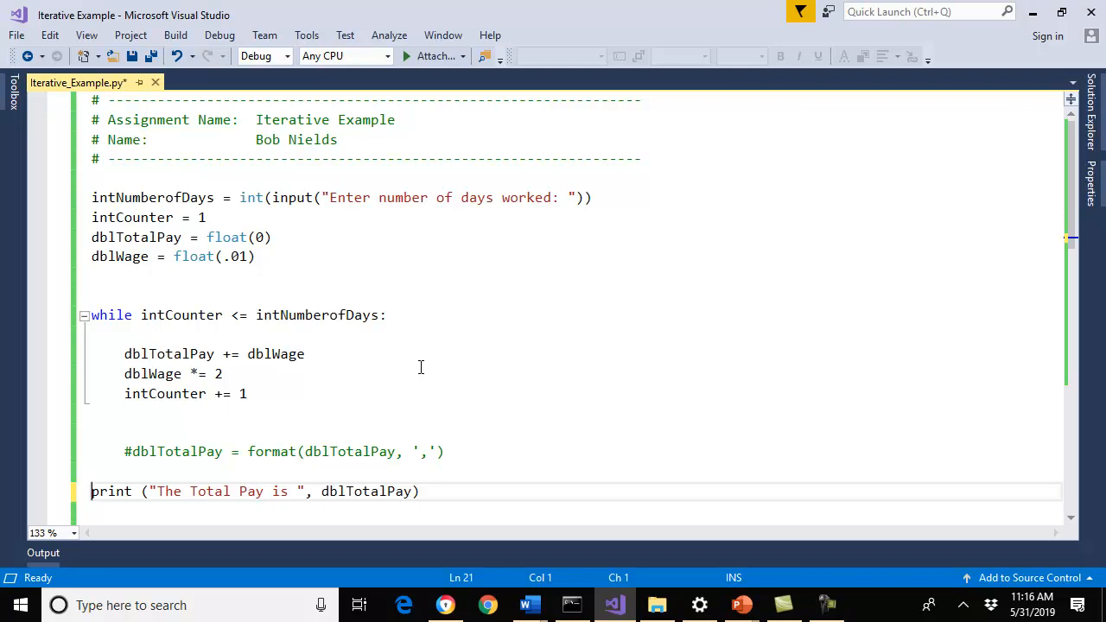
pyautogui.click(131, 451)
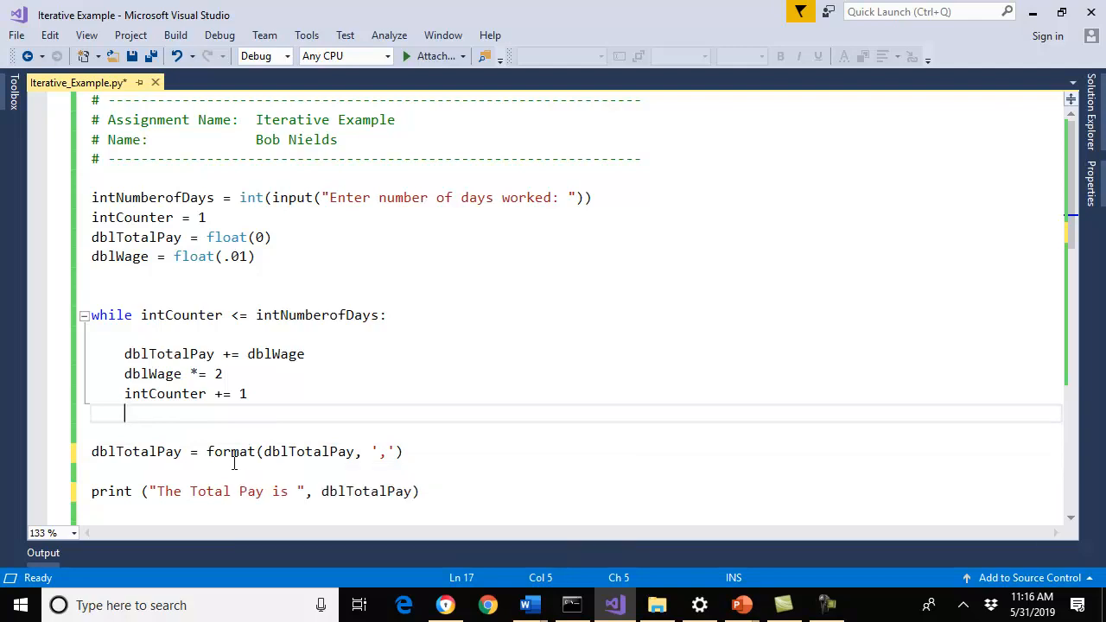
pyautogui.moveTo(503, 433)
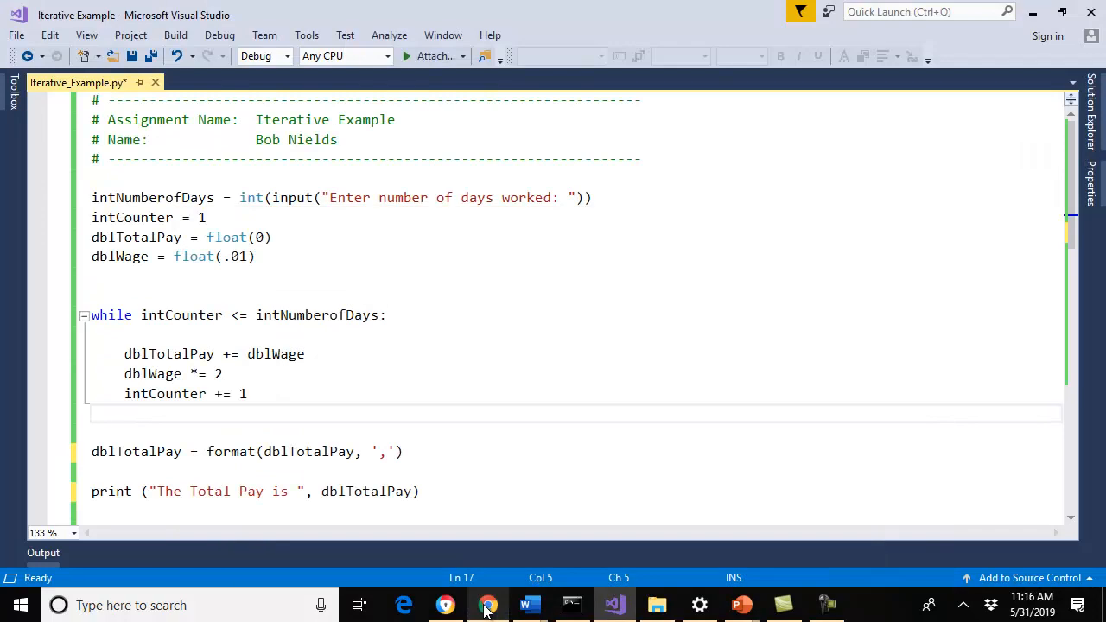
pyautogui.click(123, 413)
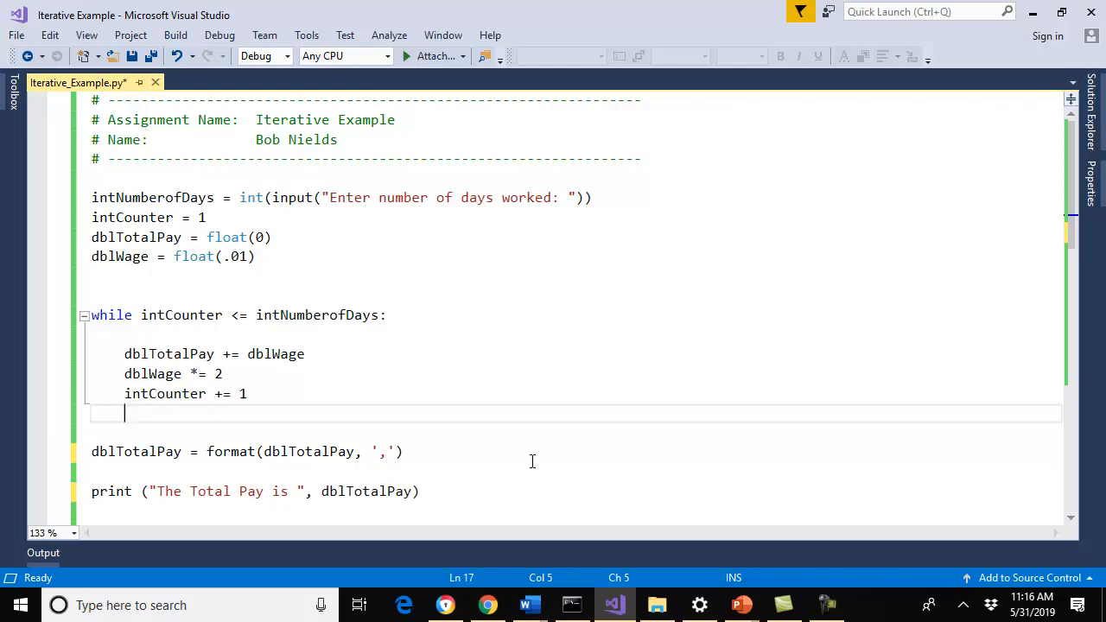
pyautogui.moveTo(382, 451)
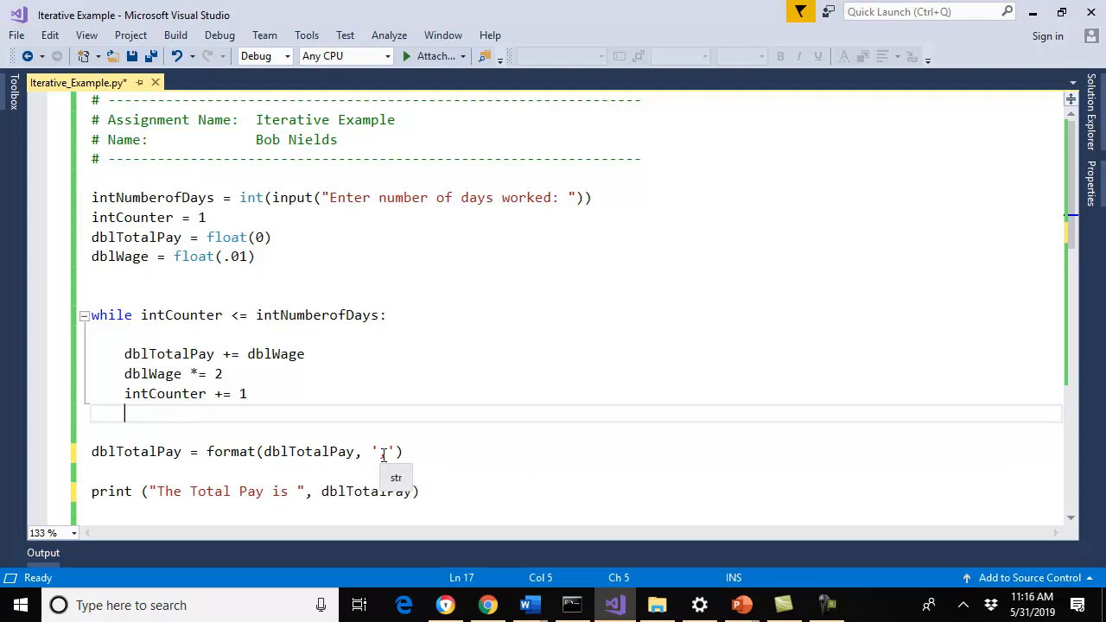
pyautogui.write(',')
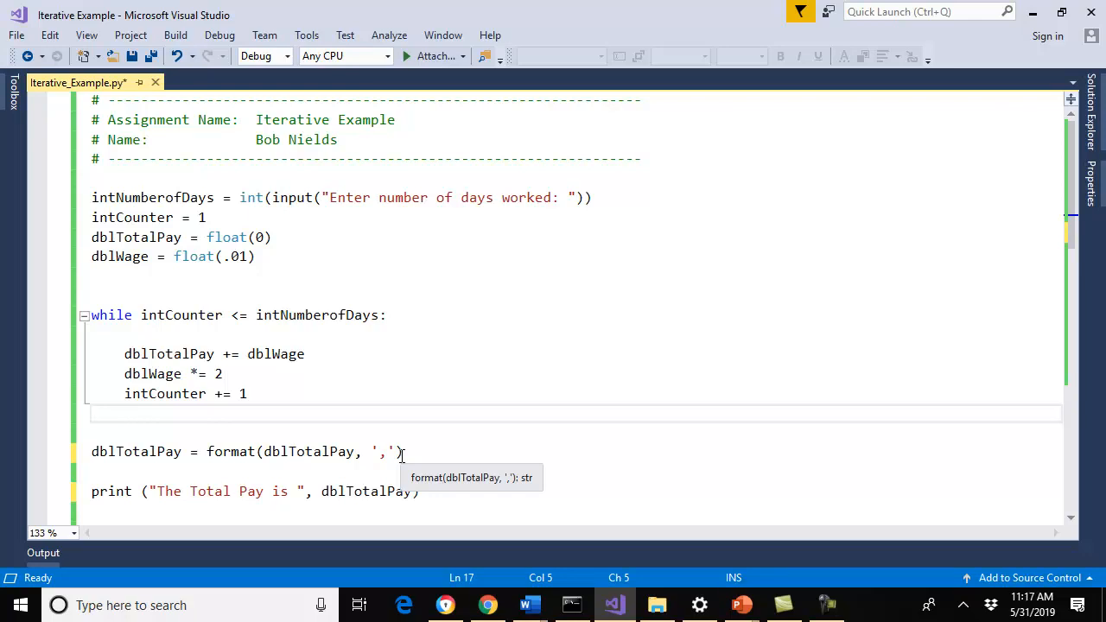
pyautogui.click(124, 413)
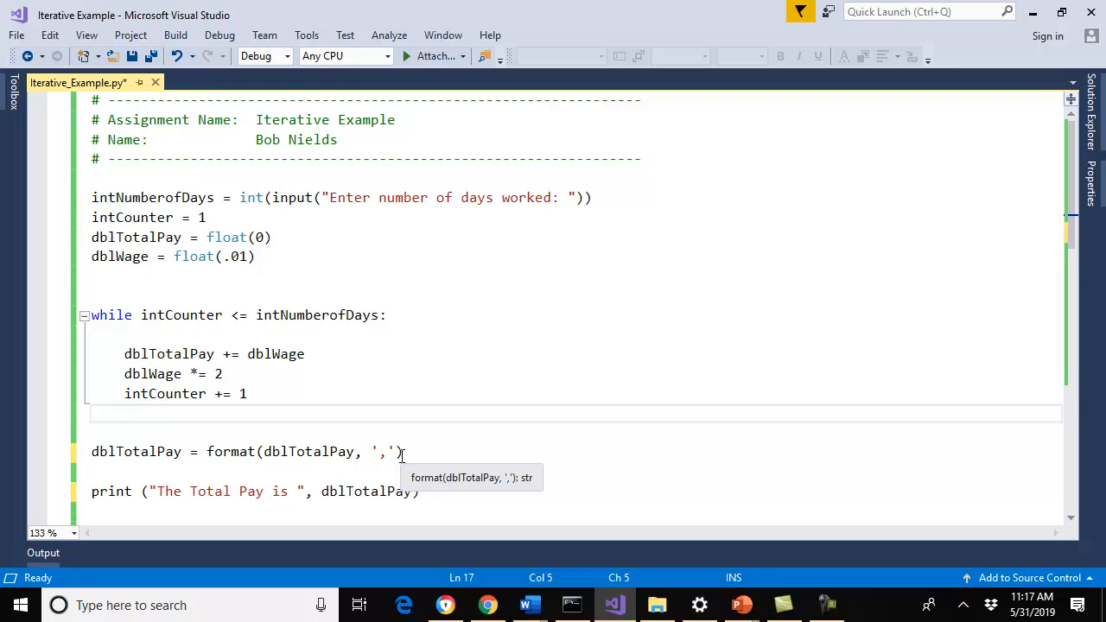
pyautogui.click(124, 413)
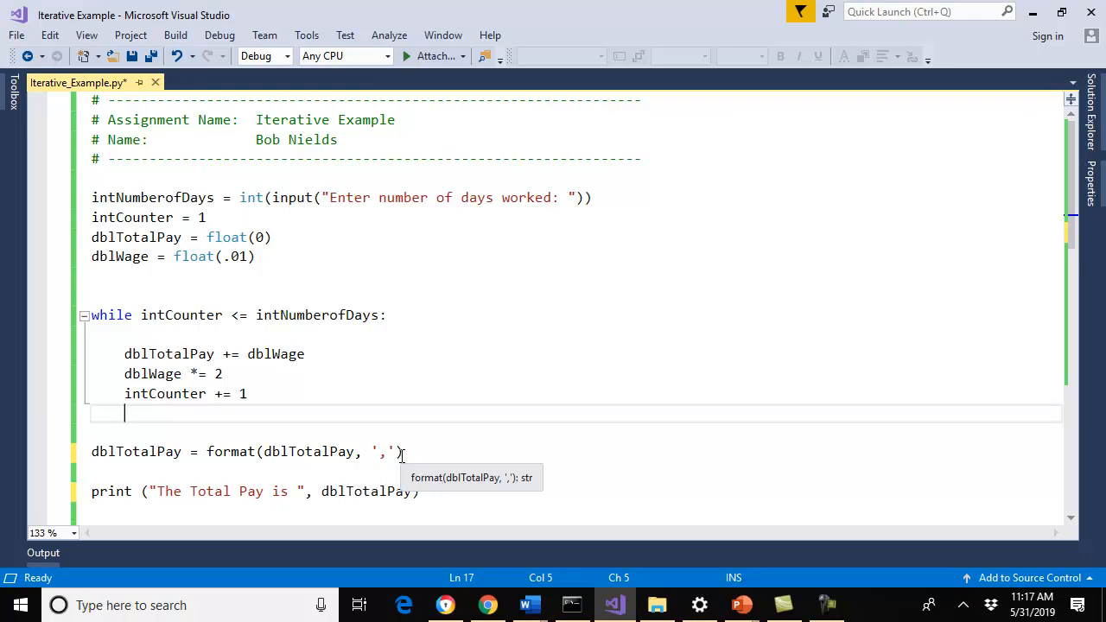
pyautogui.moveTo(458, 441)
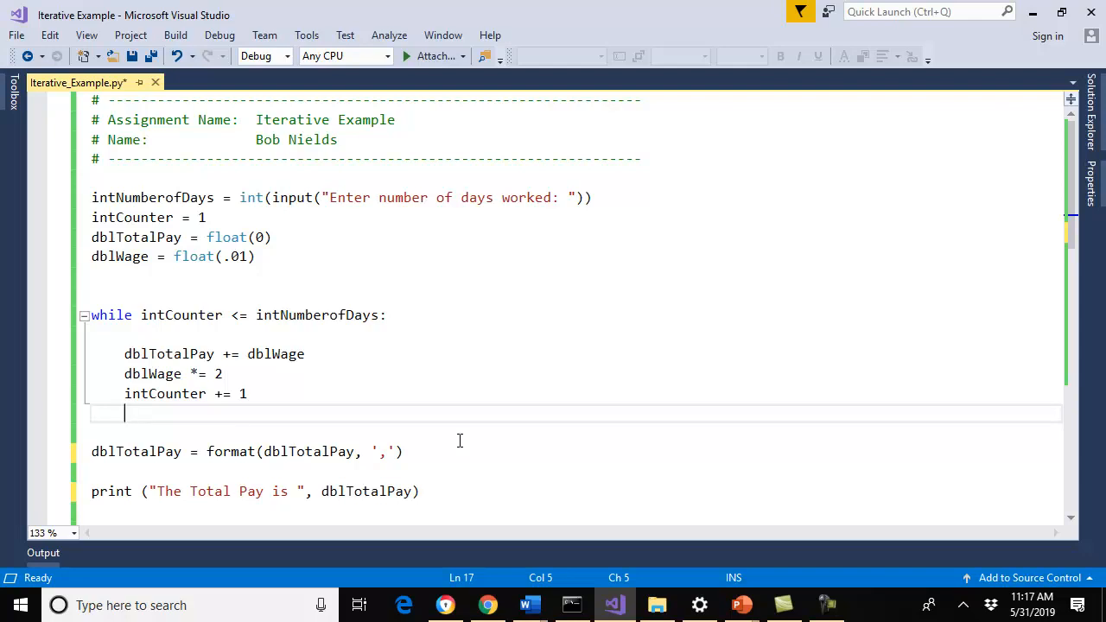
pyautogui.moveTo(460, 433)
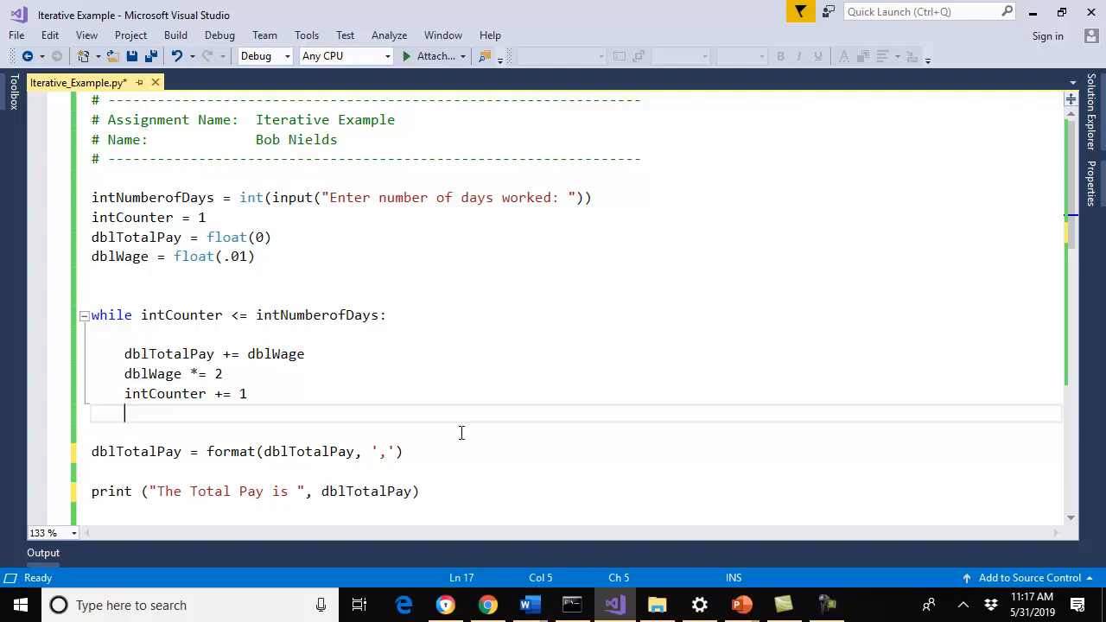
# Scroll to the three commented #for lines, copy them, and return to the top.
pyautogui.scroll(3)
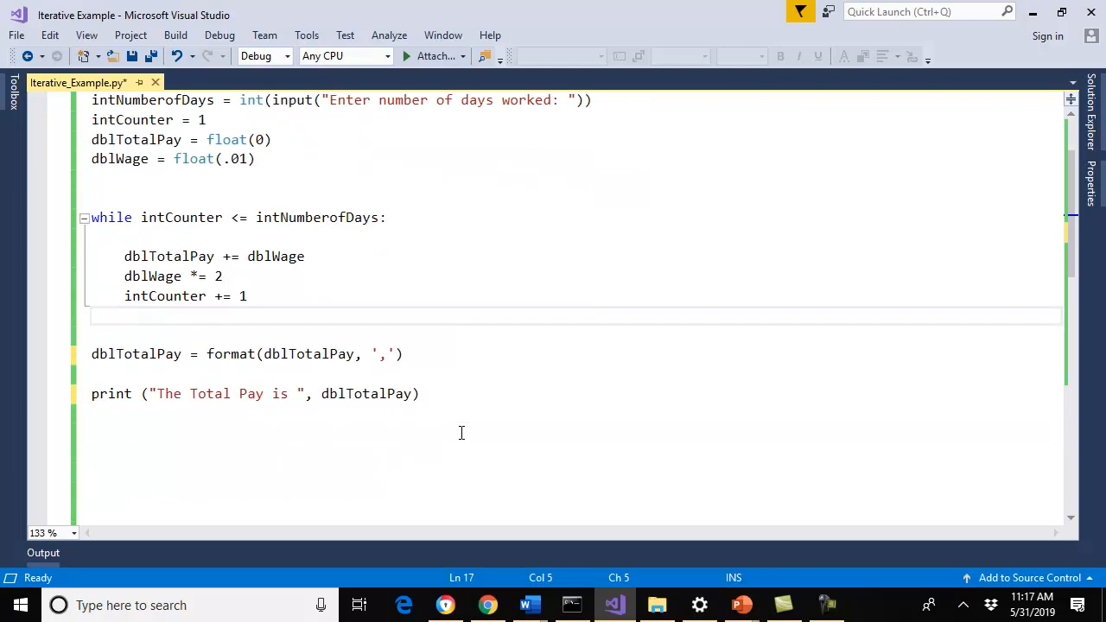
pyautogui.scroll(-3)
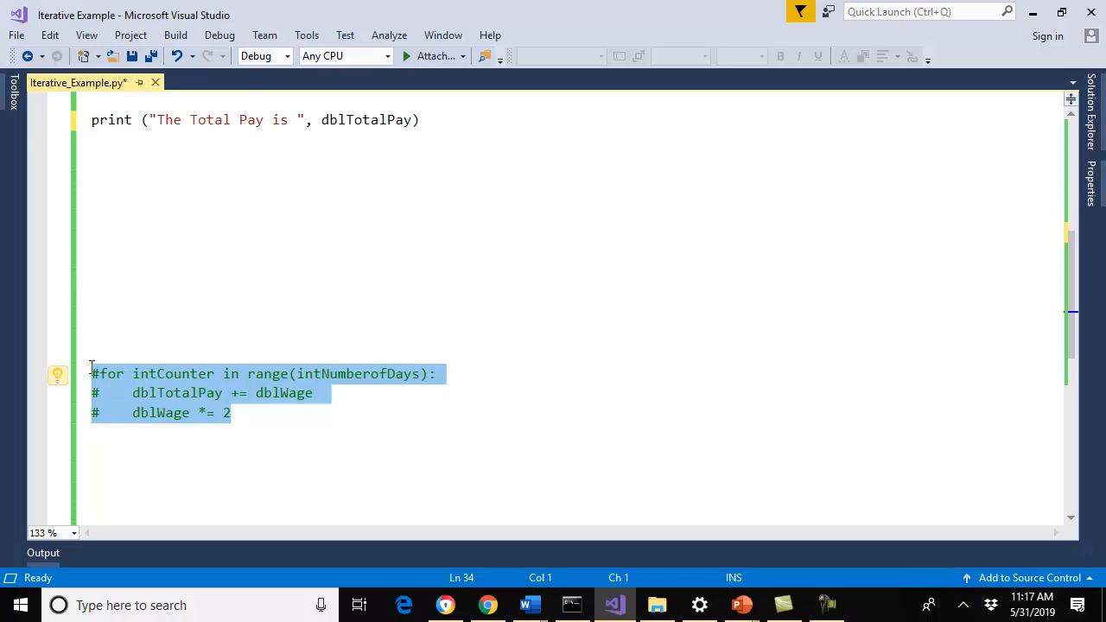
pyautogui.scroll(3)
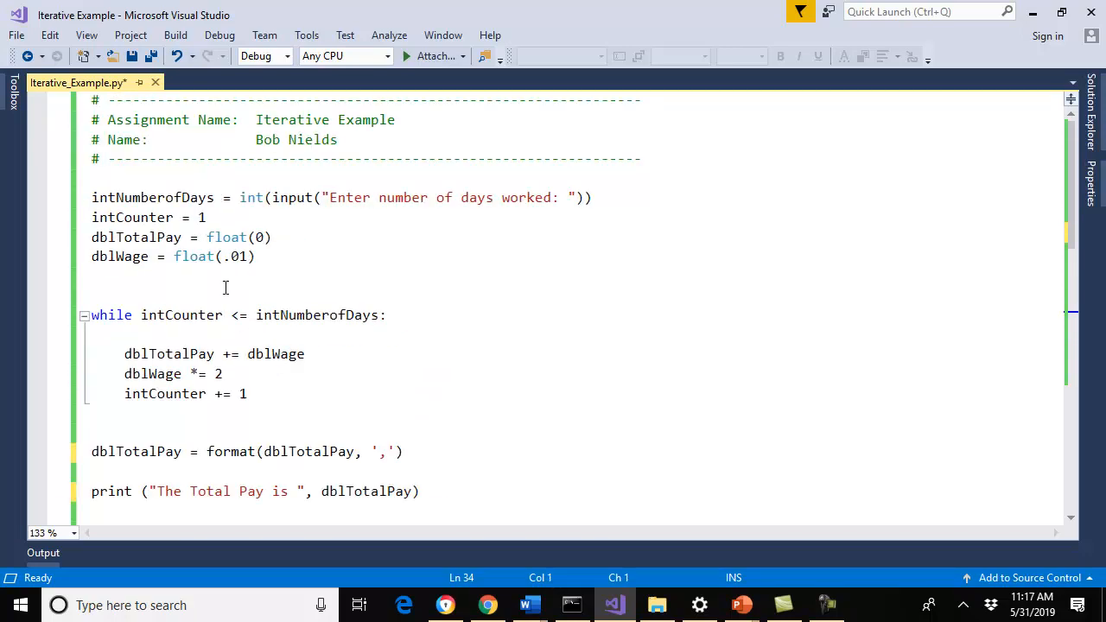
# Paste the #for lines above the while loop, strip their #, and comment out the while block.
pyautogui.press('enter')
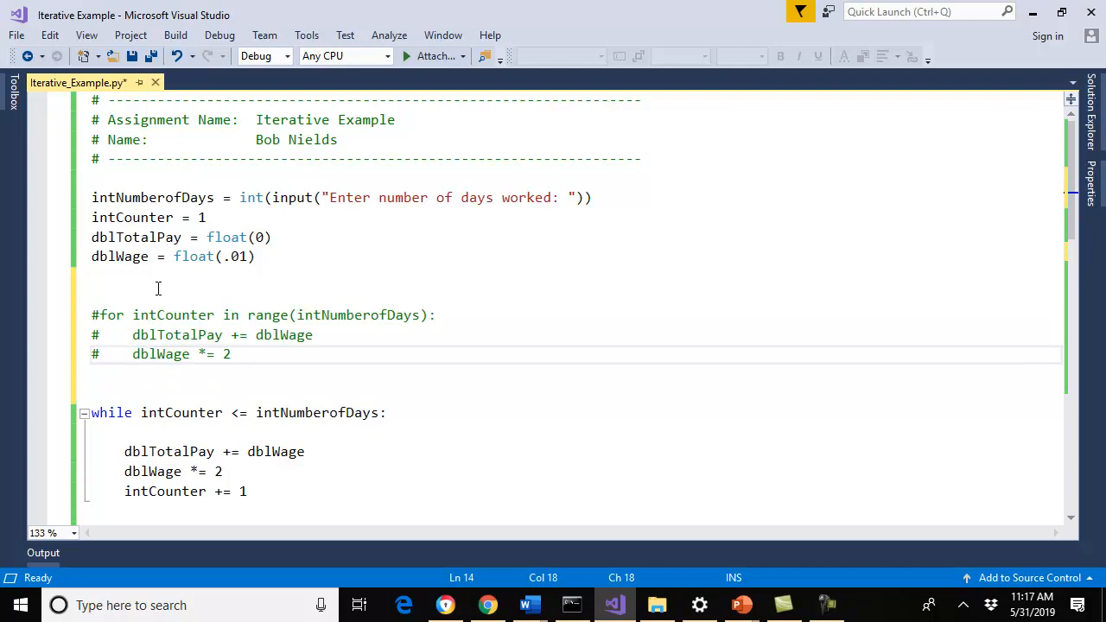
pyautogui.click(93, 412)
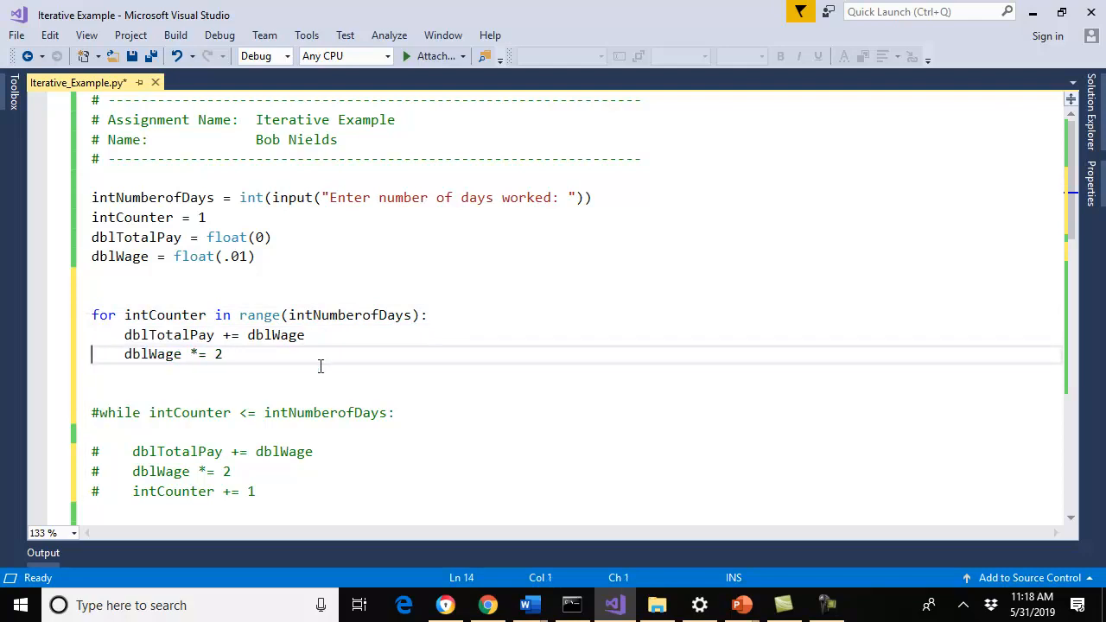
pyautogui.press('Return')
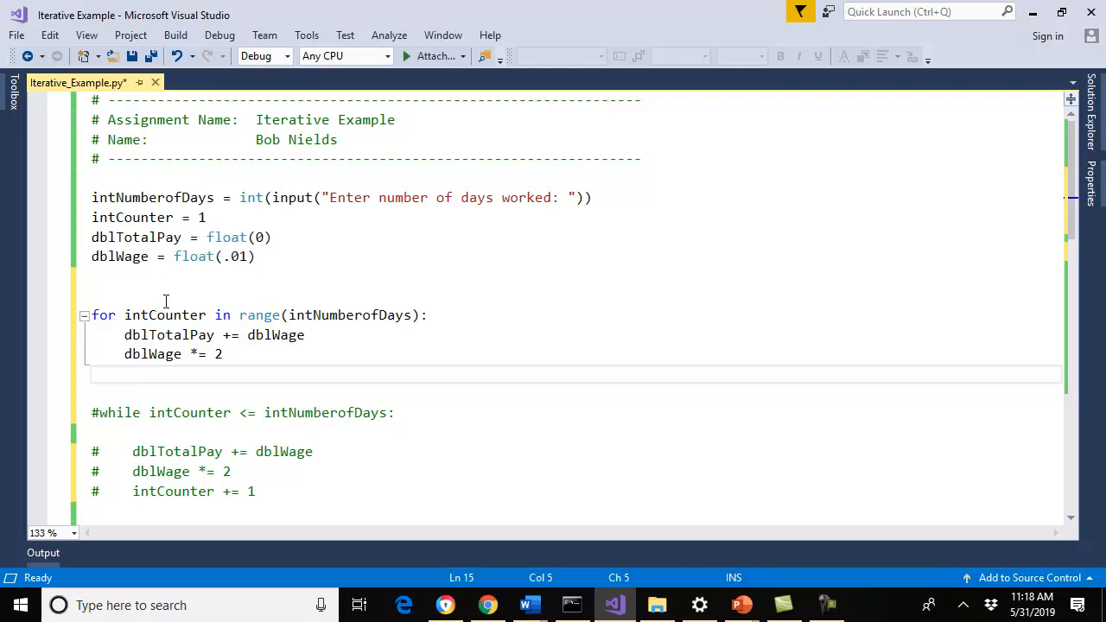
pyautogui.moveTo(226, 256)
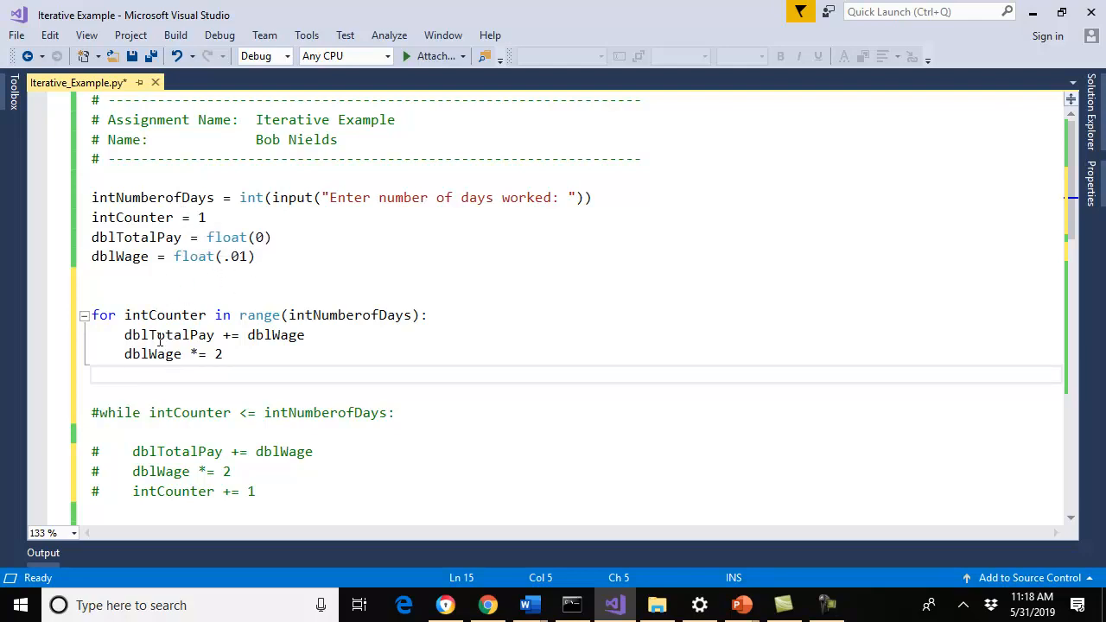
pyautogui.moveTo(290, 314)
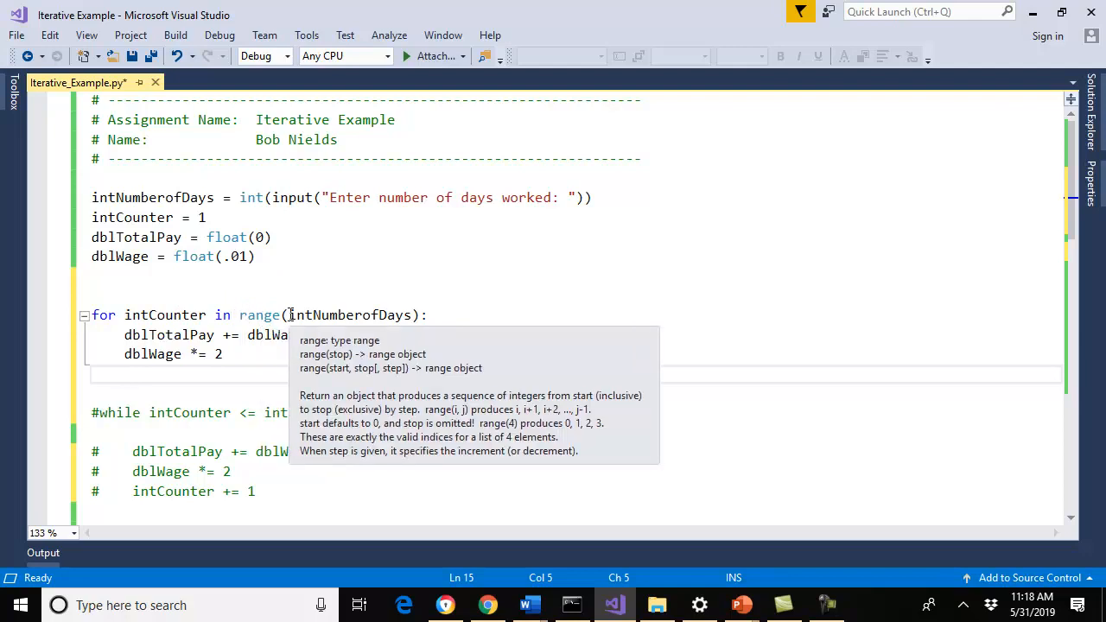
pyautogui.moveTo(153, 197)
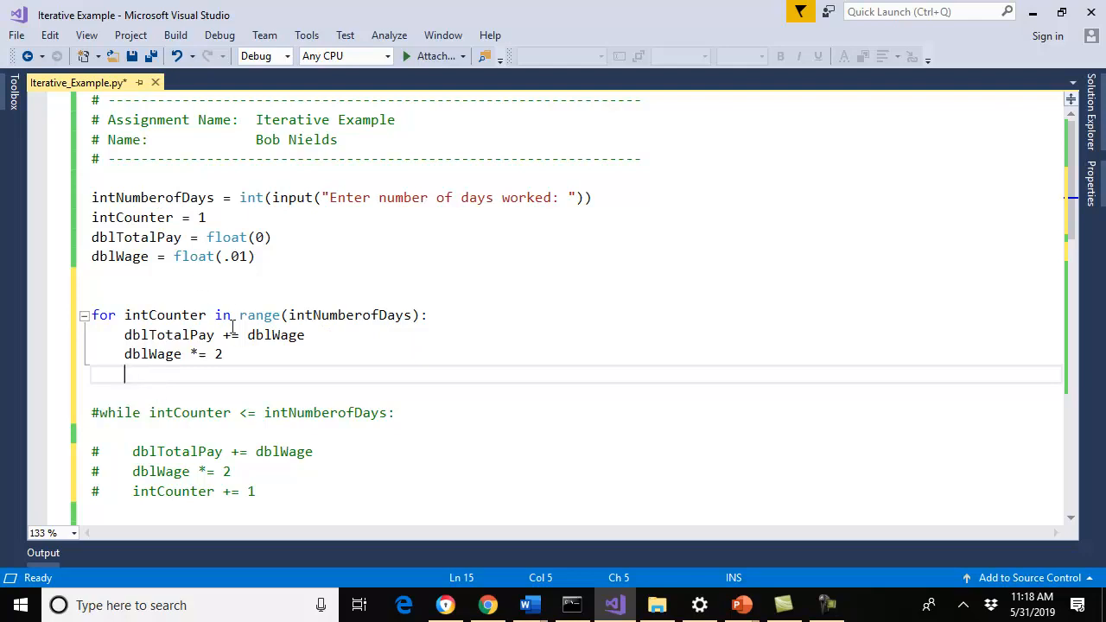
pyautogui.moveTo(406, 257)
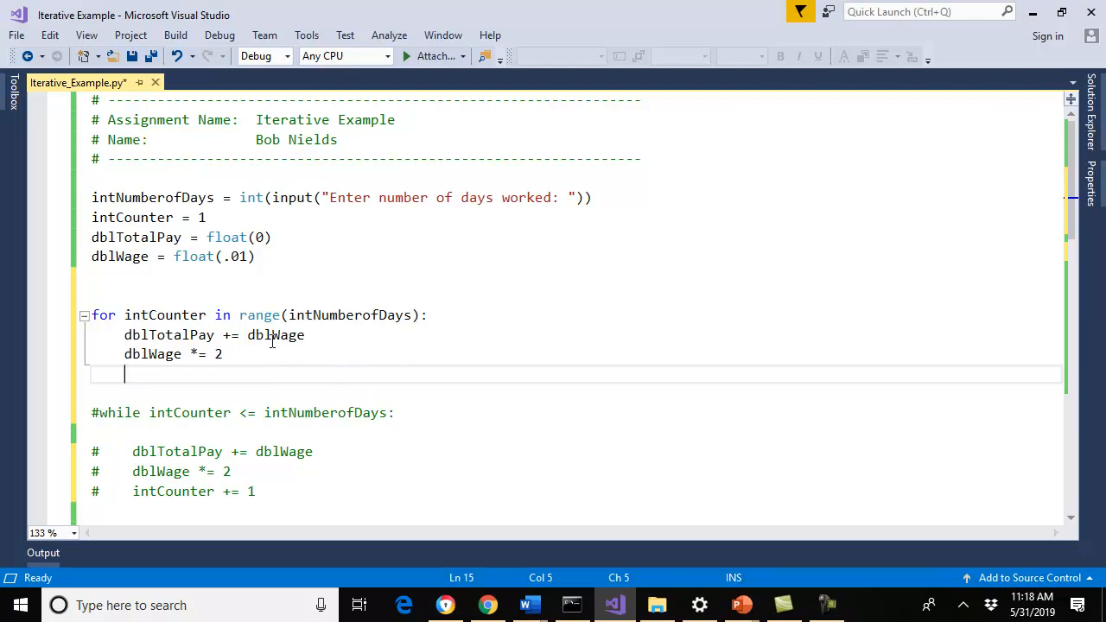
pyautogui.moveTo(205, 365)
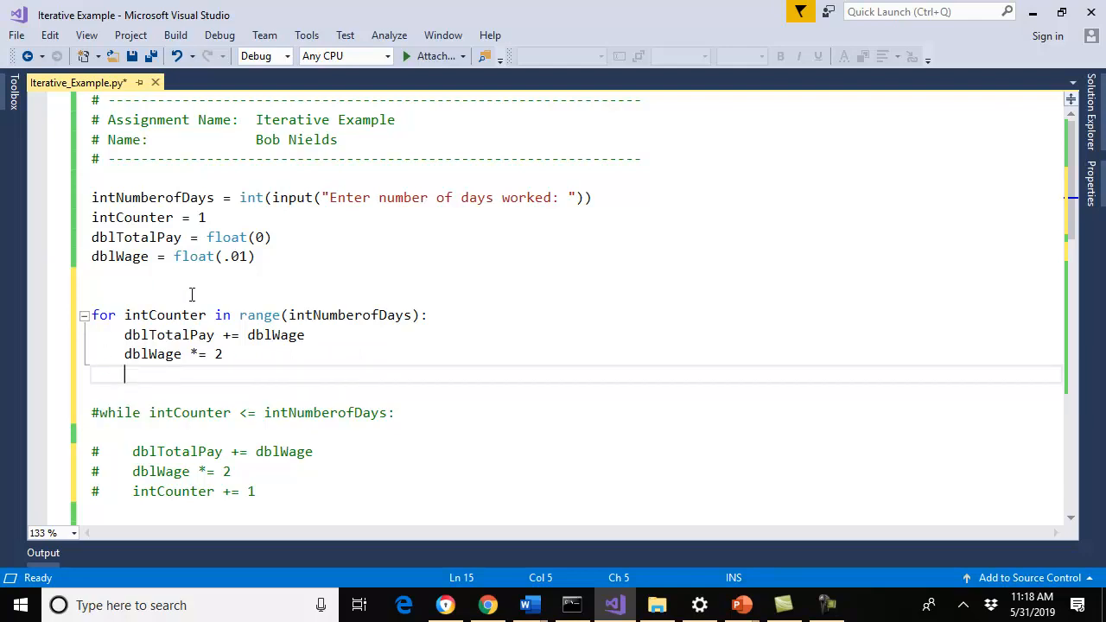
pyautogui.moveTo(188, 435)
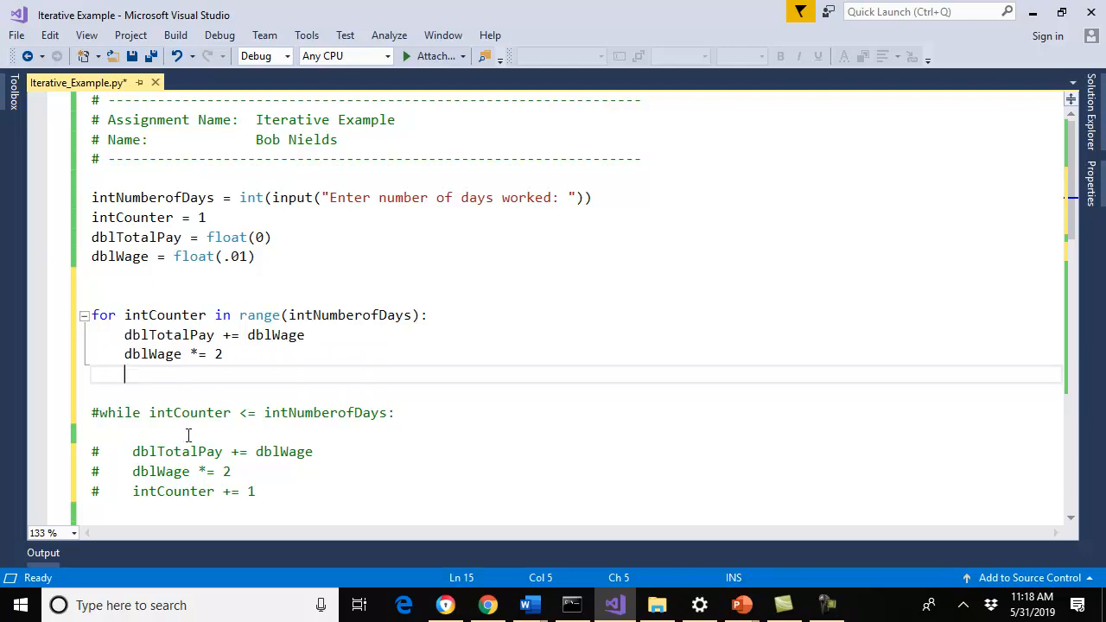
pyautogui.moveTo(234, 491)
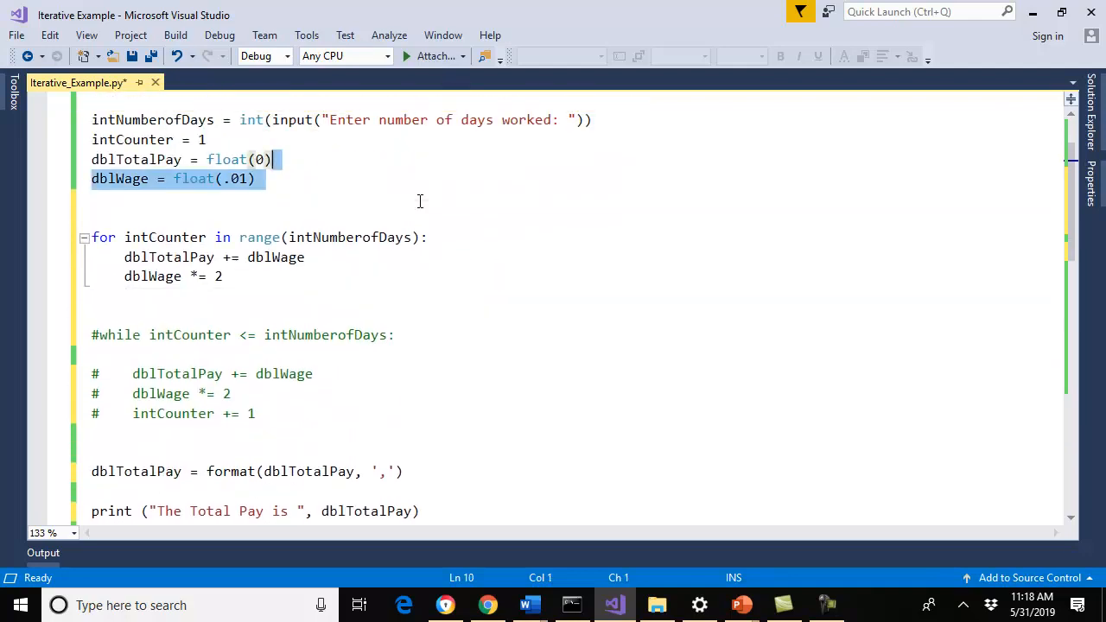
# Run Iterative_Example.py with the for-range loop using the Start button.
pyautogui.click(406, 55)
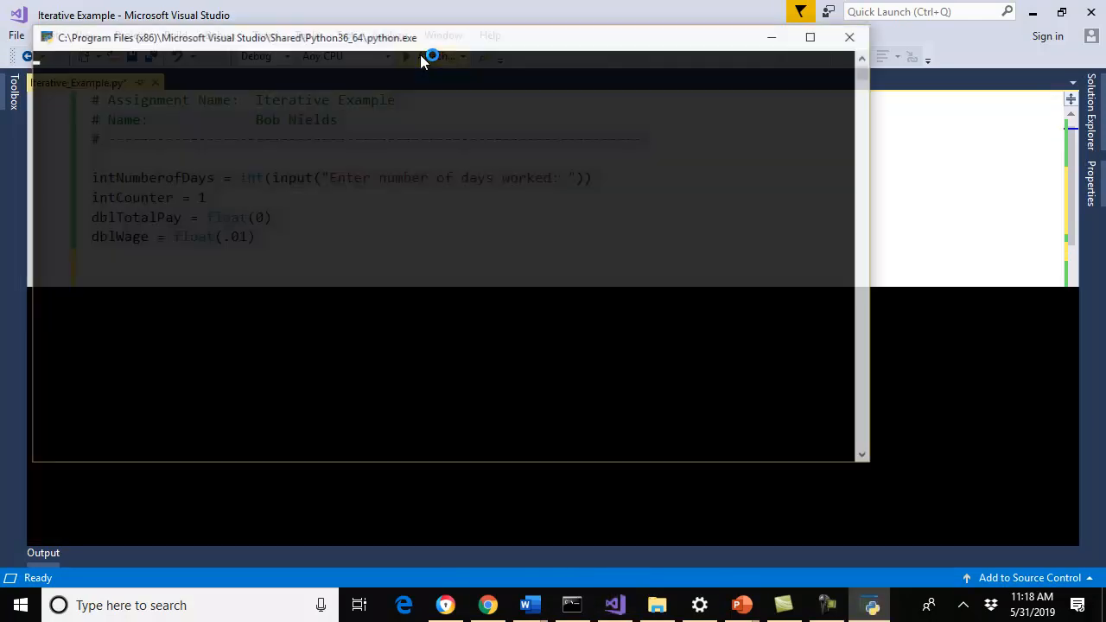
# Run for 5 days (0.31) and 40 days (10,995,116,277.75), closing each console.
pyautogui.click(406, 56)
pyautogui.write('5')
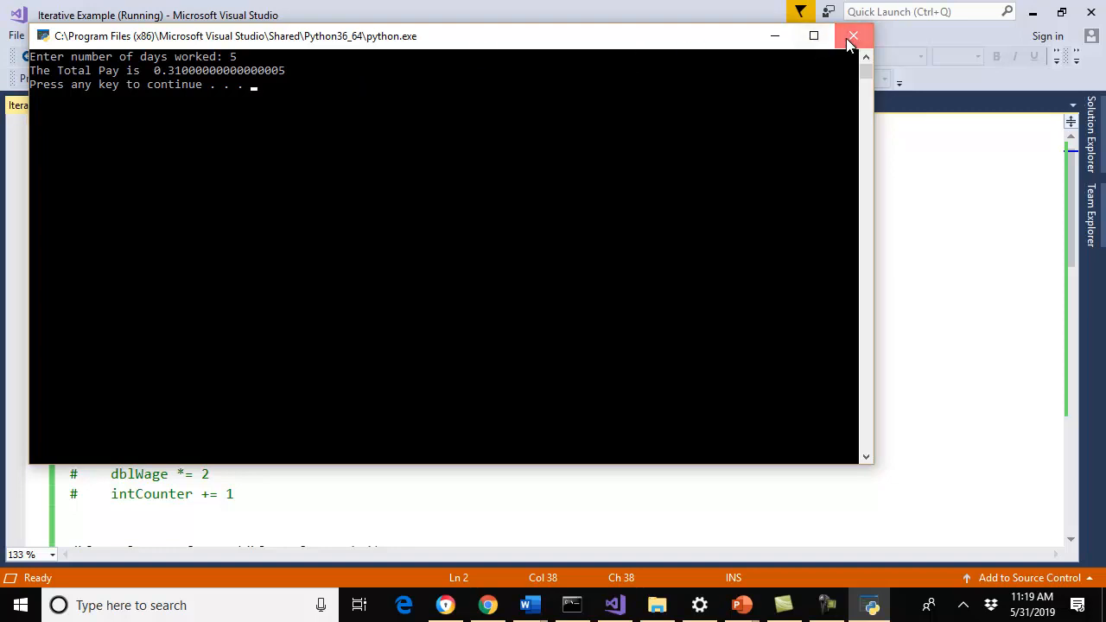
pyautogui.click(853, 36)
pyautogui.write('40')
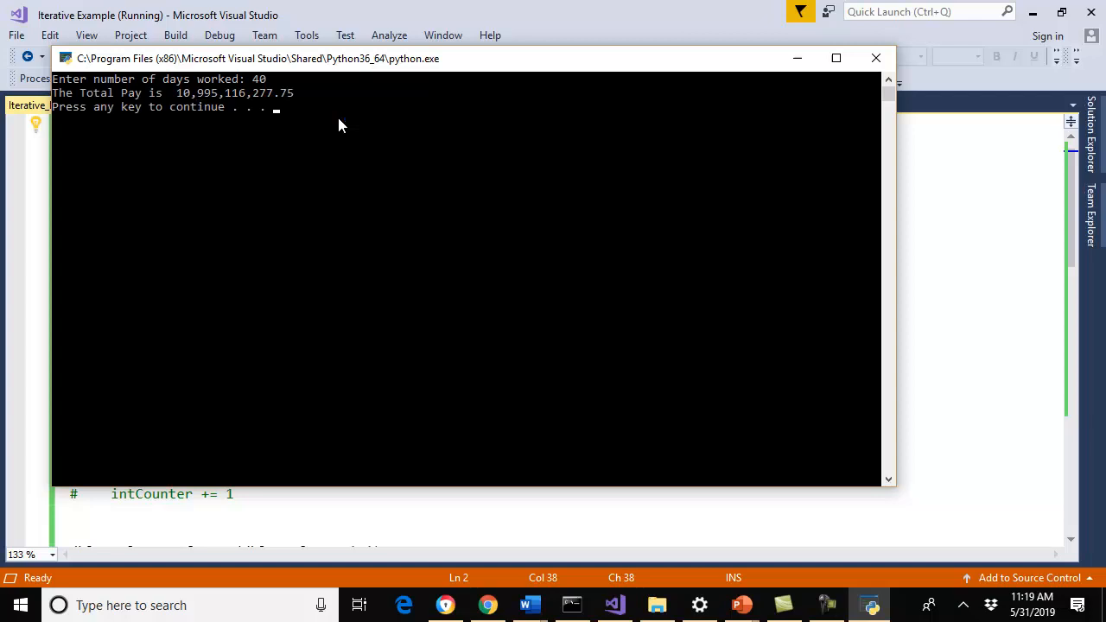
pyautogui.moveTo(876, 58)
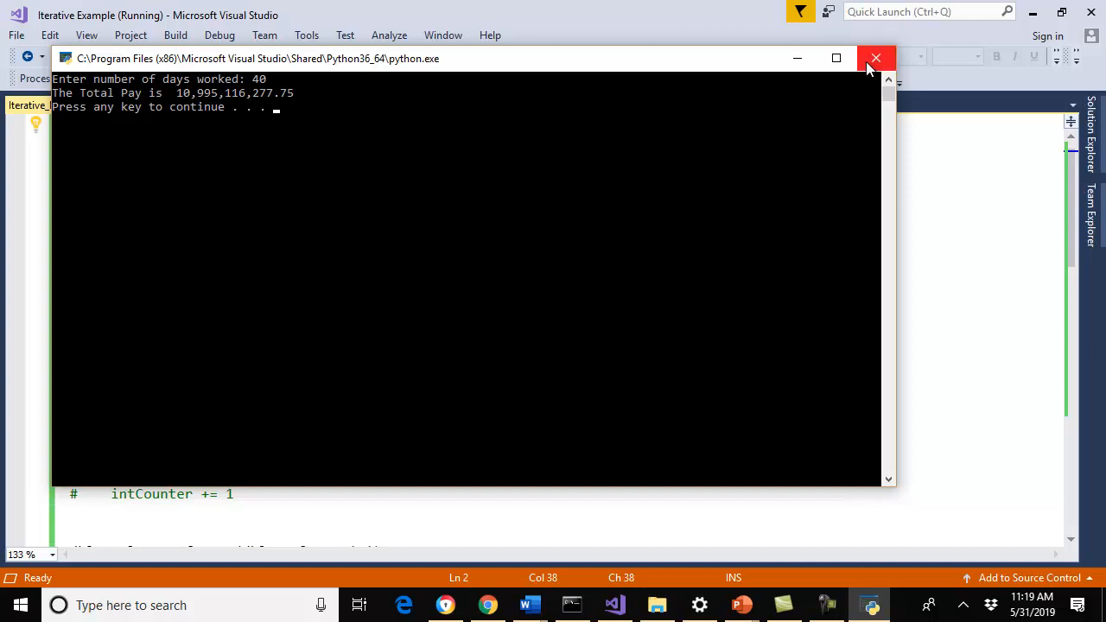
pyautogui.click(876, 58)
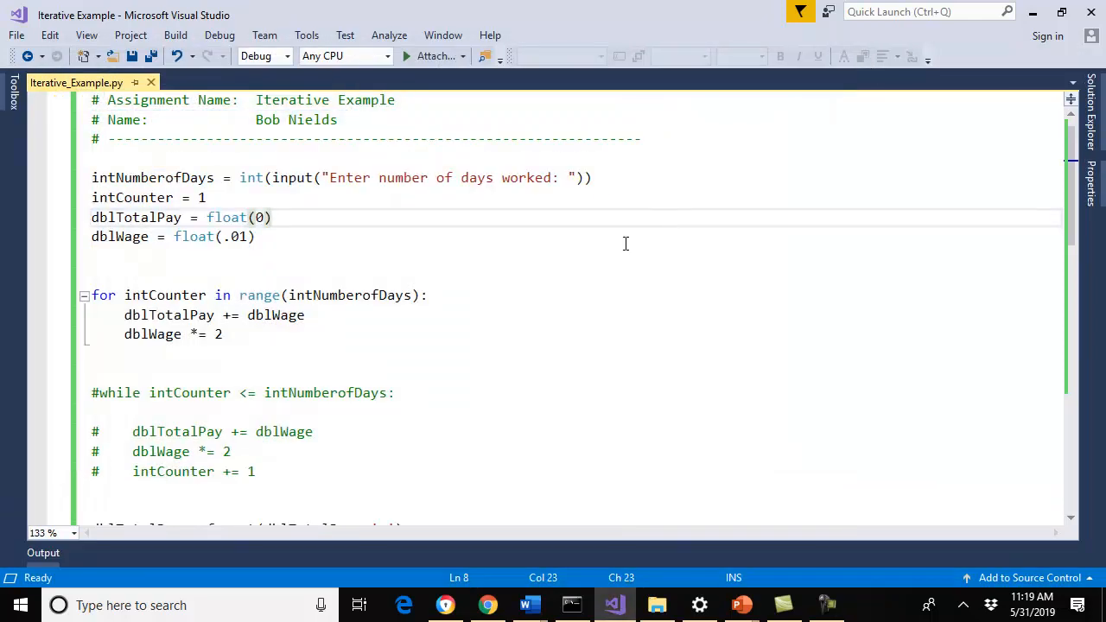
pyautogui.moveTo(282, 322)
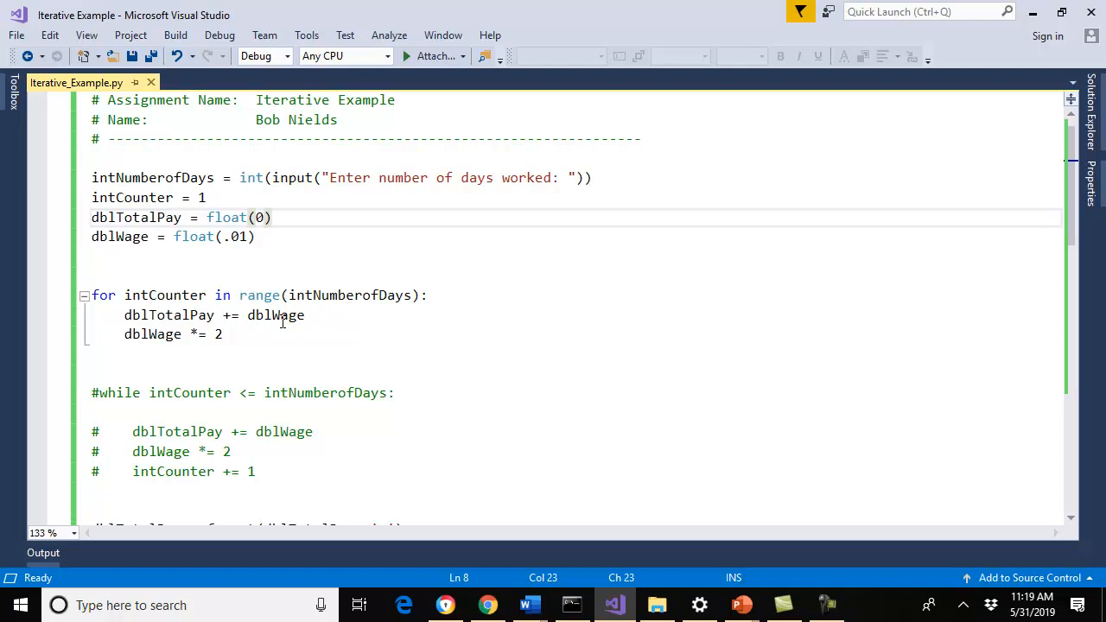
pyautogui.moveTo(337, 295)
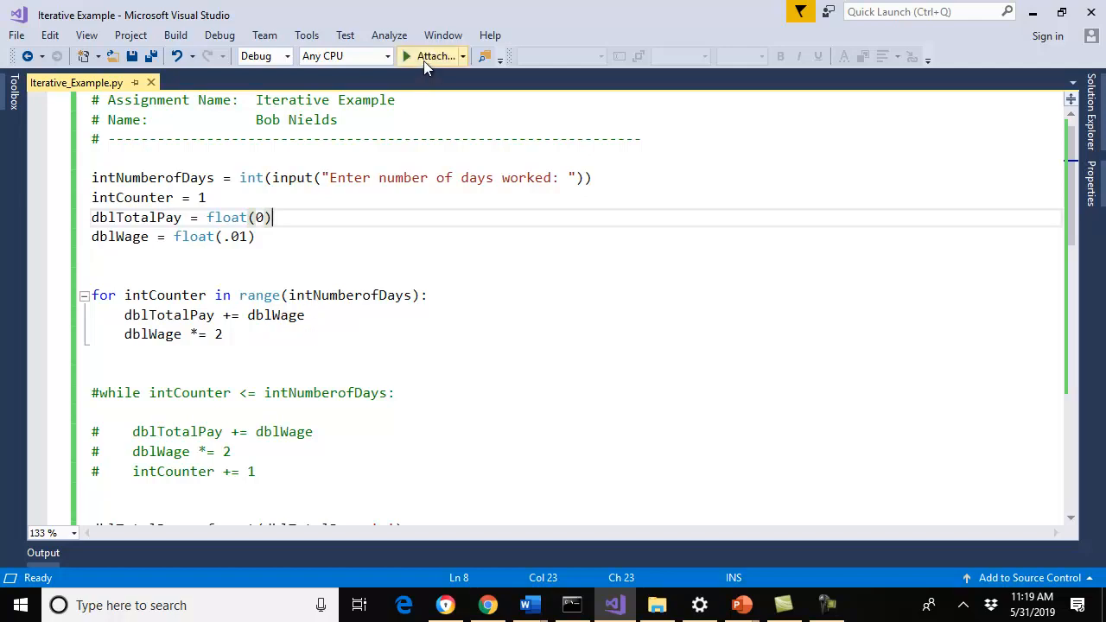
pyautogui.click(432, 55)
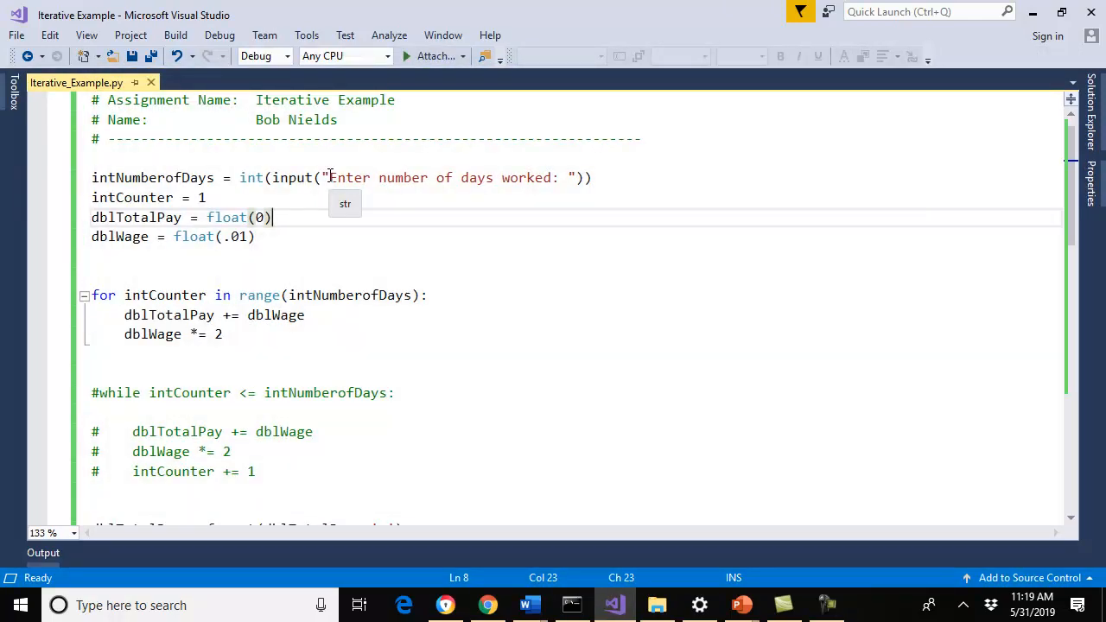
pyautogui.moveTo(259, 295)
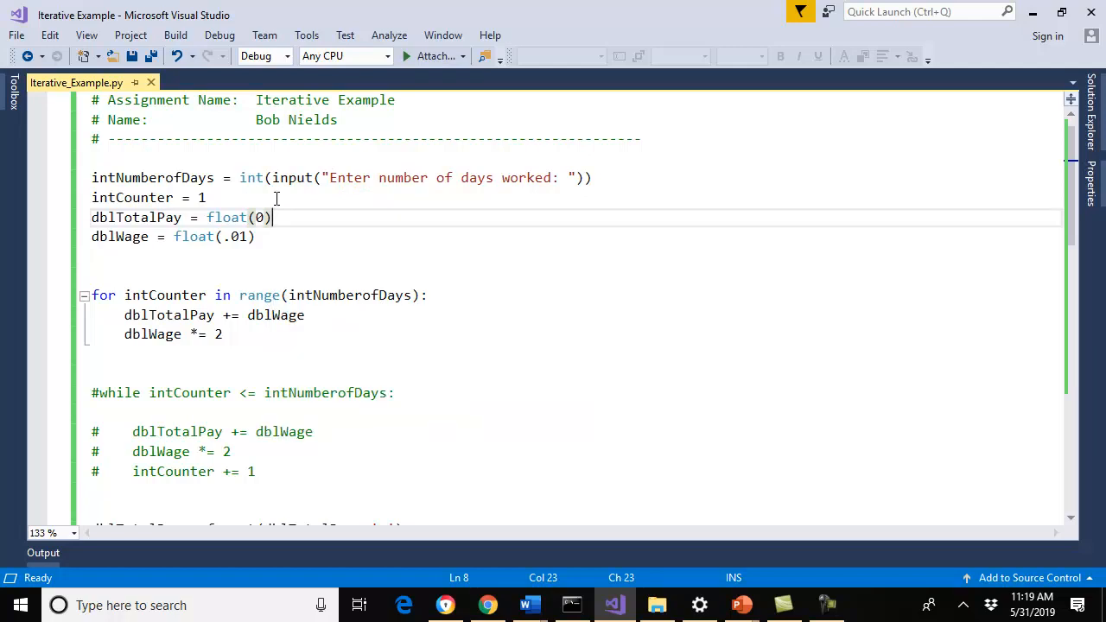
pyautogui.moveTo(315, 294)
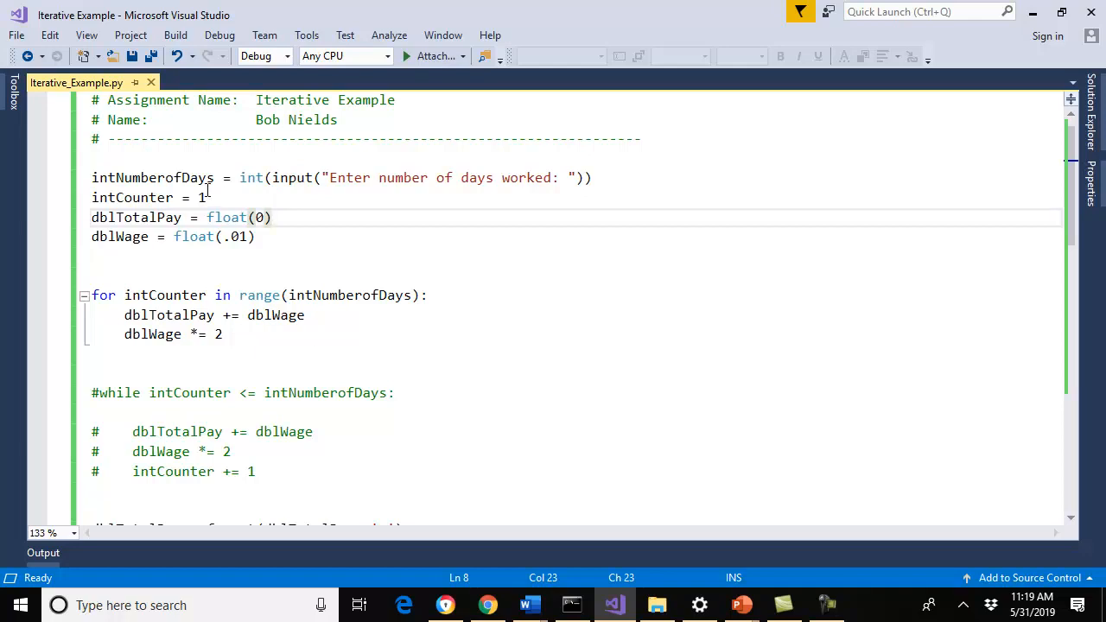
pyautogui.moveTo(572, 339)
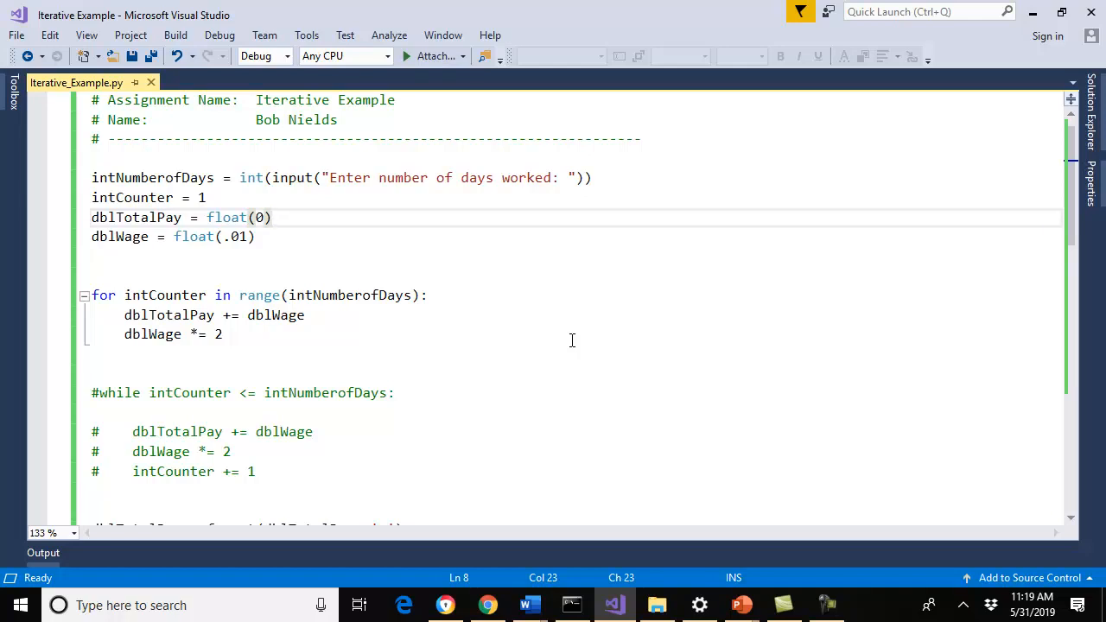
pyautogui.click(271, 216)
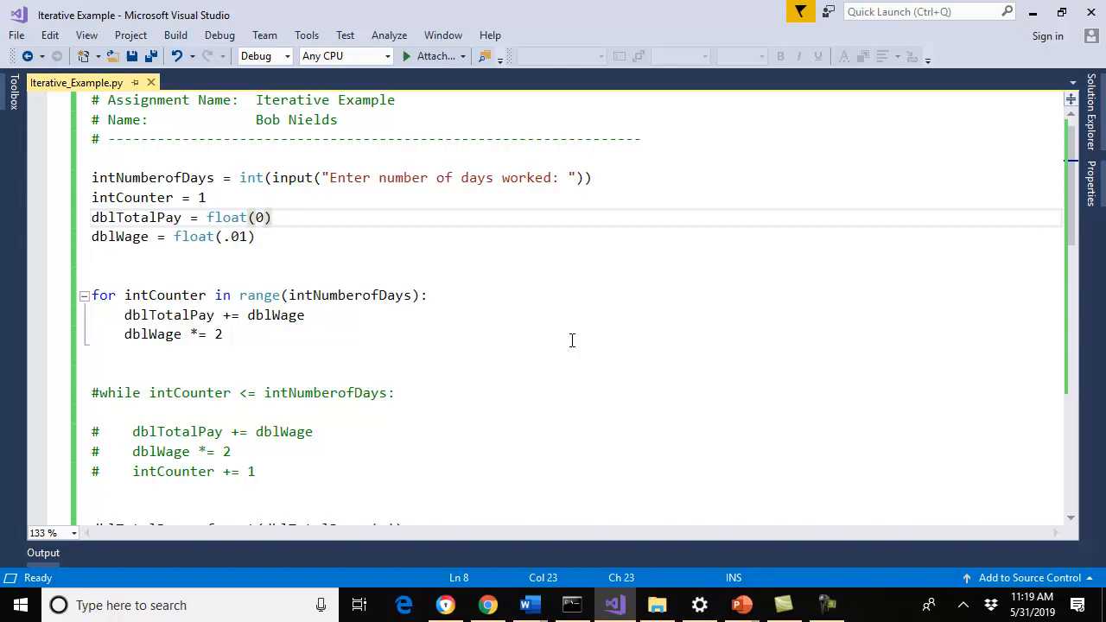
# Scroll down to the for loop body to add the print("The Total Pay is ", dblTotalPay) line.
pyautogui.scroll(-3)
pyautogui.write('print ("The Total Pay is ", dblTotalPay)')
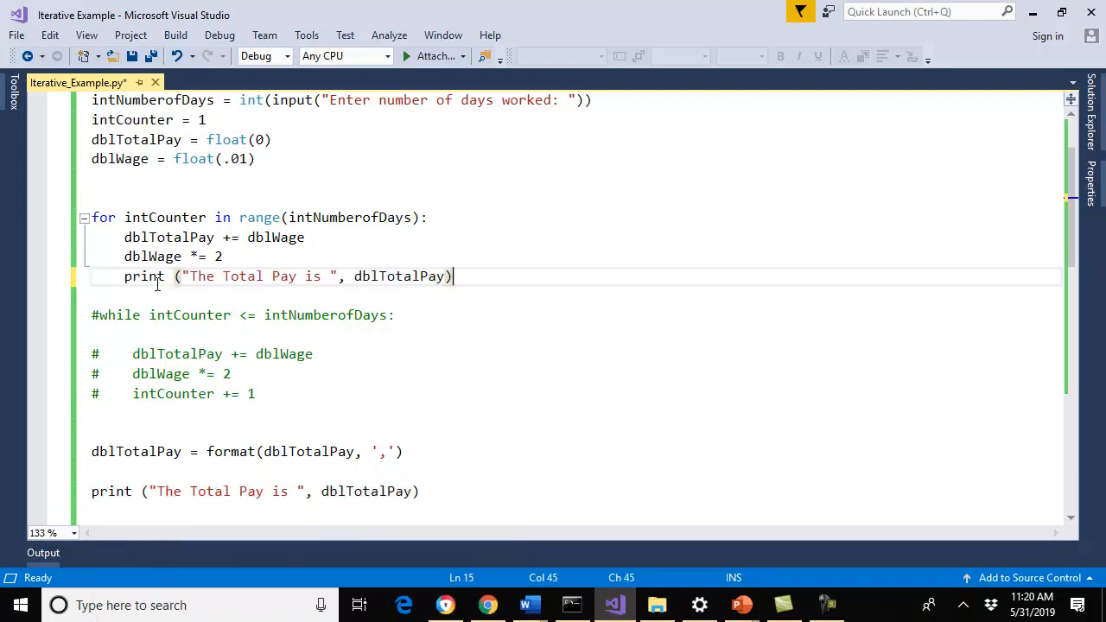
# Run the script and enter 5 days to see the running total printed each pass.
pyautogui.click(405, 56)
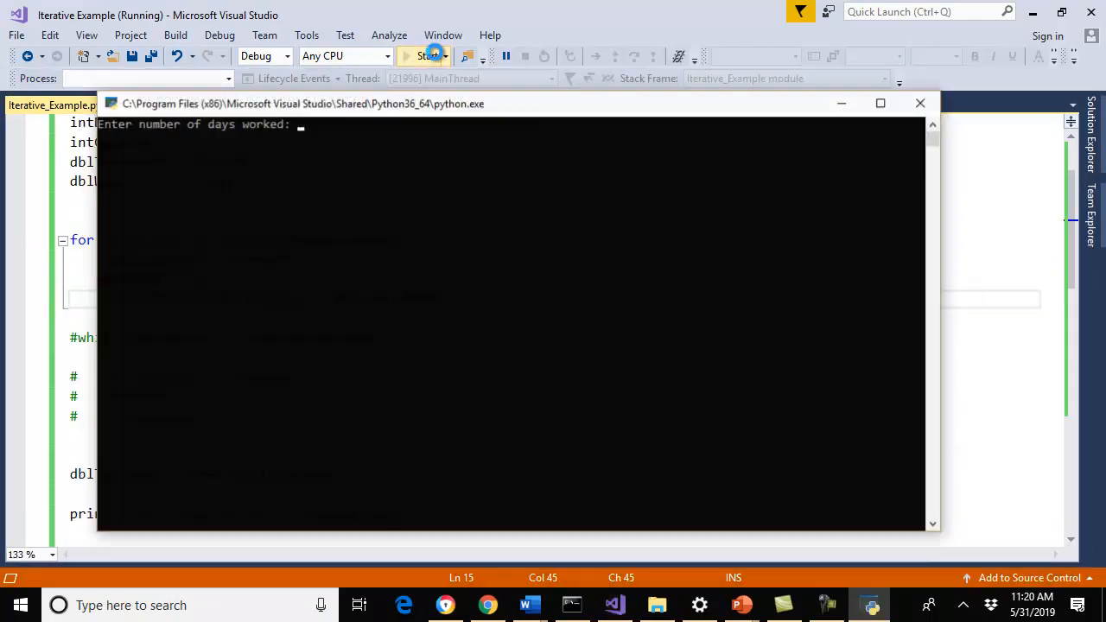
pyautogui.write('5')
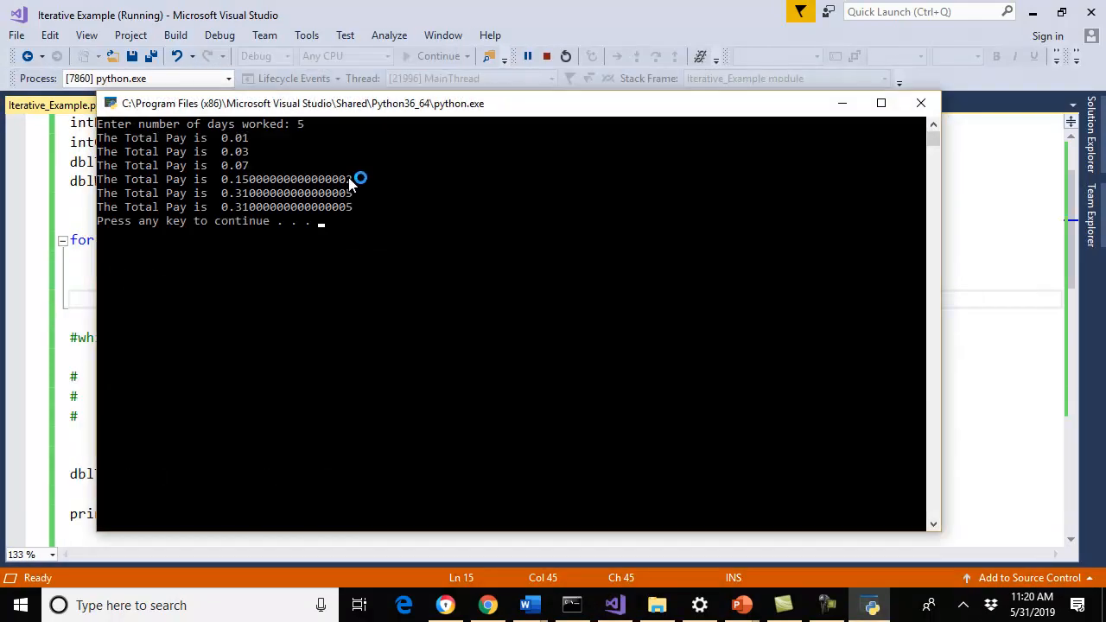
pyautogui.moveTo(257, 151)
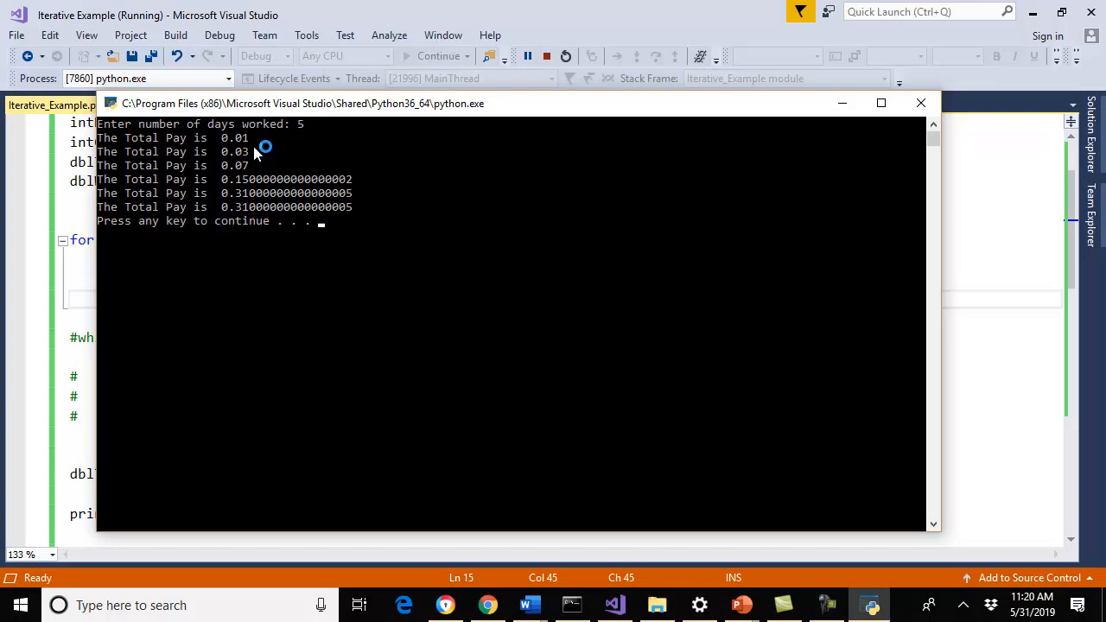
pyautogui.moveTo(253, 193)
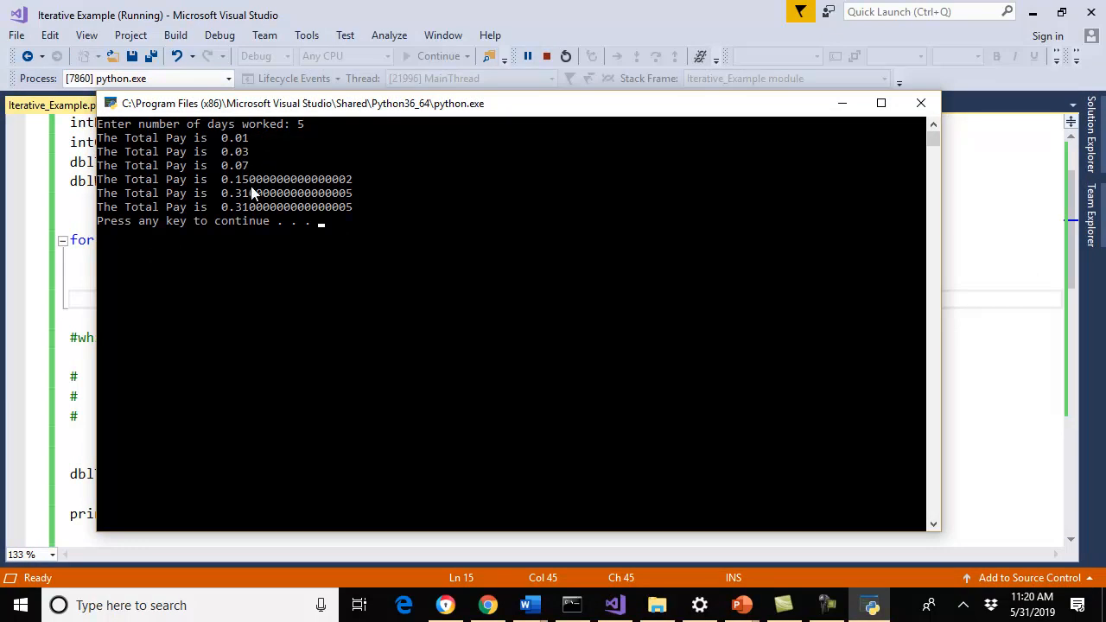
pyautogui.moveTo(180, 223)
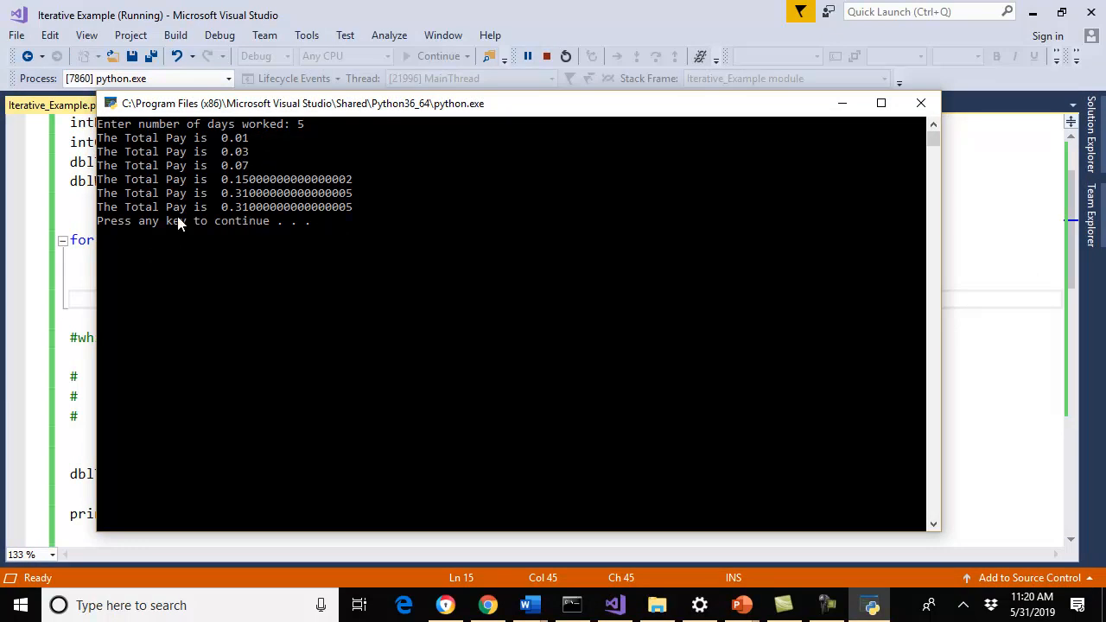
pyautogui.moveTo(255, 210)
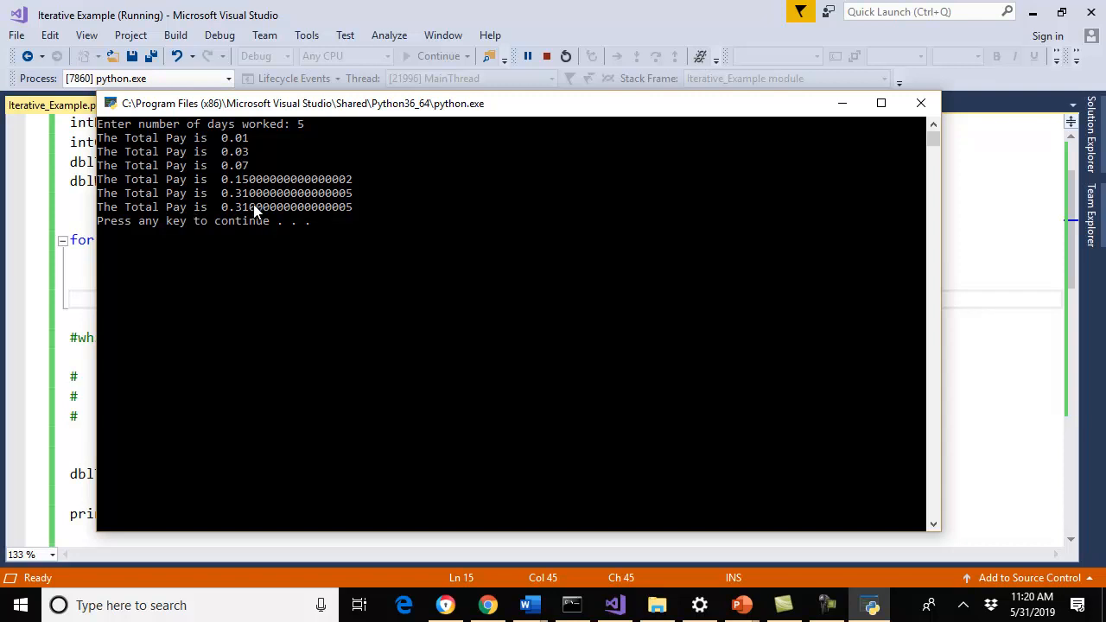
pyautogui.moveTo(279, 254)
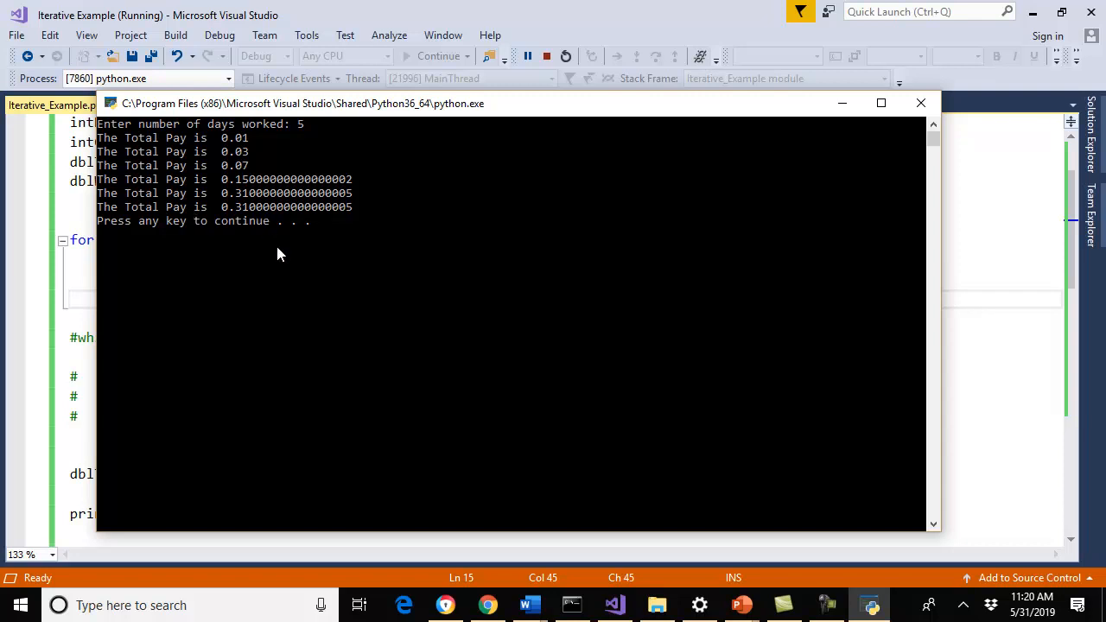
pyautogui.moveTo(253, 232)
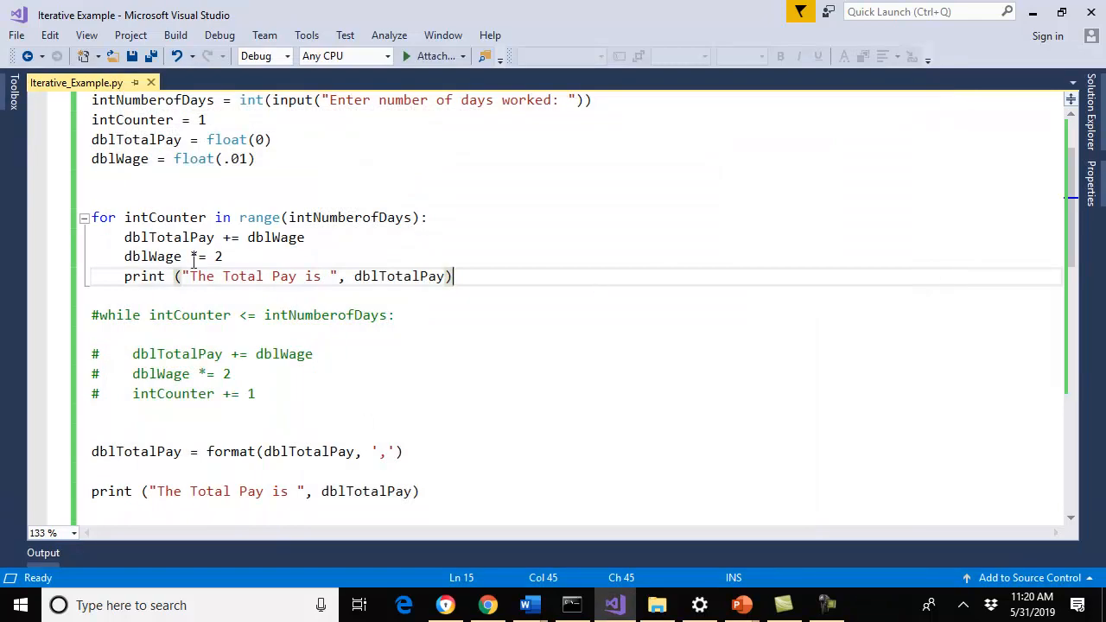
pyautogui.moveTo(119, 493)
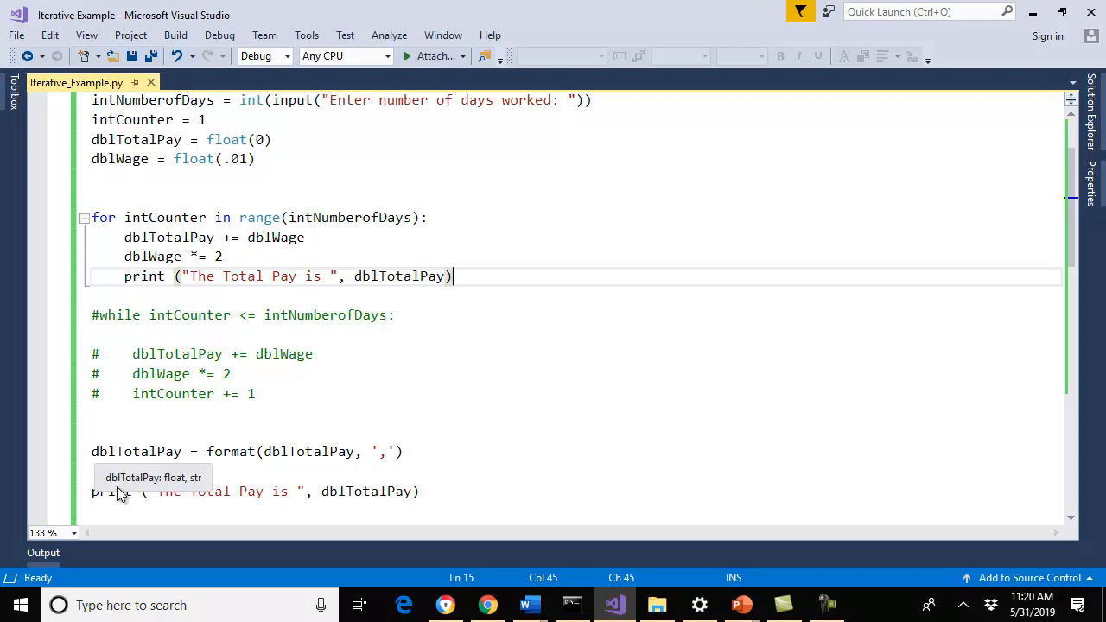
pyautogui.moveTo(535, 364)
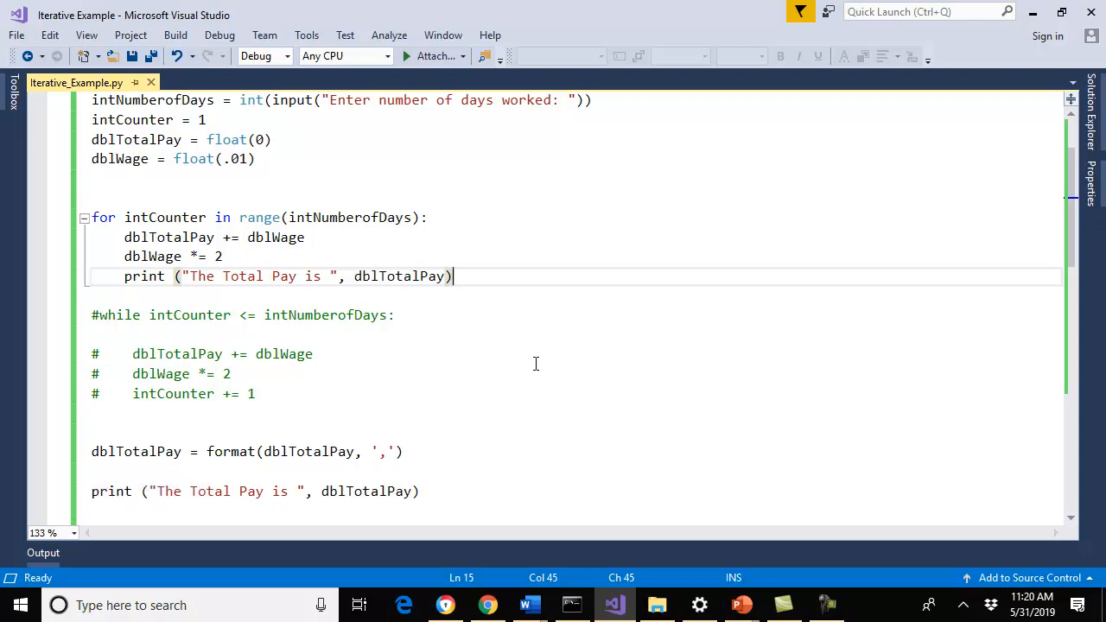